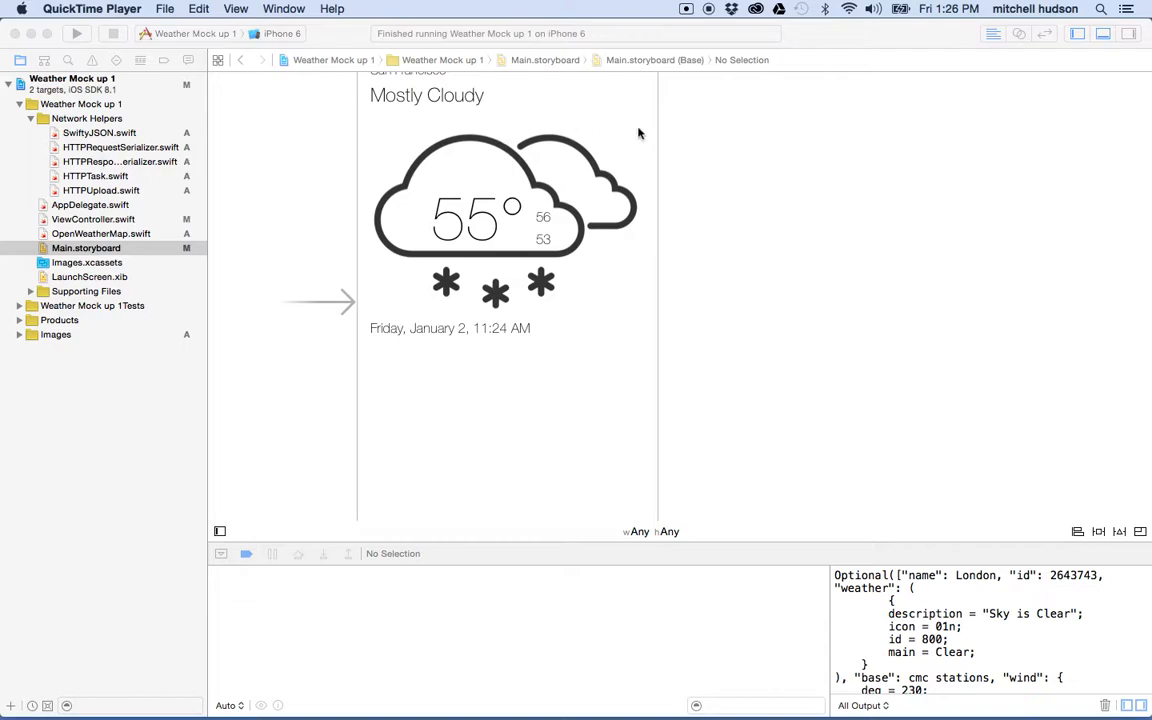
{"action": "mouse_move", "coordinate": [84, 162]}
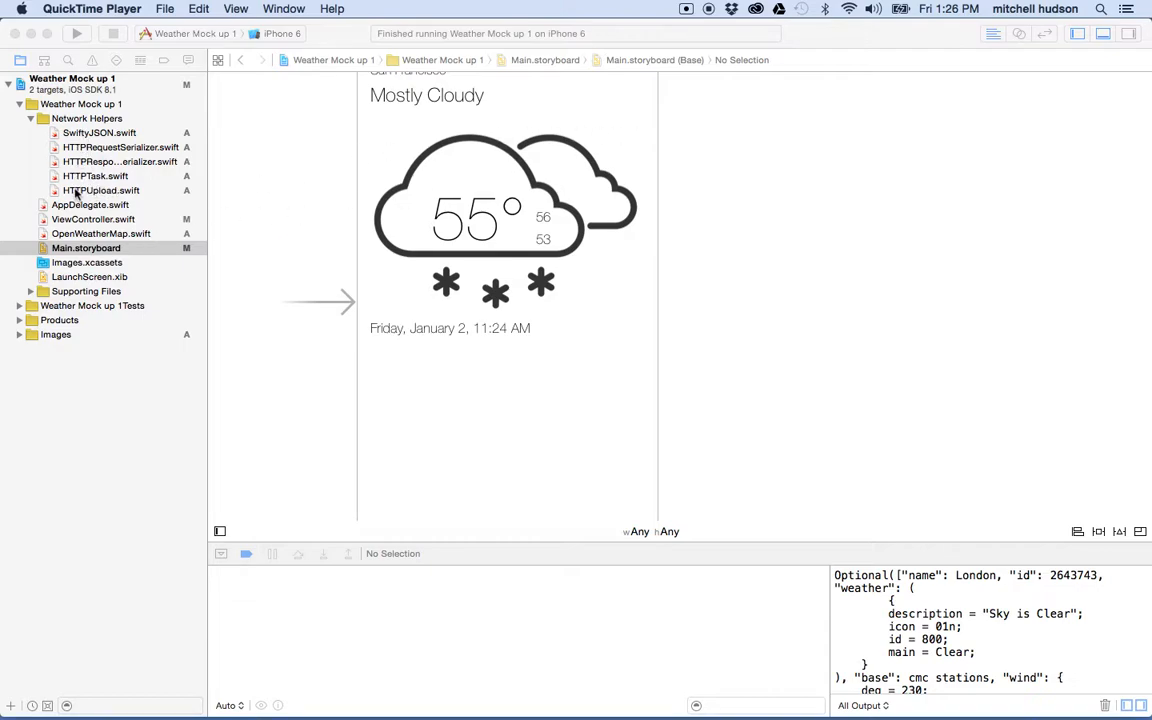
{"action": "mouse_move", "coordinate": [72, 150]}
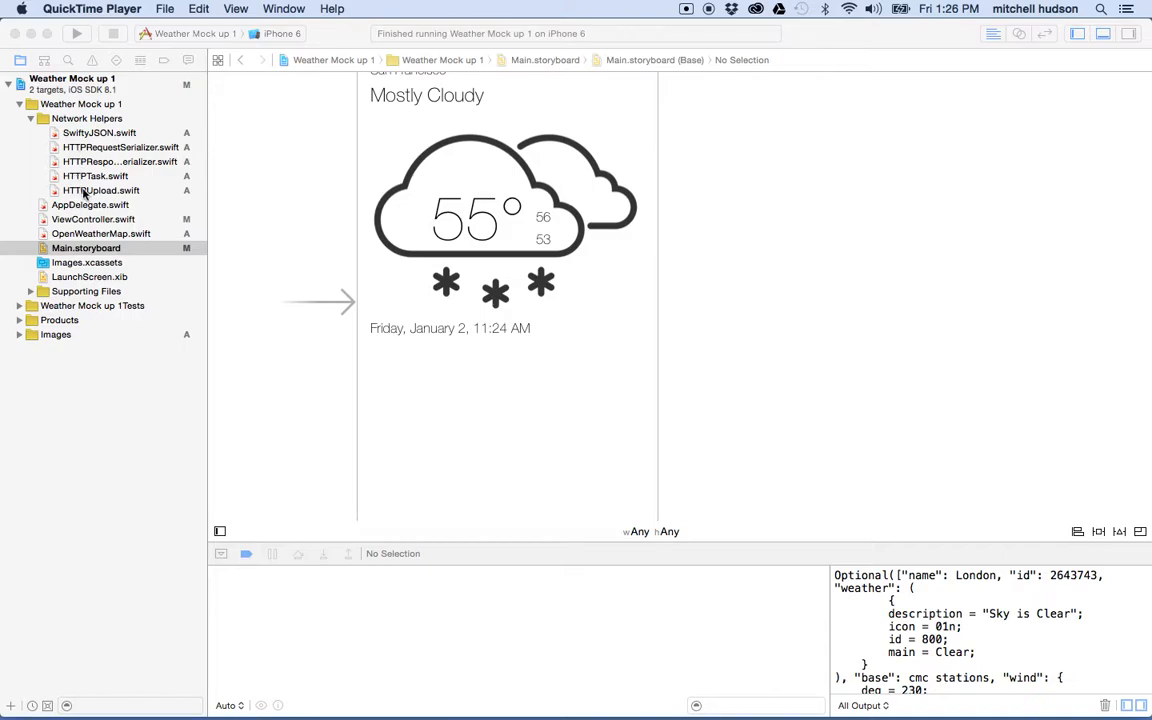
Review the HTTPTask.swift and HTTPResponseSerializer.swift helper sources
{"action": "left_click", "coordinate": [96, 176]}
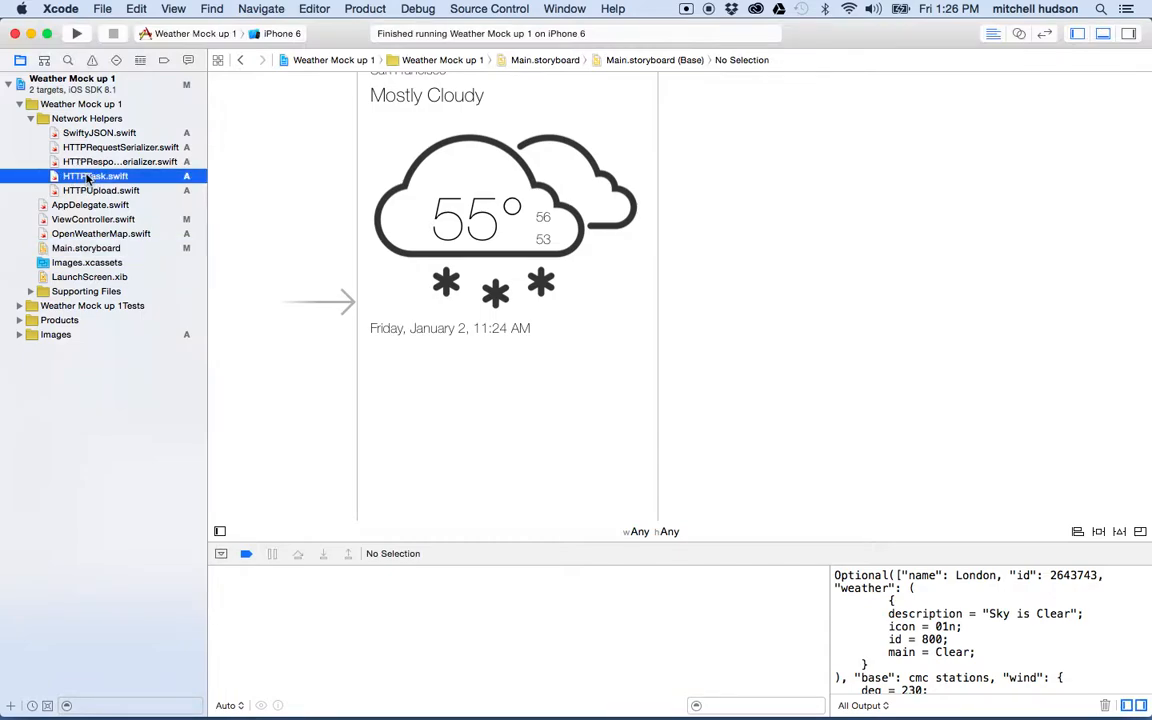
{"action": "left_click", "coordinate": [96, 176]}
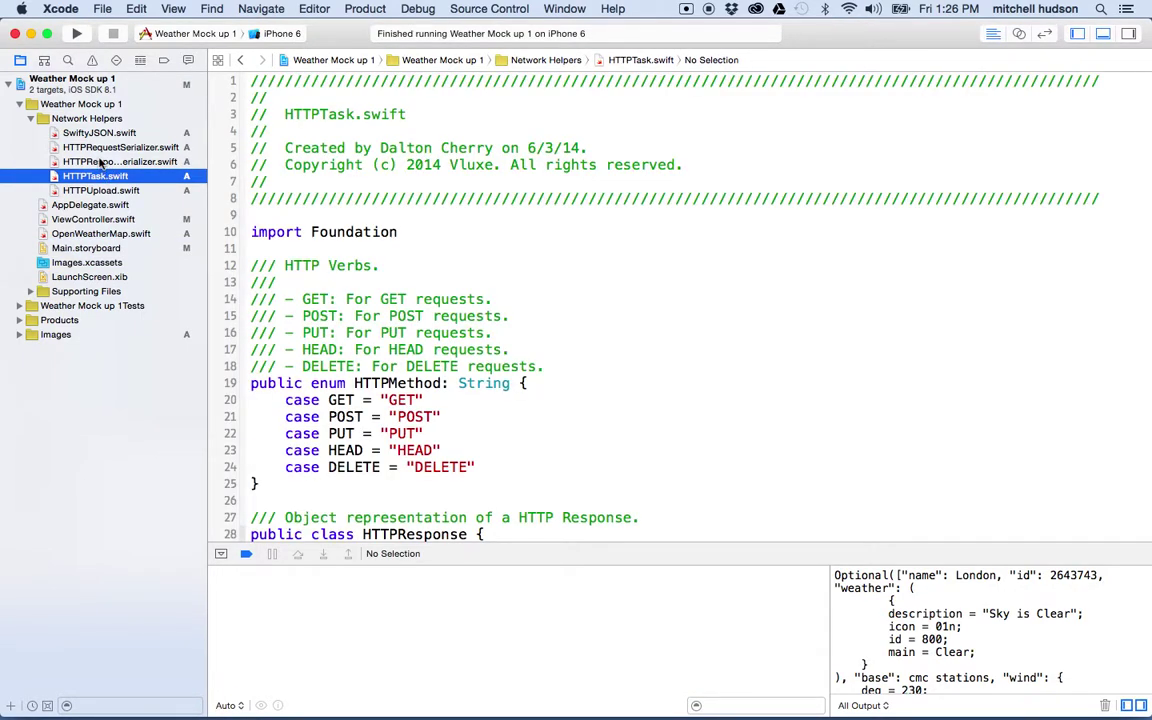
{"action": "left_click", "coordinate": [112, 160]}
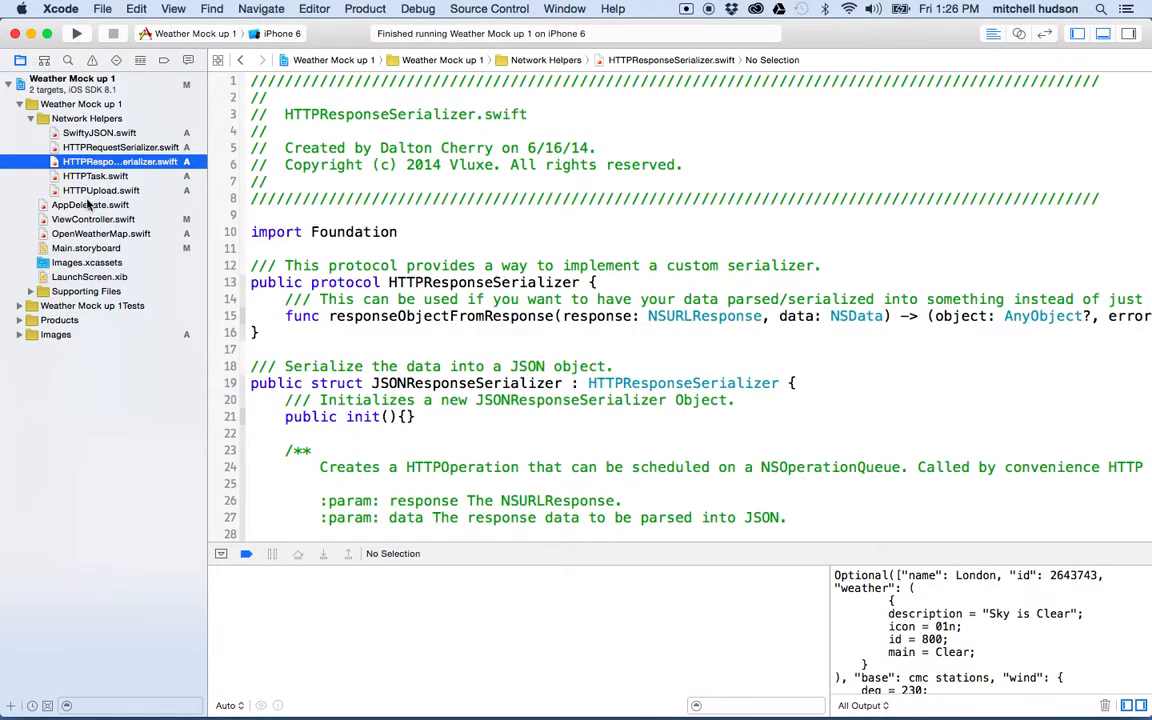
{"action": "mouse_move", "coordinate": [90, 132]}
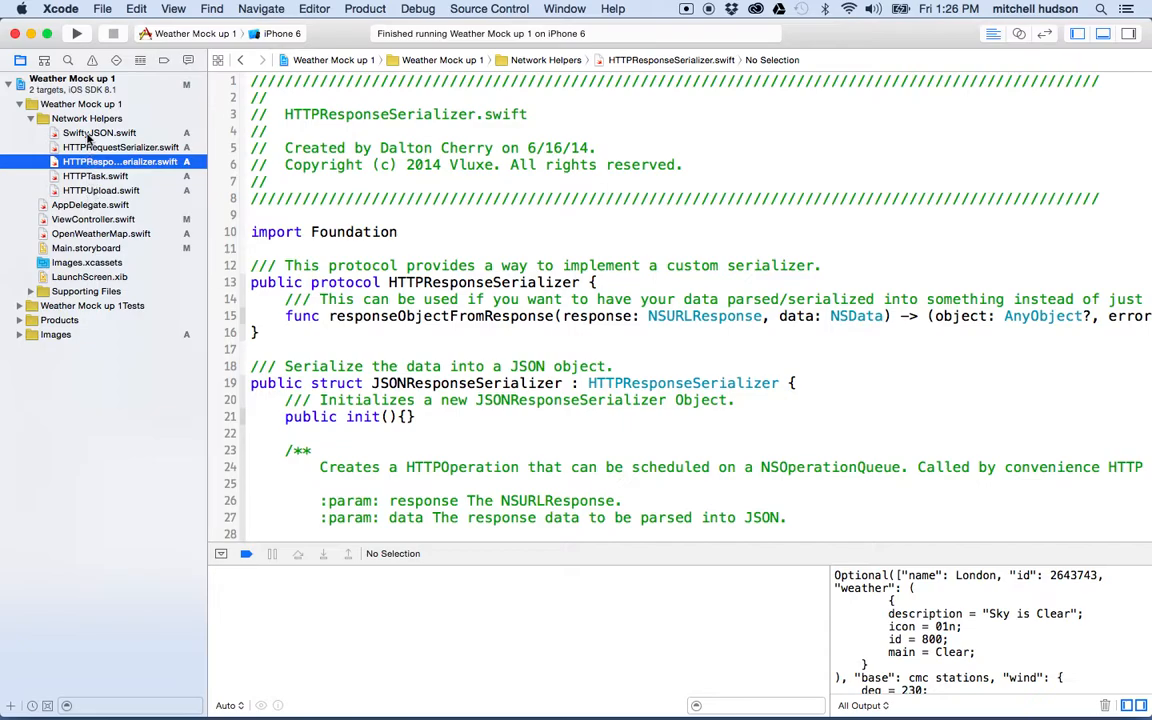
Review SwiftyJSON.swift, then bring OpenWeatherMap.swift up in the editor
{"action": "left_click", "coordinate": [100, 132]}
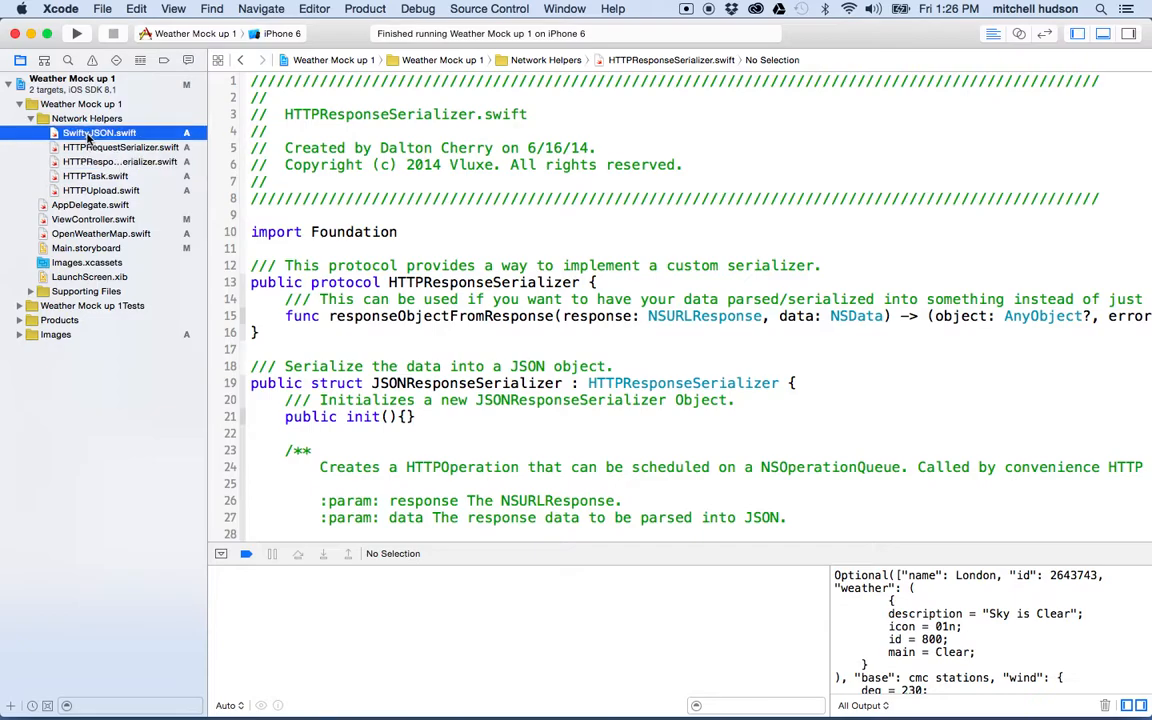
{"action": "left_click", "coordinate": [96, 132]}
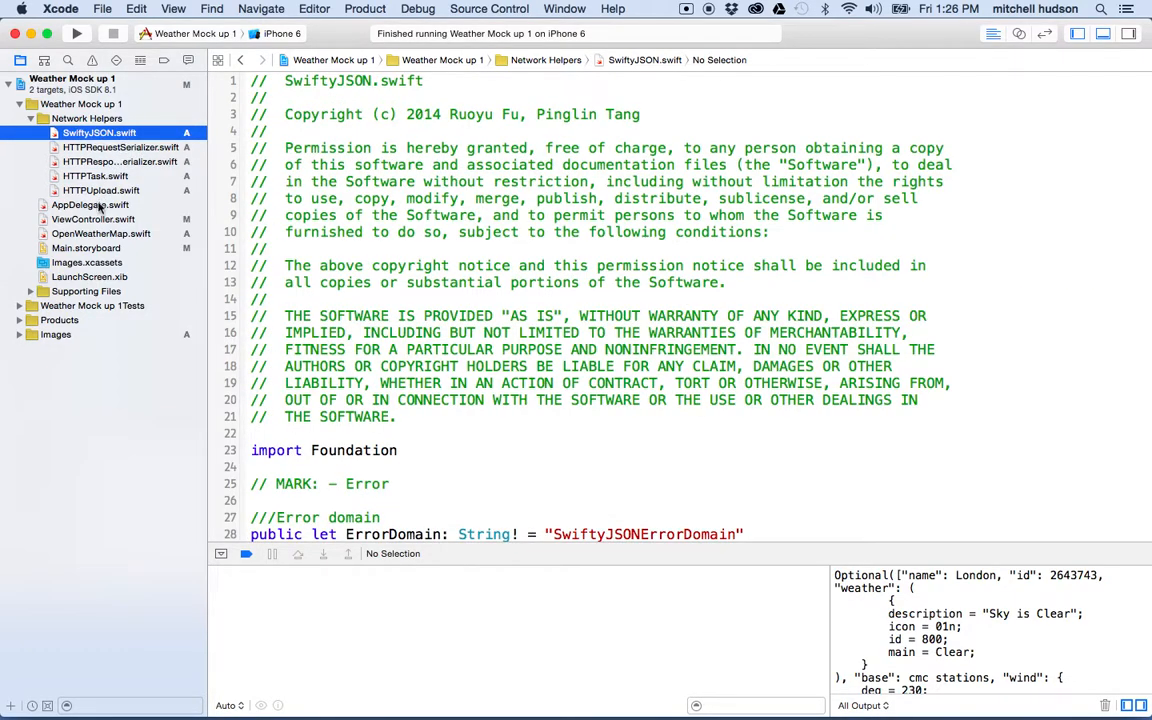
{"action": "left_click", "coordinate": [100, 232]}
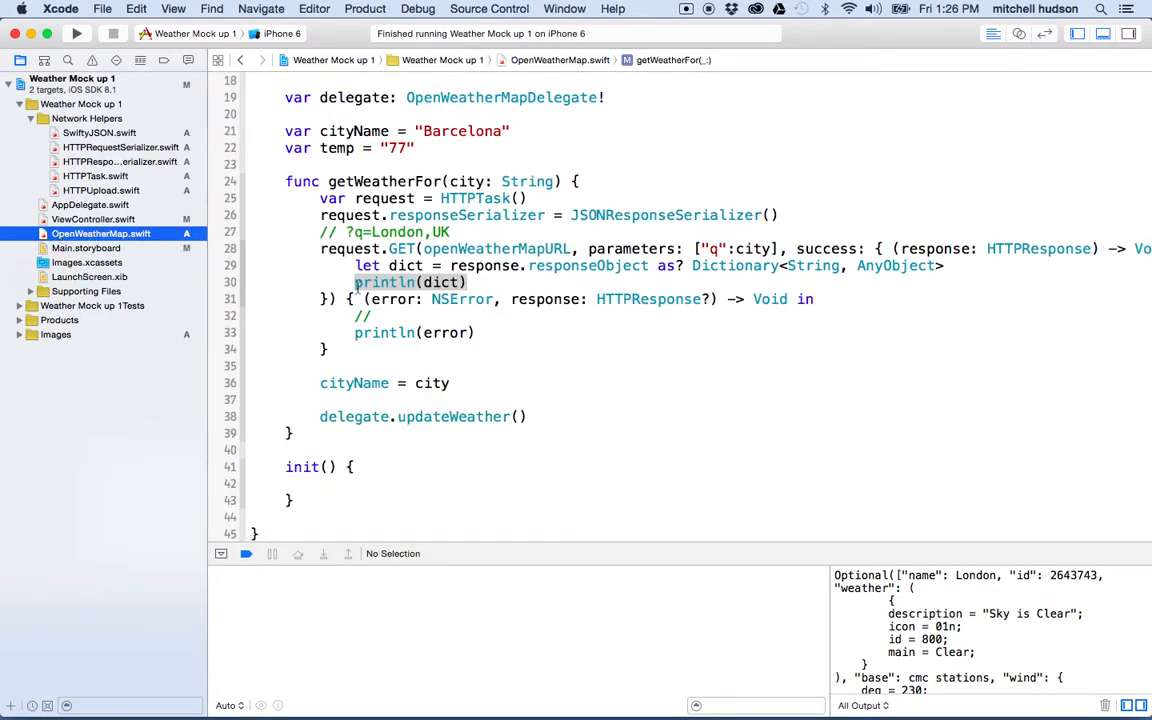
{"action": "mouse_move", "coordinate": [510, 282]}
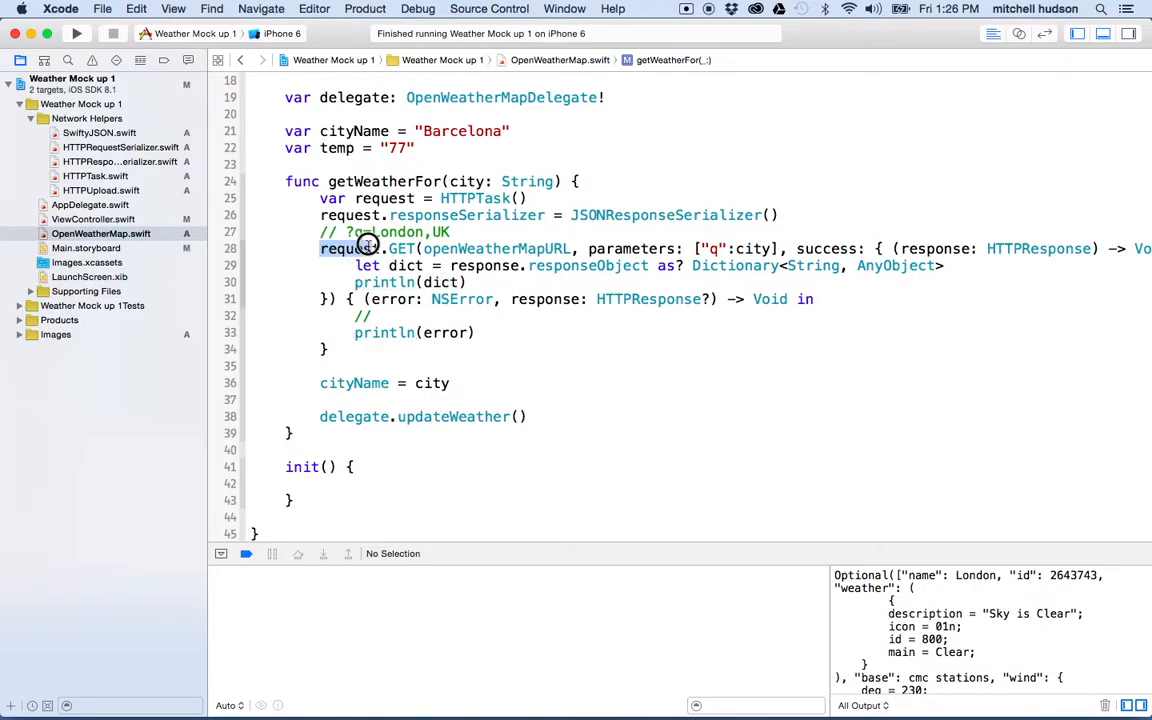
Highlight the request.GET call, its openWeatherMapURL argument and parameters
{"action": "double_click", "coordinate": [402, 248]}
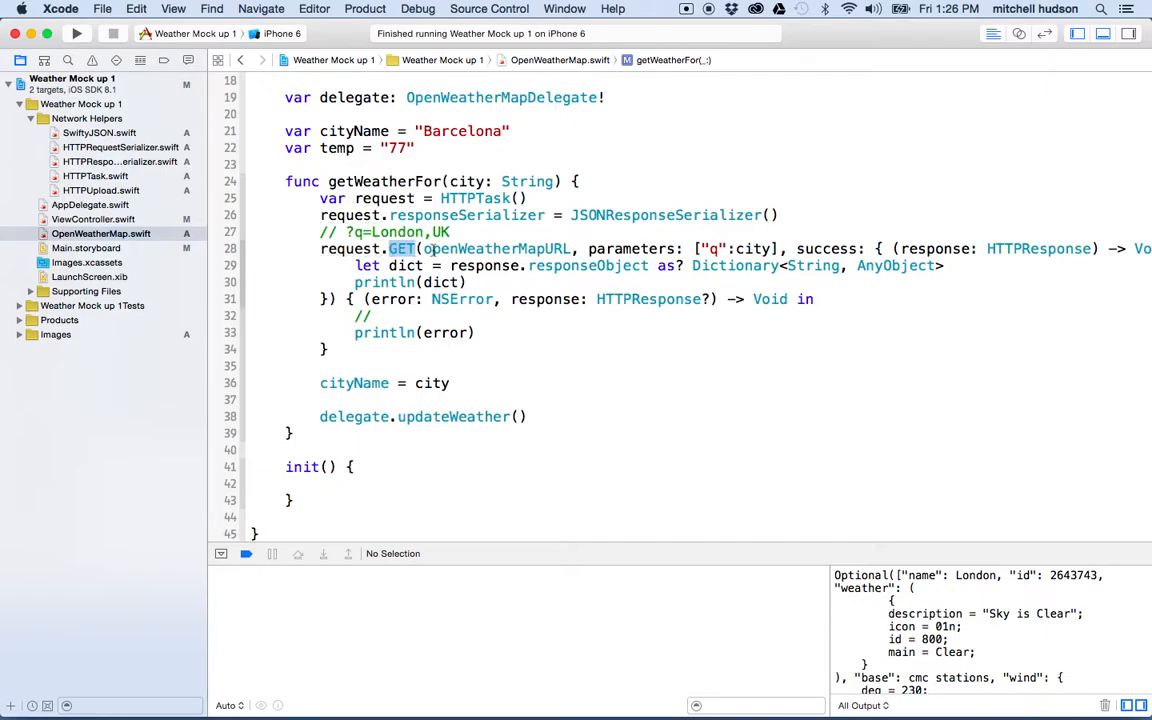
{"action": "double_click", "coordinate": [490, 248]}
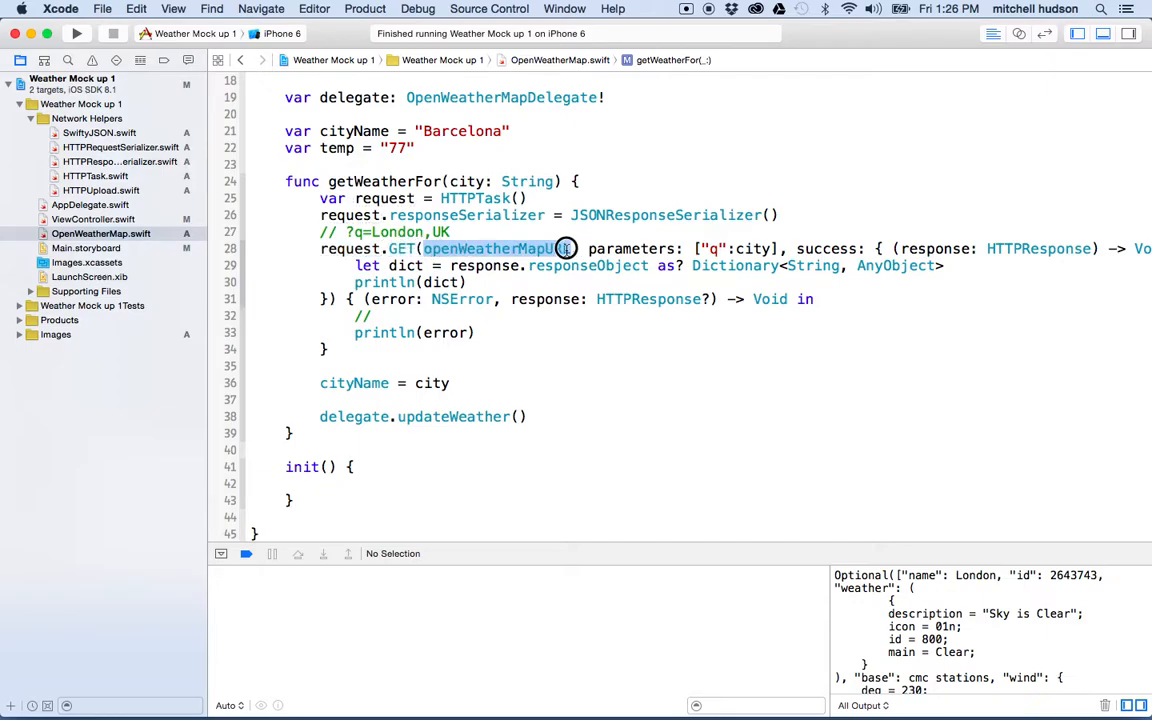
{"action": "double_click", "coordinate": [756, 248]}
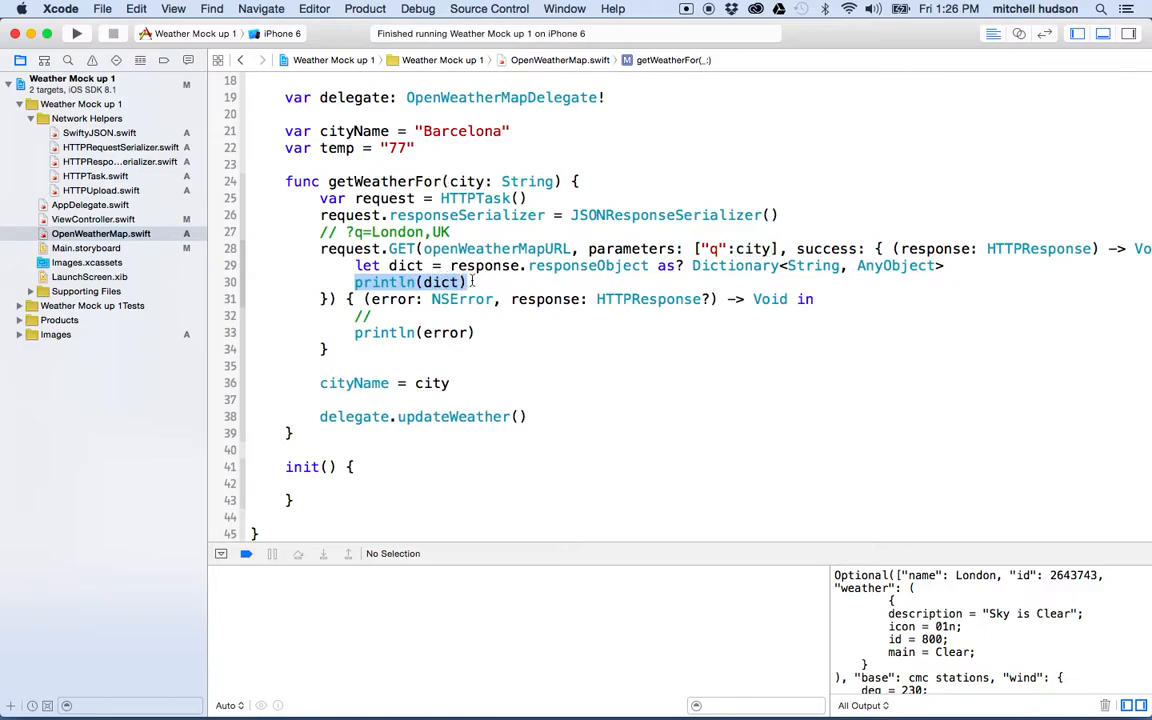
{"action": "left_click", "coordinate": [418, 264]}
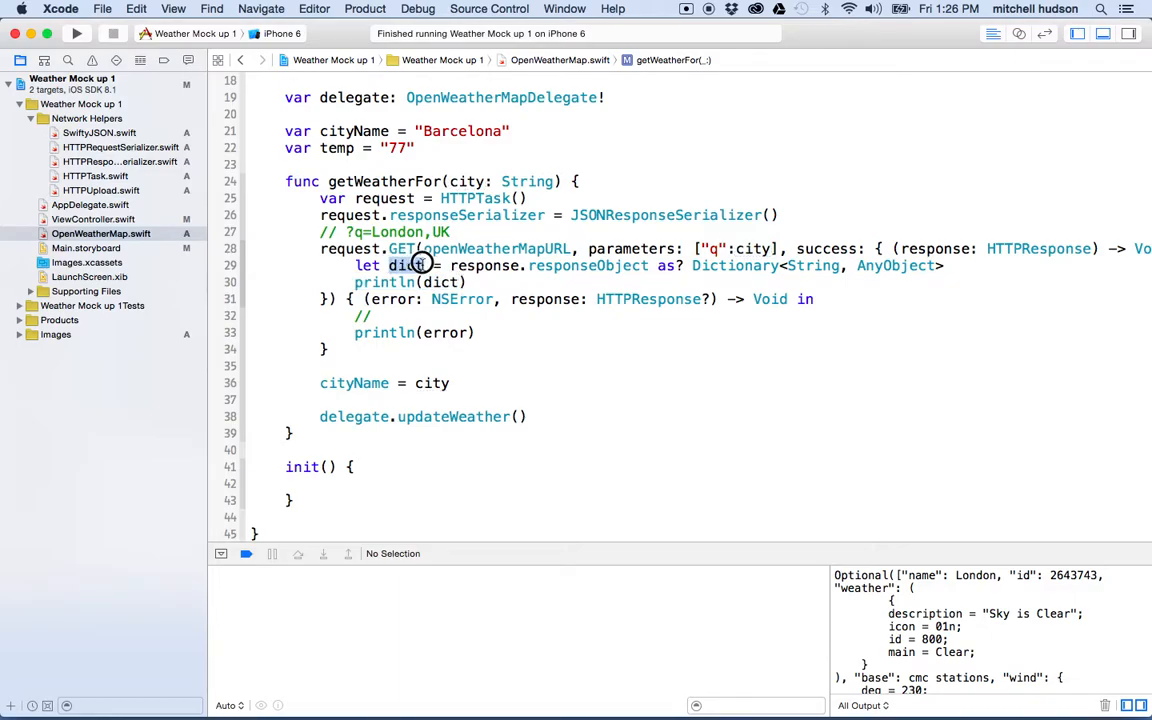
Remove the println(dict) line from getWeatherFor's success closure
{"action": "double_click", "coordinate": [406, 264]}
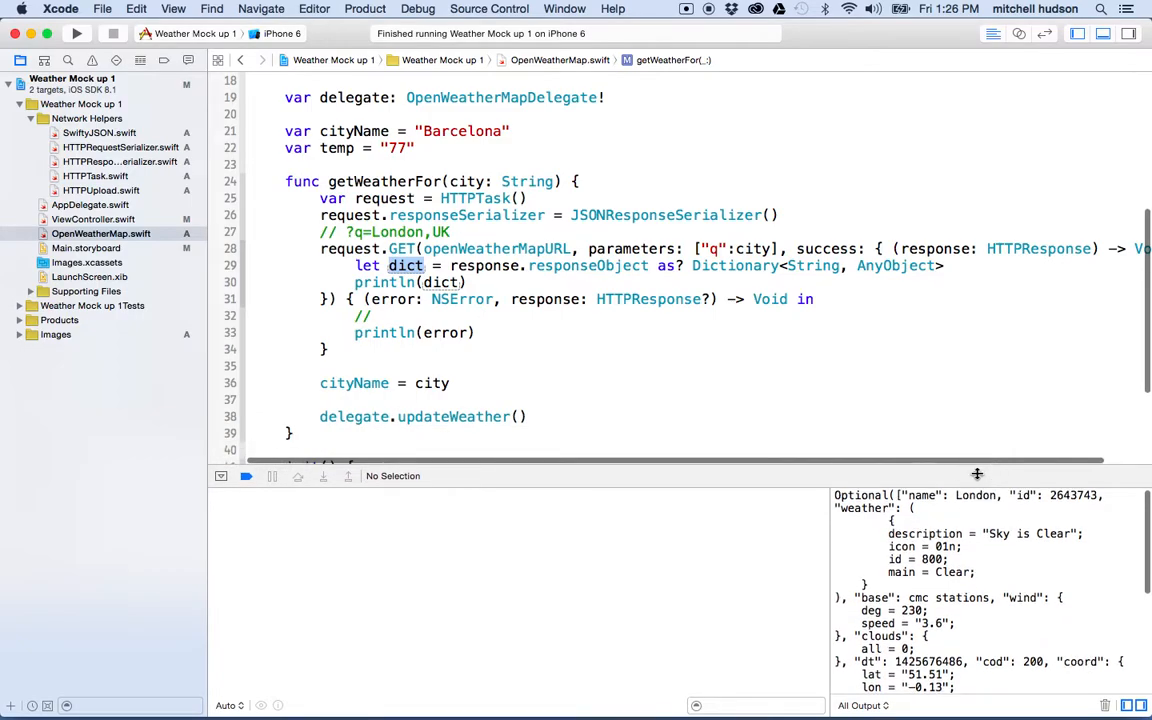
{"action": "double_click", "coordinate": [736, 264]}
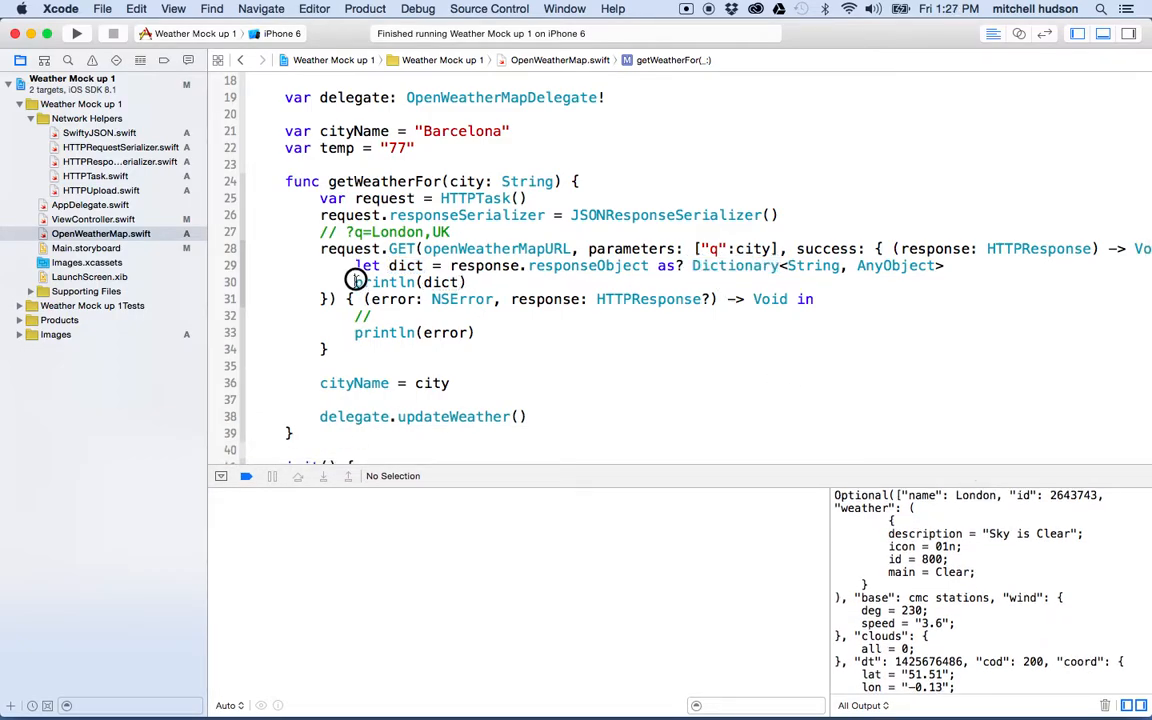
{"action": "double_click", "coordinate": [442, 282]}
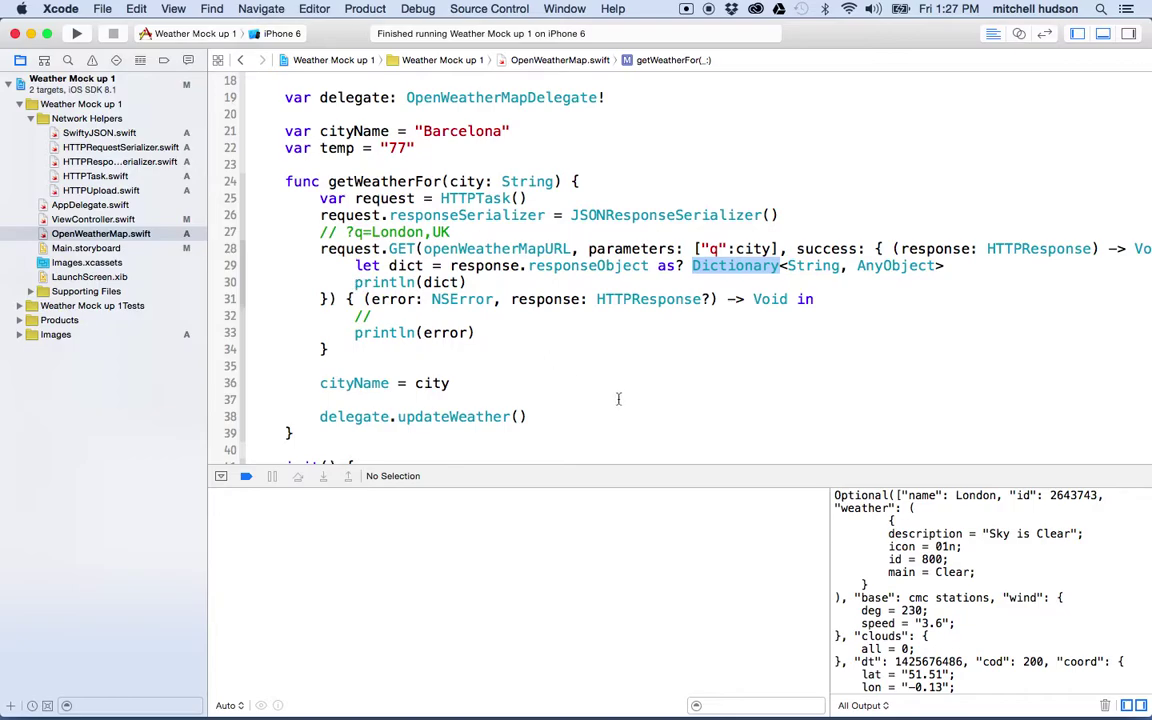
{"action": "mouse_move", "coordinate": [960, 496]}
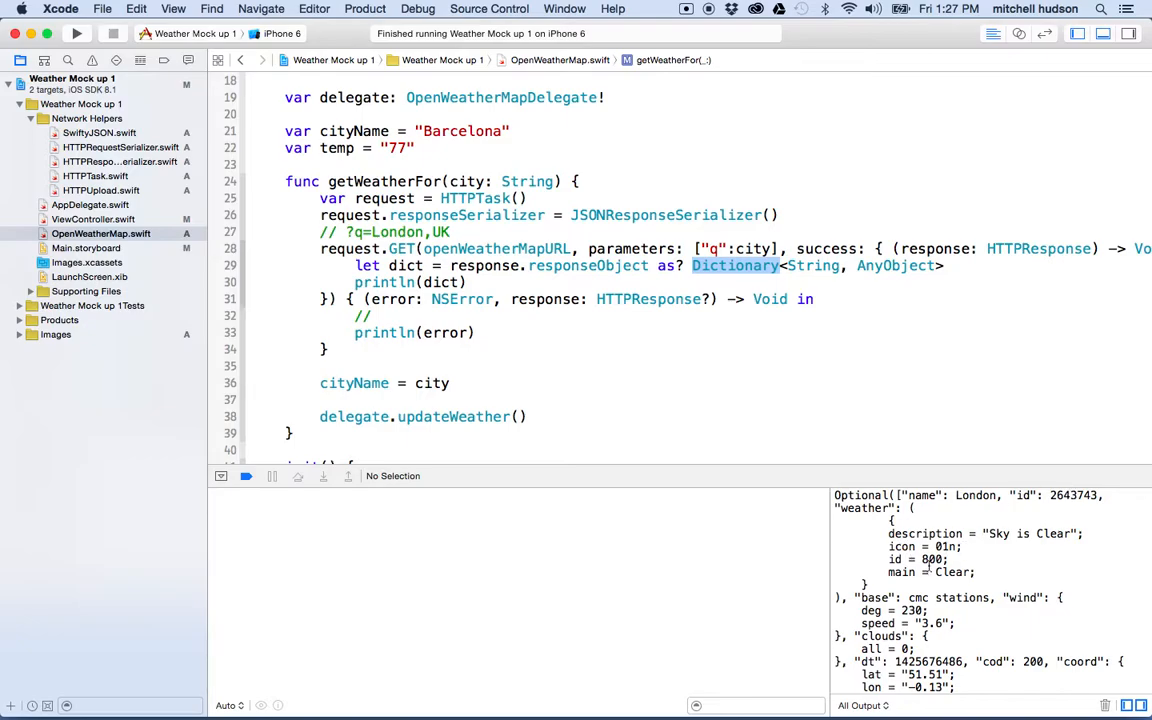
{"action": "mouse_move", "coordinate": [978, 544]}
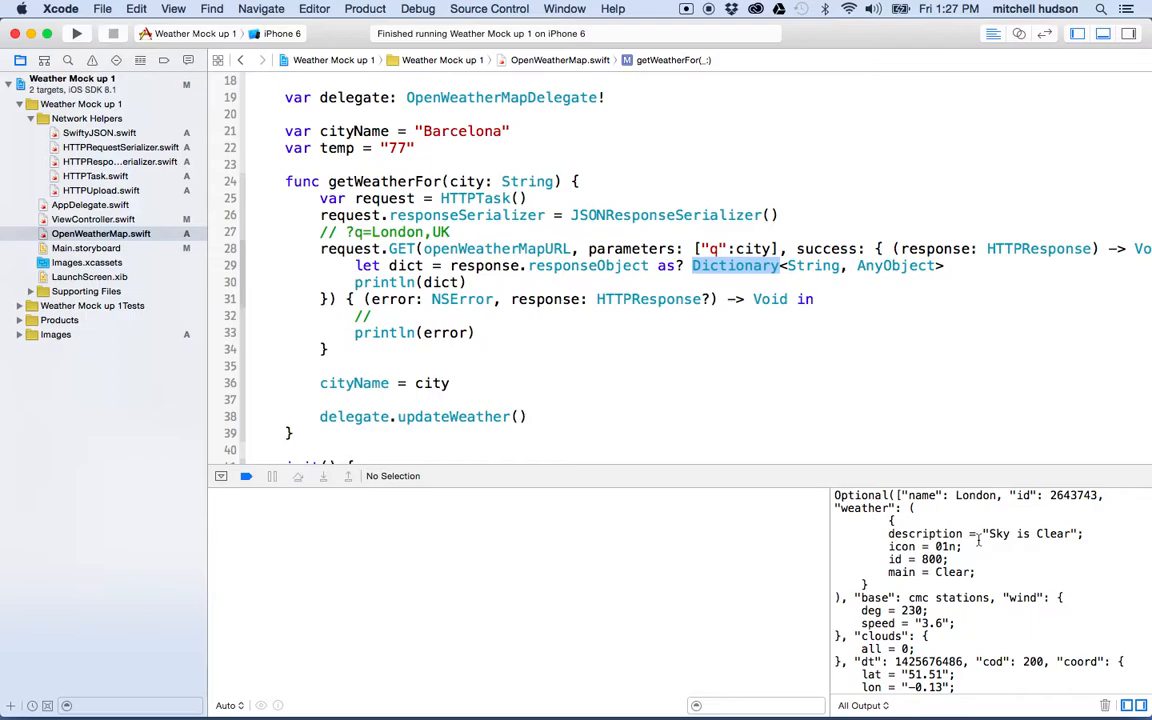
{"action": "double_click", "coordinate": [1036, 532]}
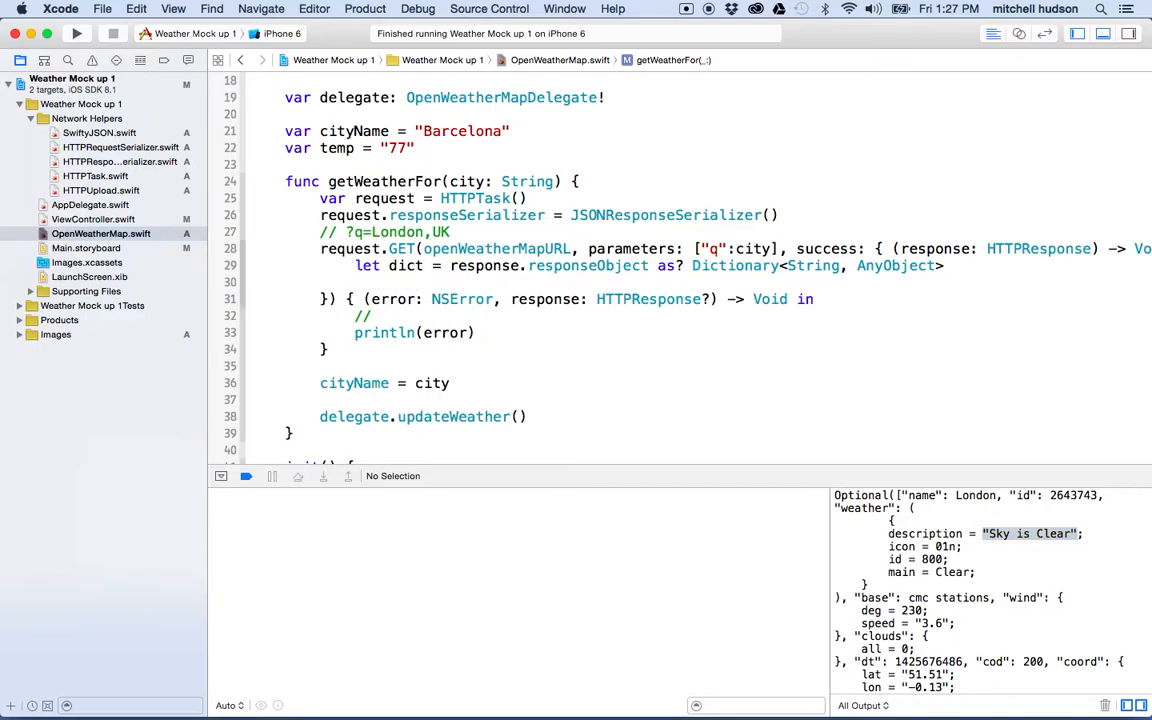
Turn the dict cast into an if let binding to Dictionary<String, AnyObject>, discarding the stray let line
{"action": "type", "text": "let"}
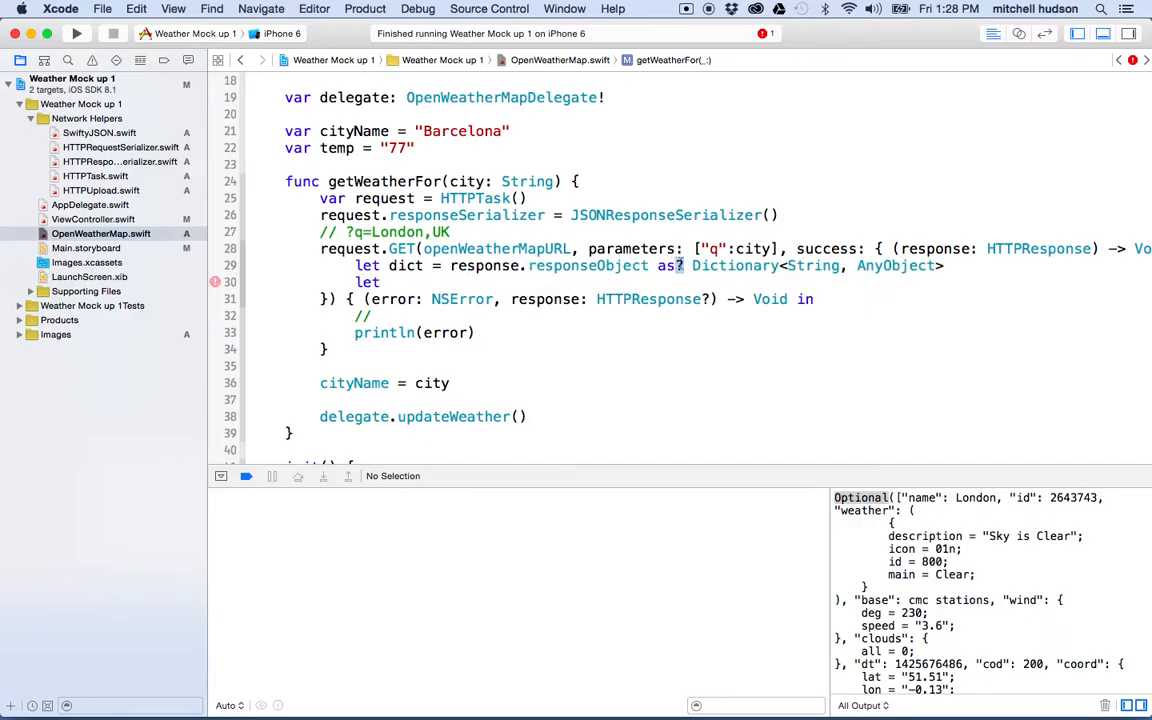
{"action": "double_click", "coordinate": [734, 264]}
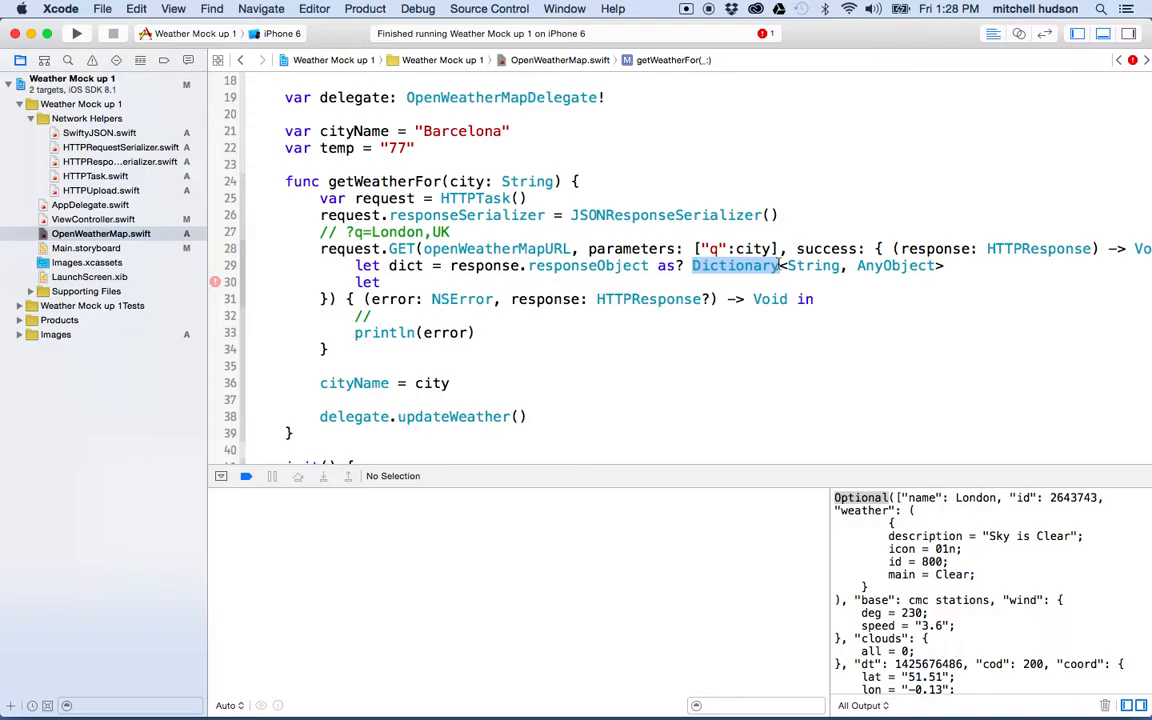
{"action": "left_click", "coordinate": [382, 282]}
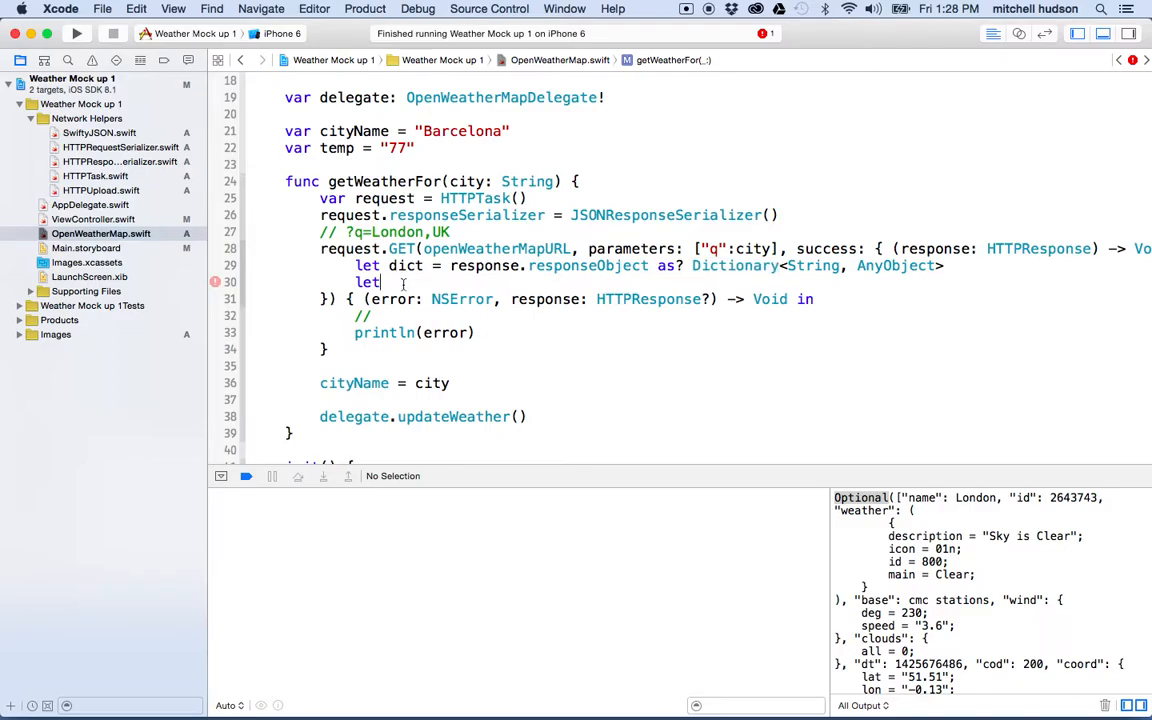
{"action": "key", "text": "Backspace"}
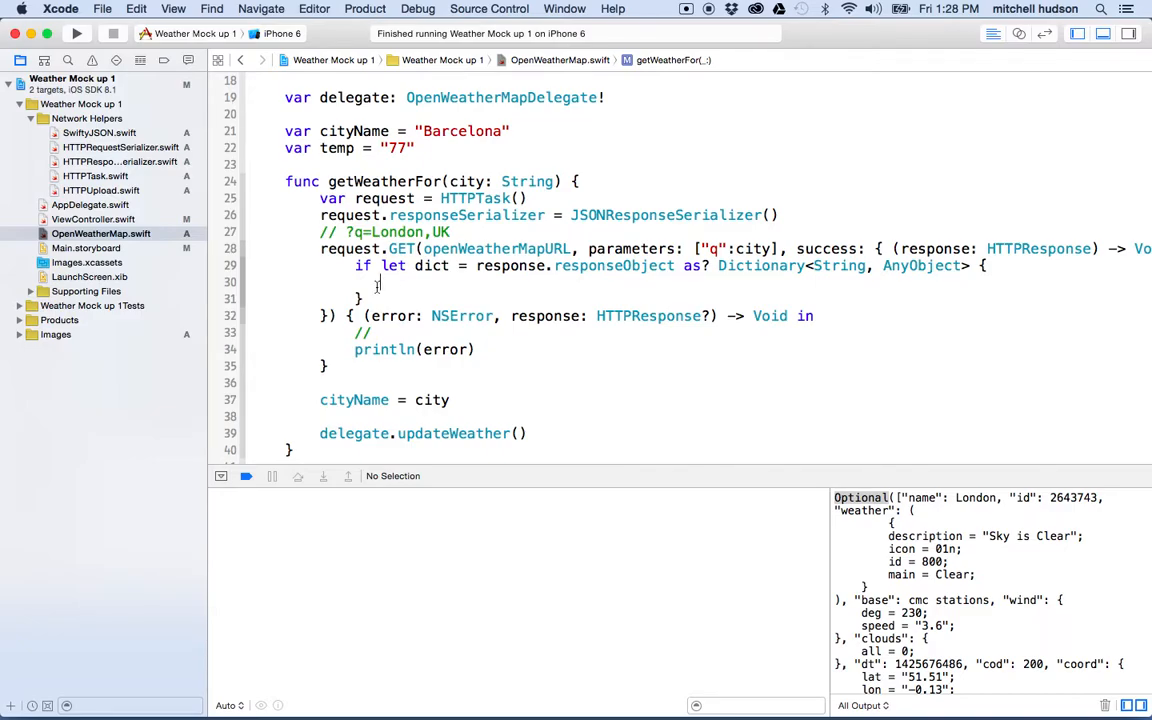
Add let json = JSON(dict) inside the success closure
{"action": "type", "text": "let"}
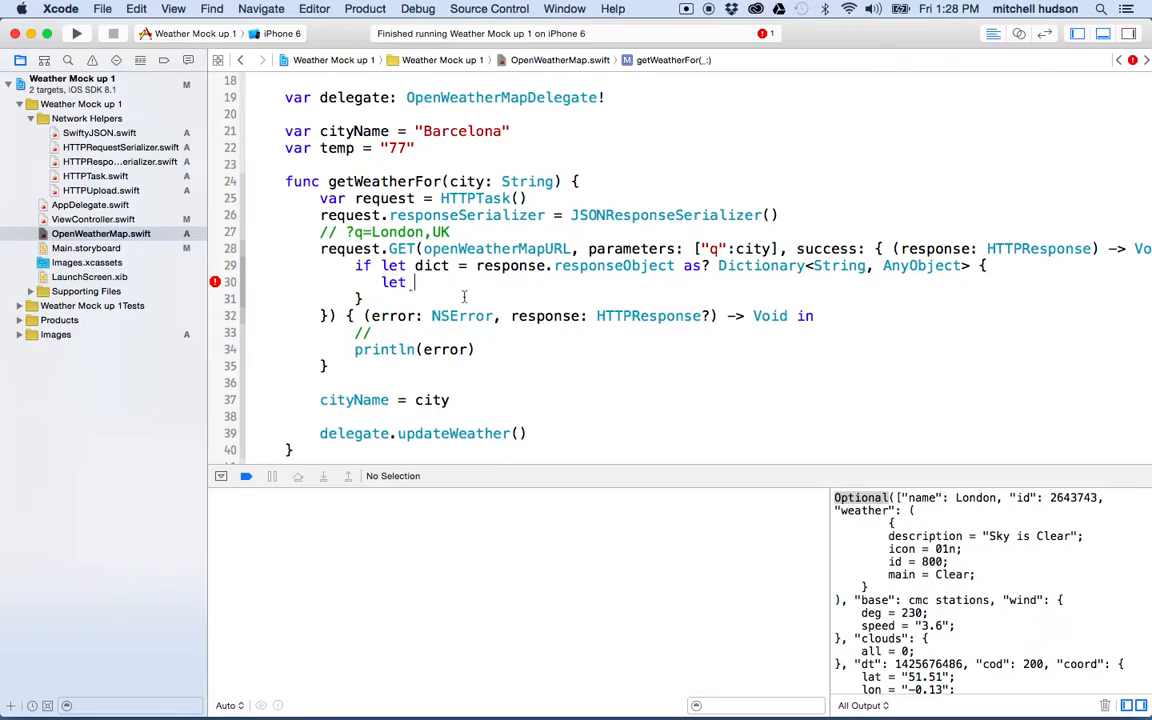
{"action": "type", "text": "l"}
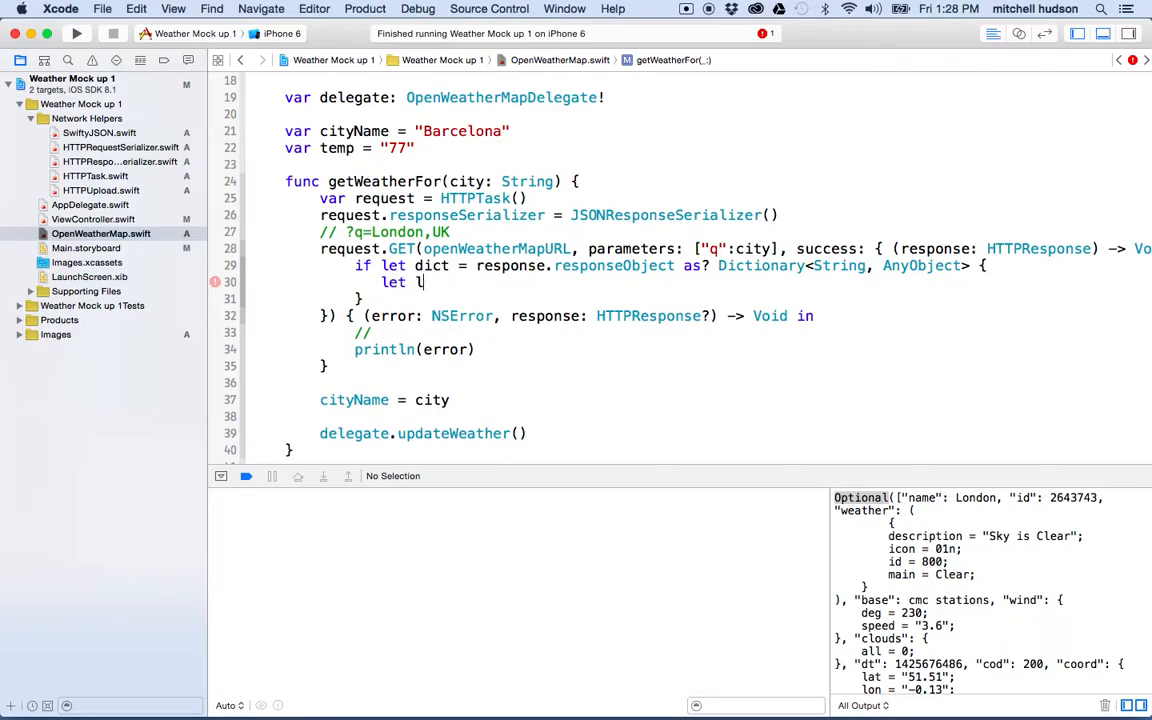
{"action": "type", "text": "son"}
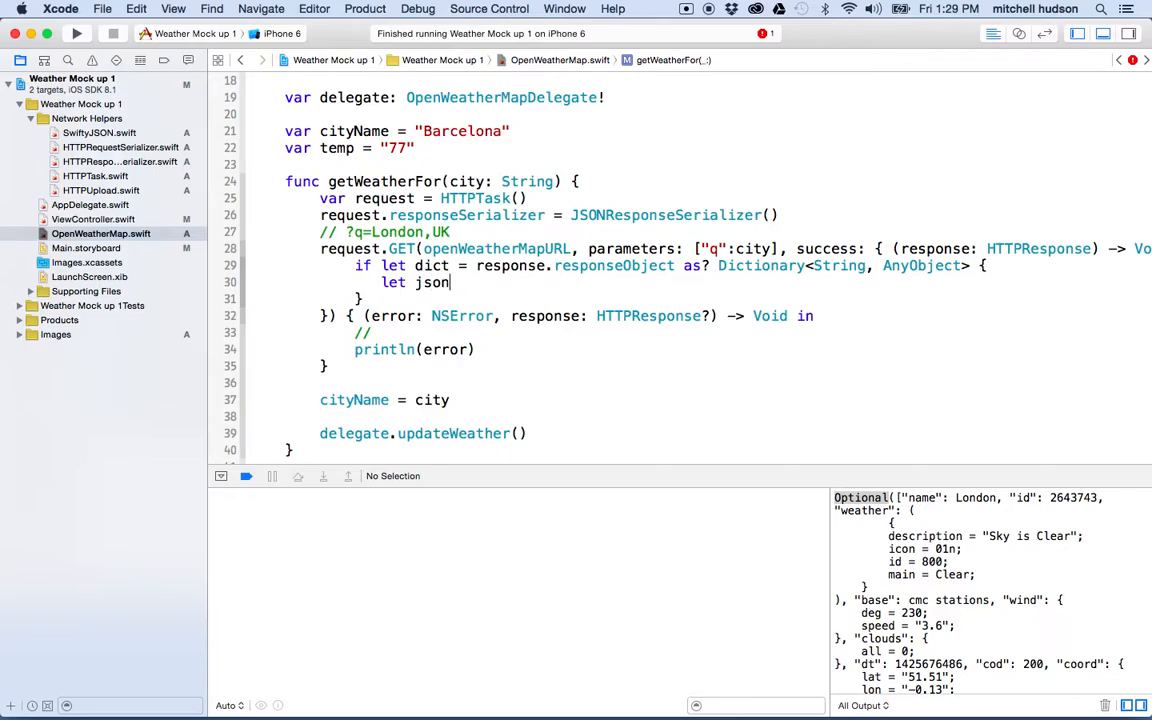
{"action": "type", "text": "="}
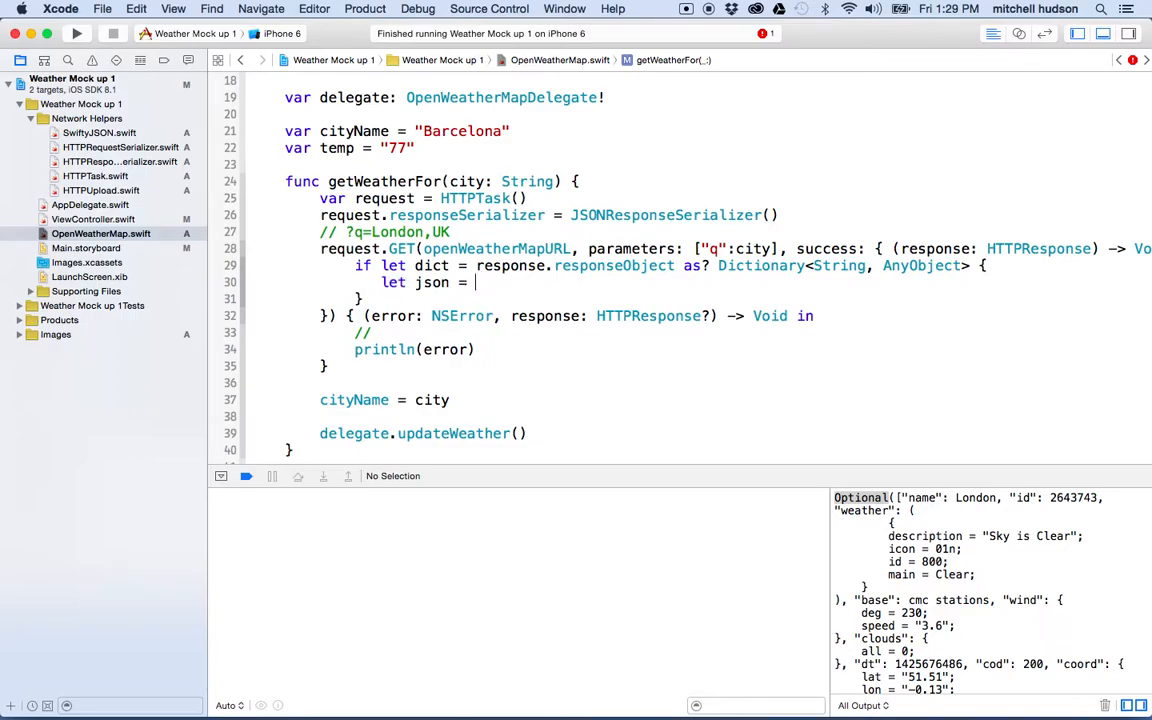
{"action": "type", "text": "JSON("}
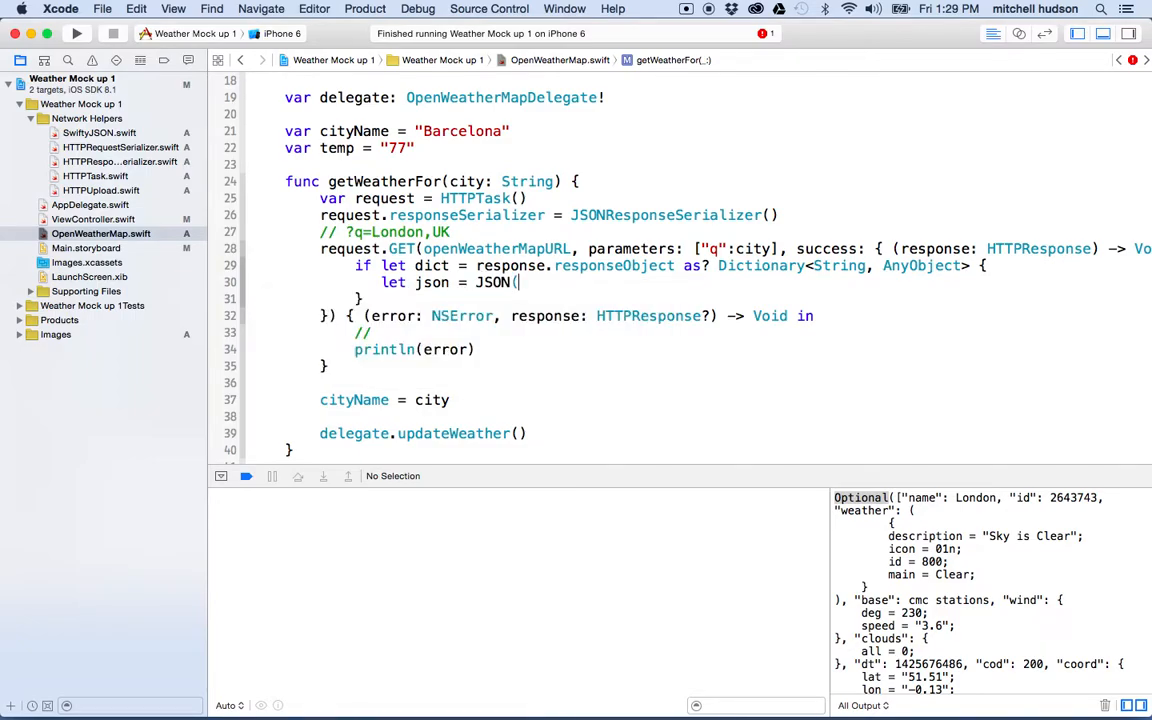
{"action": "type", "text": "Dictionary"}
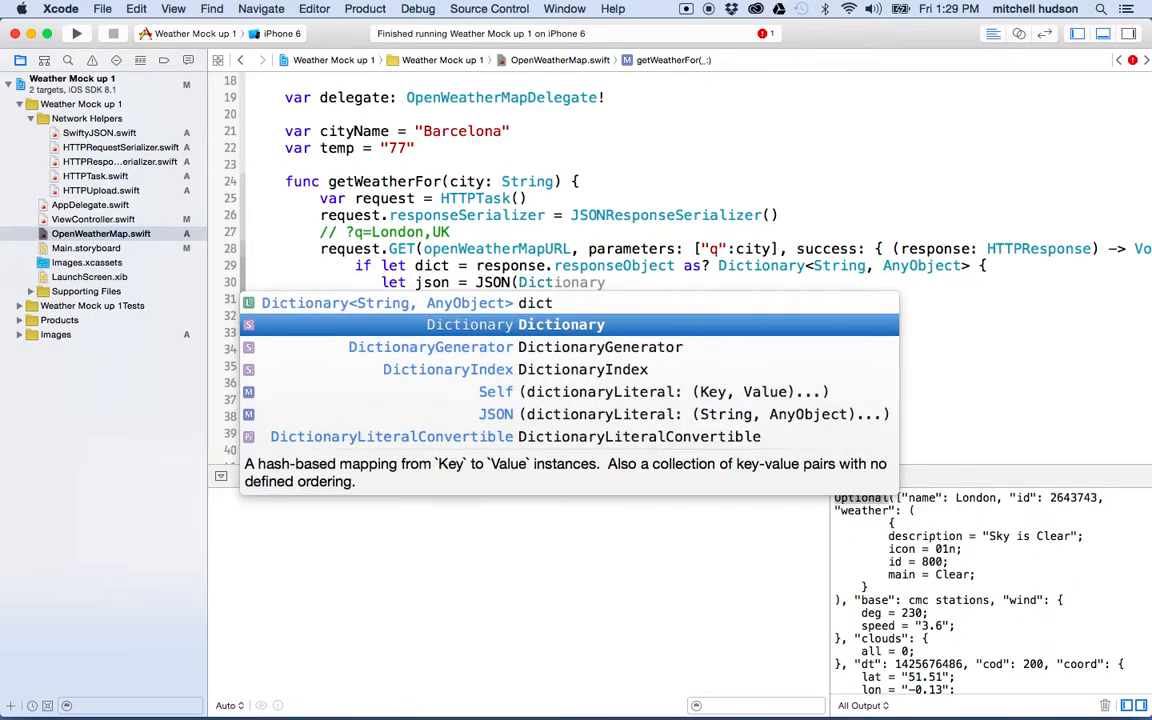
{"action": "type", "text": "dict"}
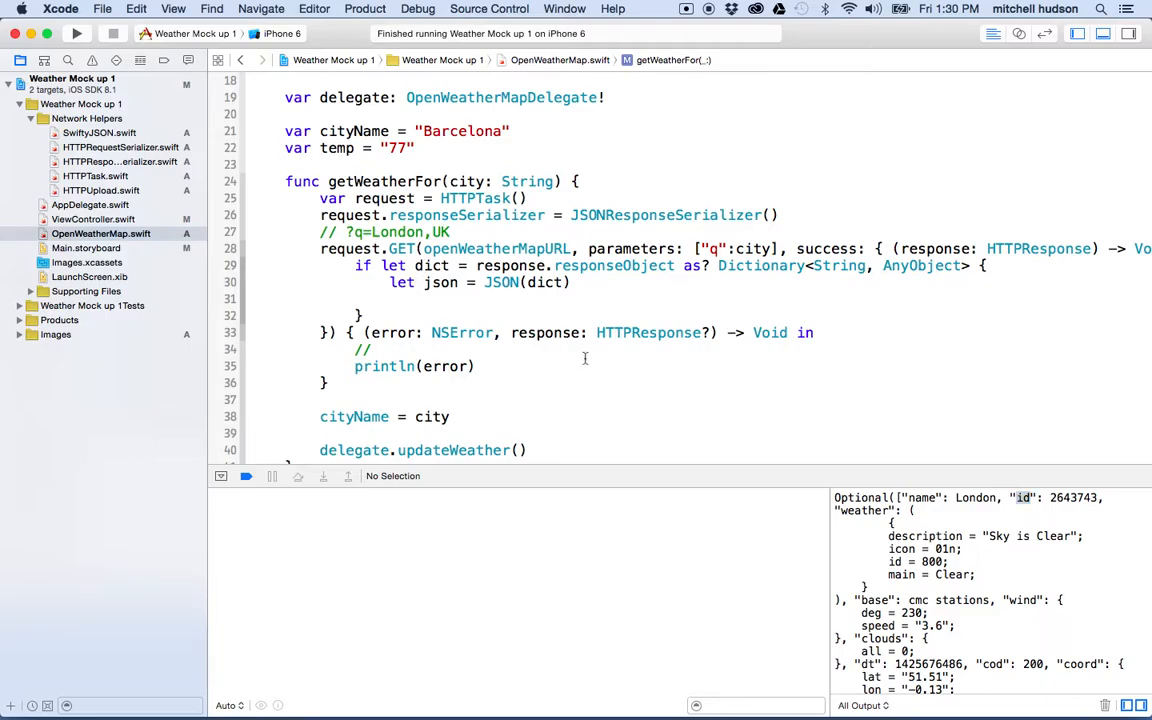
Bind json["name"].string with if let name and begin a println of it
{"action": "scroll", "scroll_direction": "down", "scroll_amount": 3}
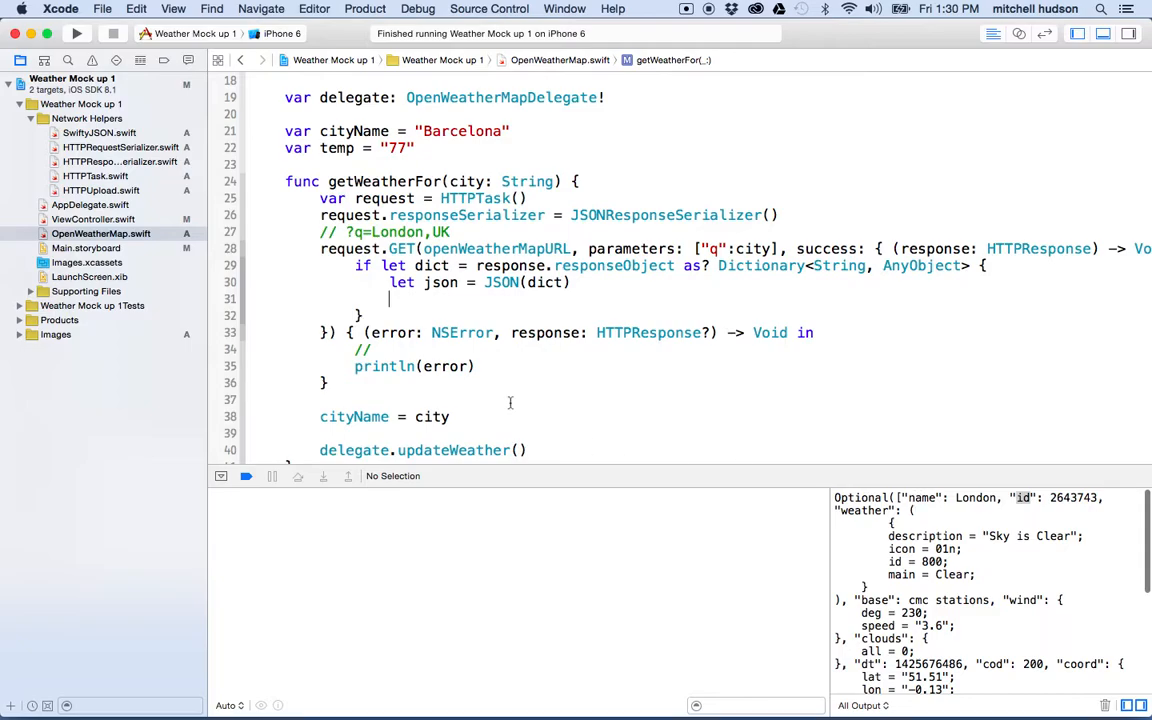
{"action": "type", "text": "if"}
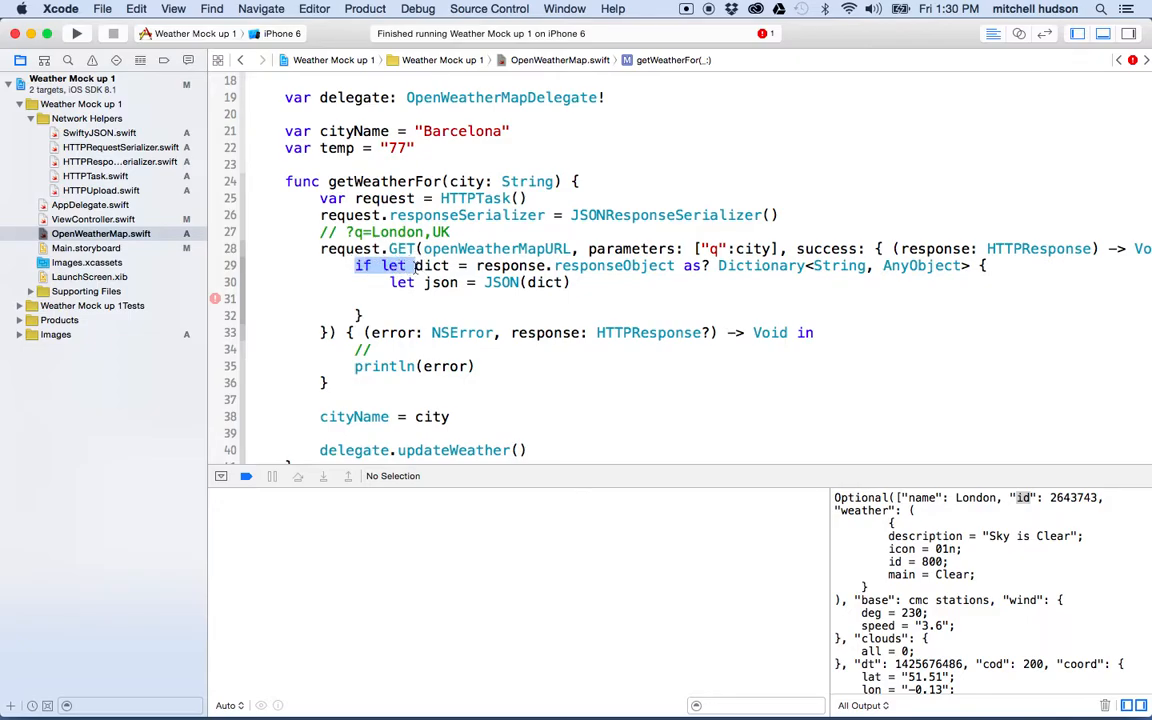
{"action": "type", "text": "if let name ="}
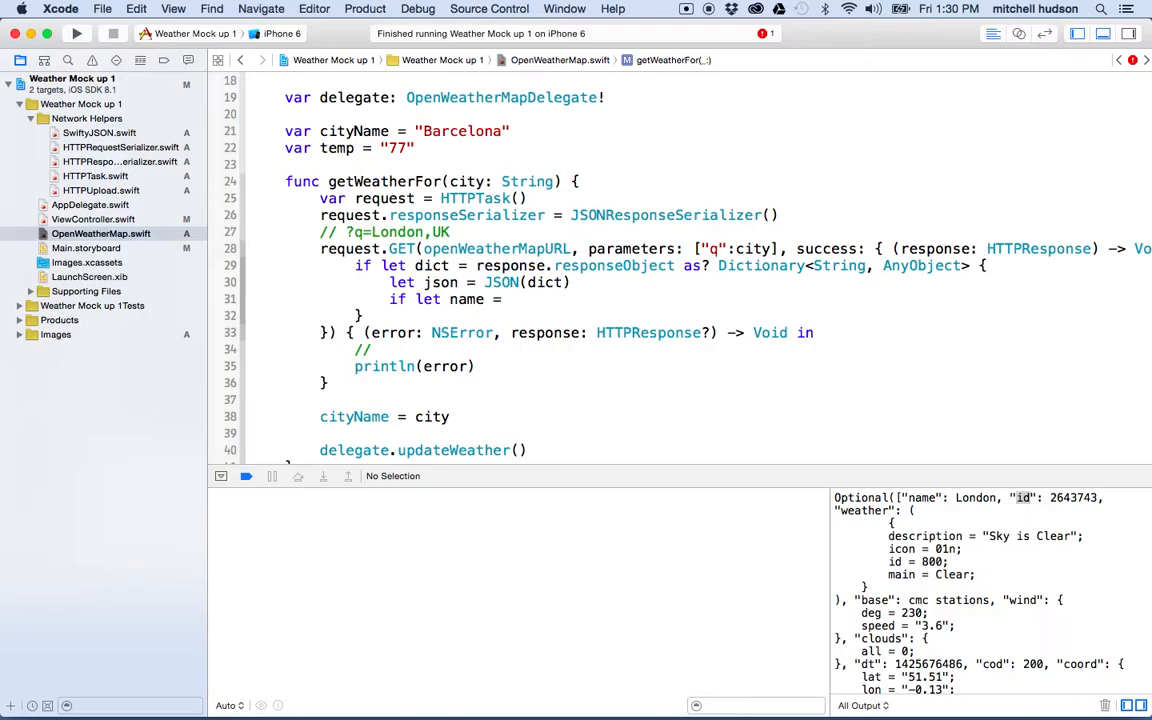
{"action": "type", "text": "JSON"}
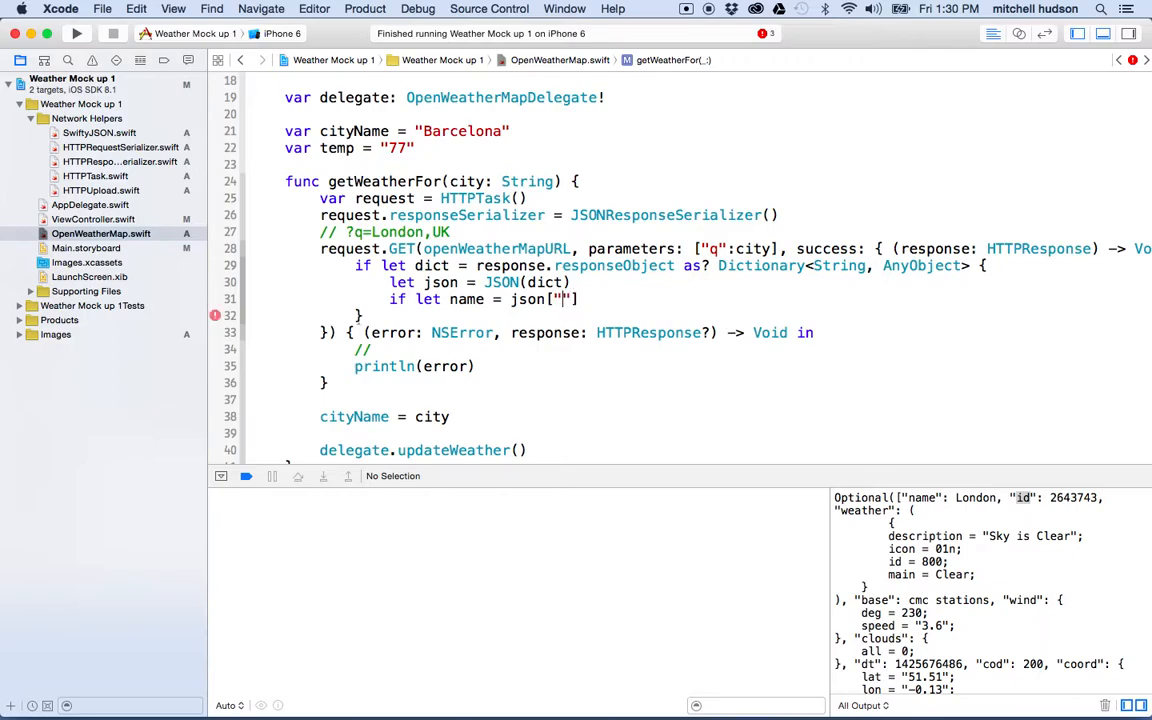
{"action": "type", "text": "name"}
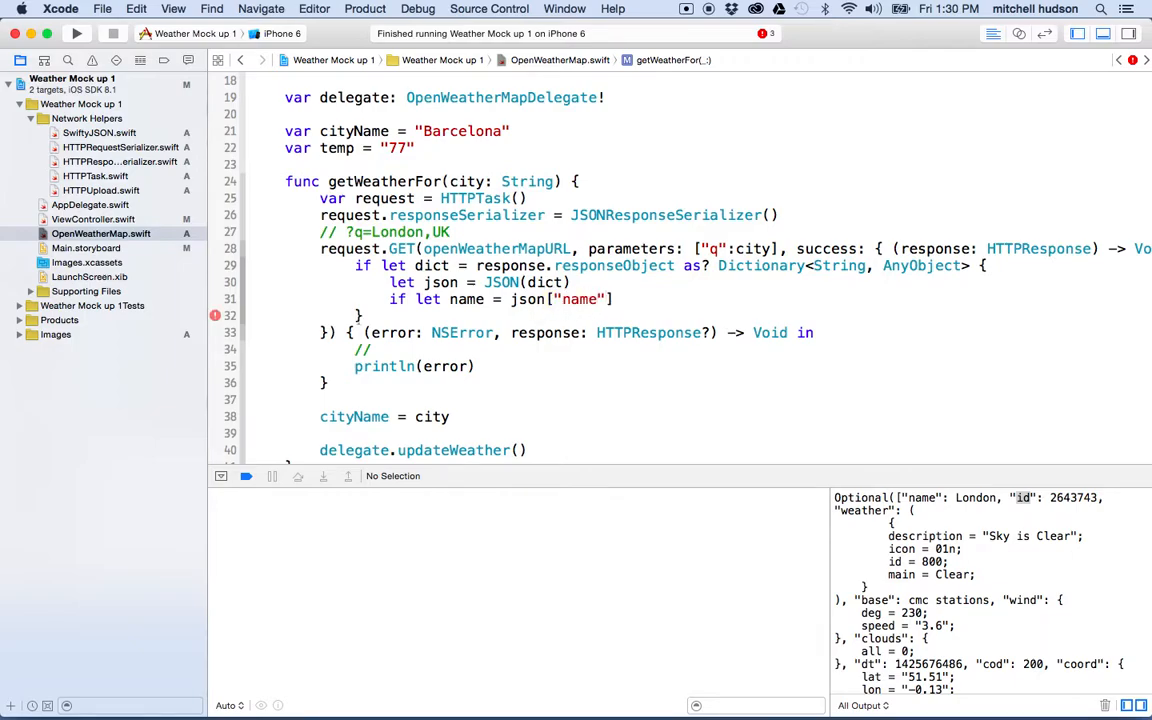
{"action": "type", "text": ".string {"}
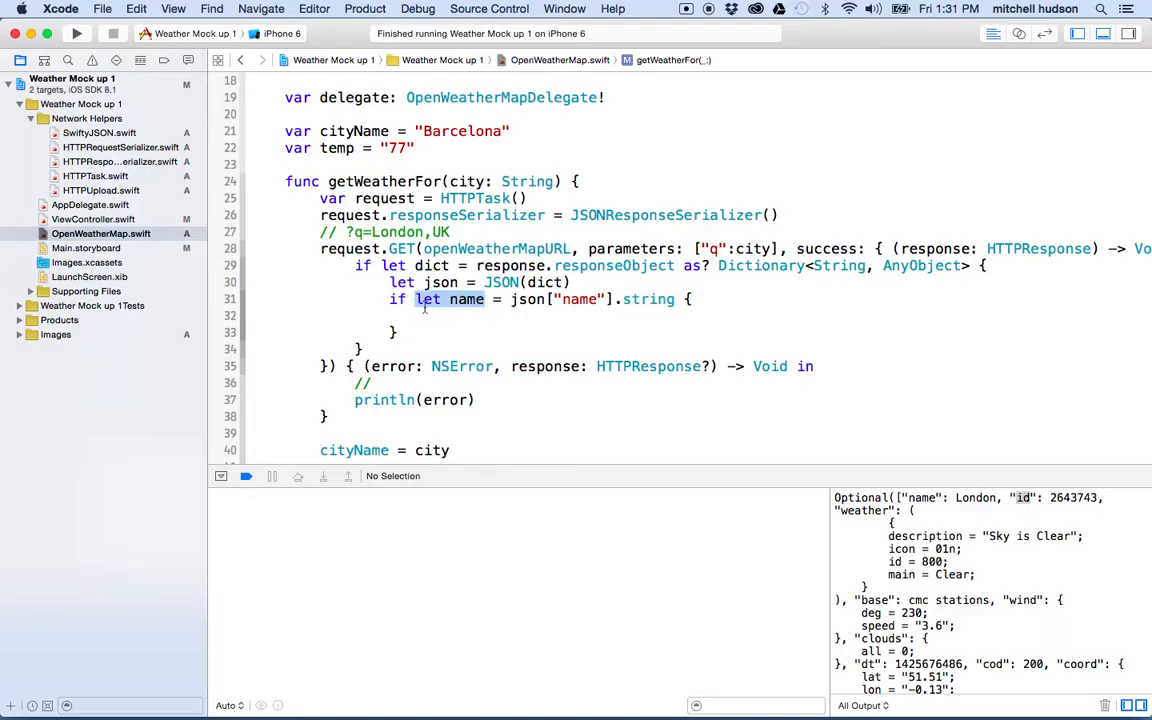
{"action": "mouse_move", "coordinate": [668, 300]}
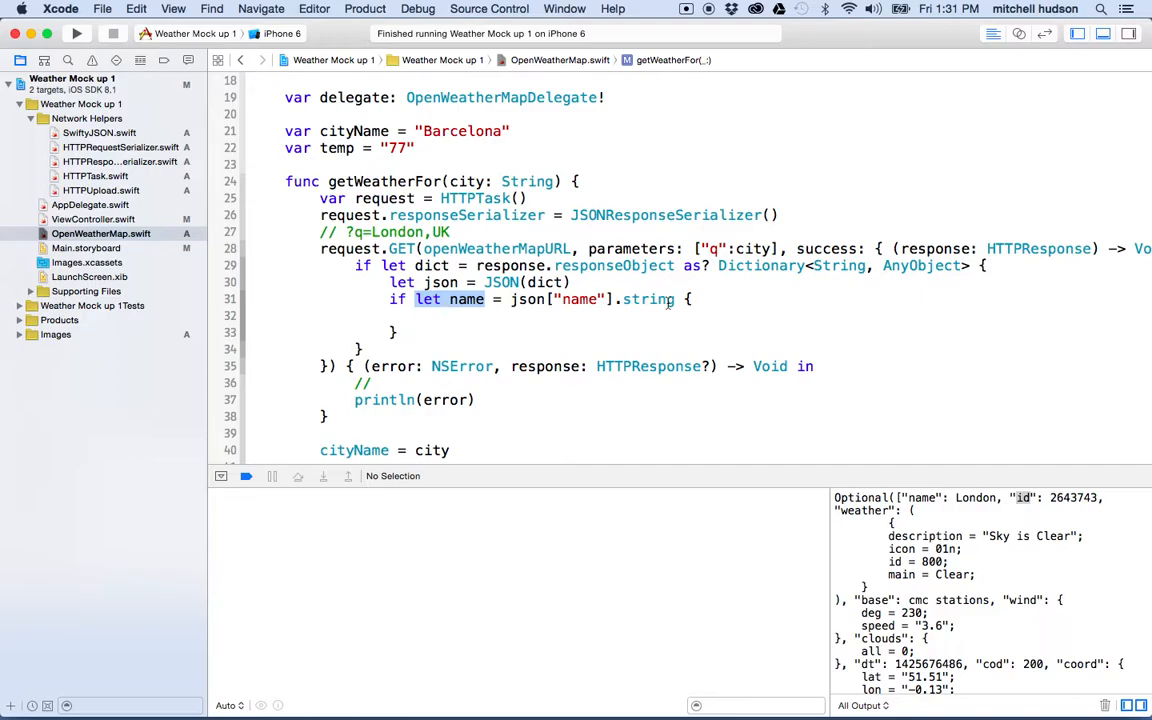
{"action": "mouse_move", "coordinate": [444, 322]}
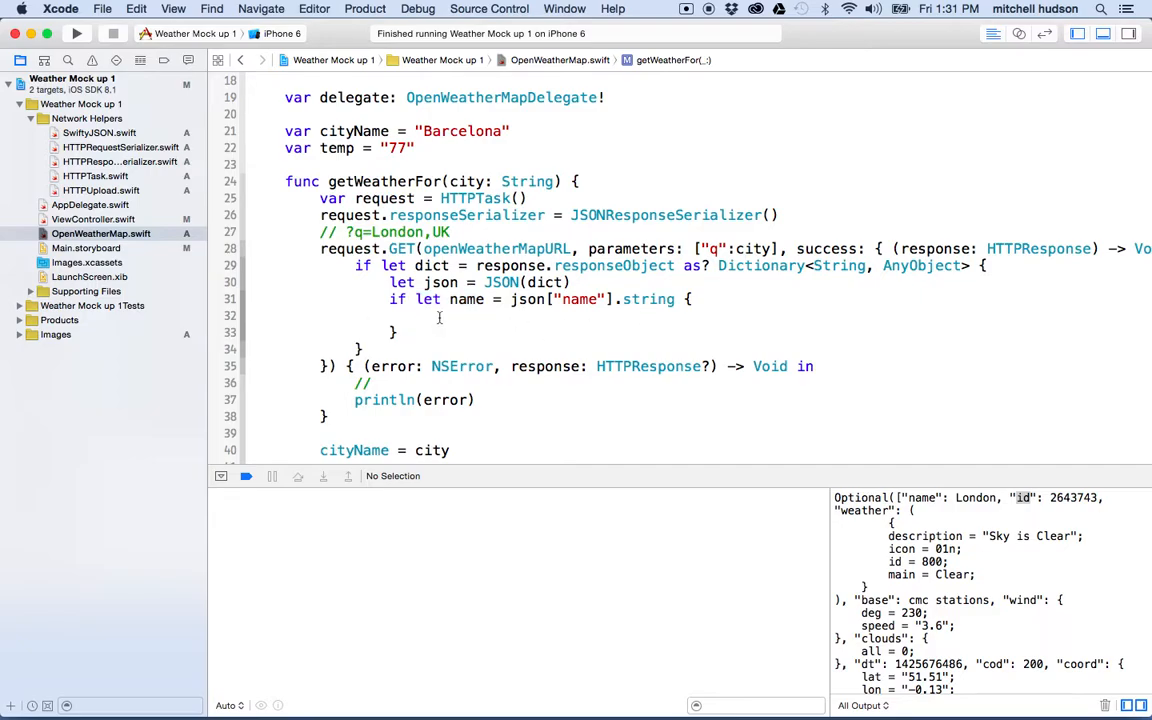
{"action": "type", "text": "println(\"Name:"}
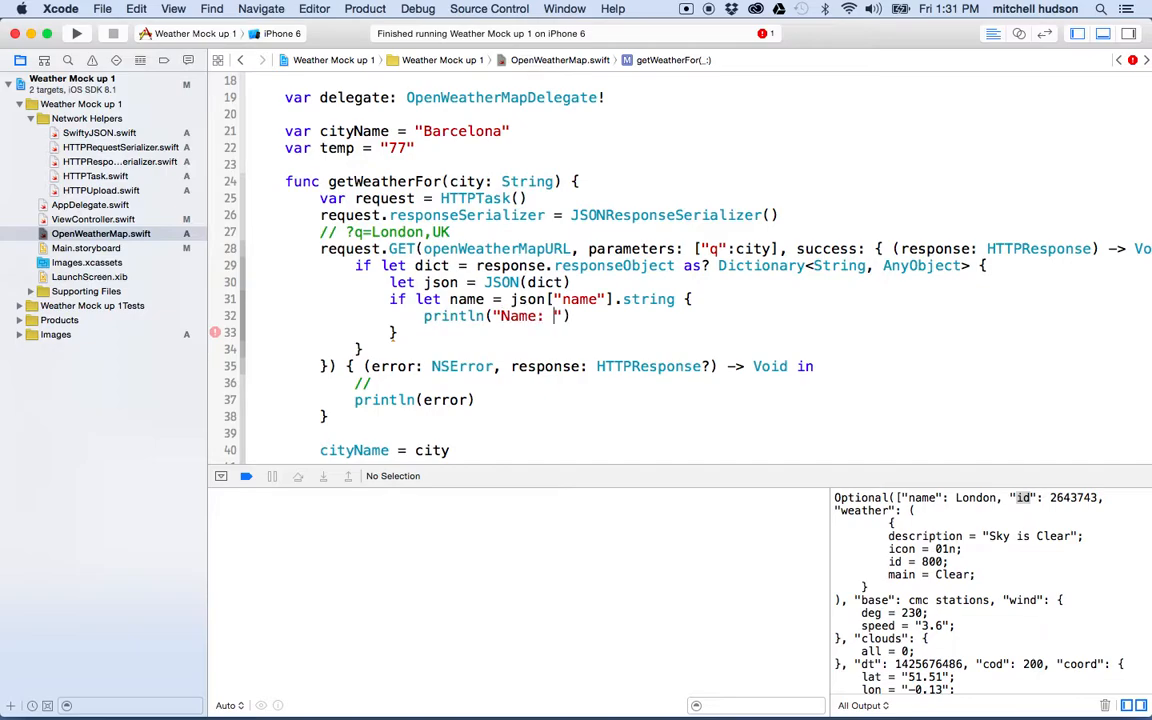
Finish println("Name: \(name)") and add an if let id = json["id"].int block that prints the id
{"action": "type", "text": "\\(name"}
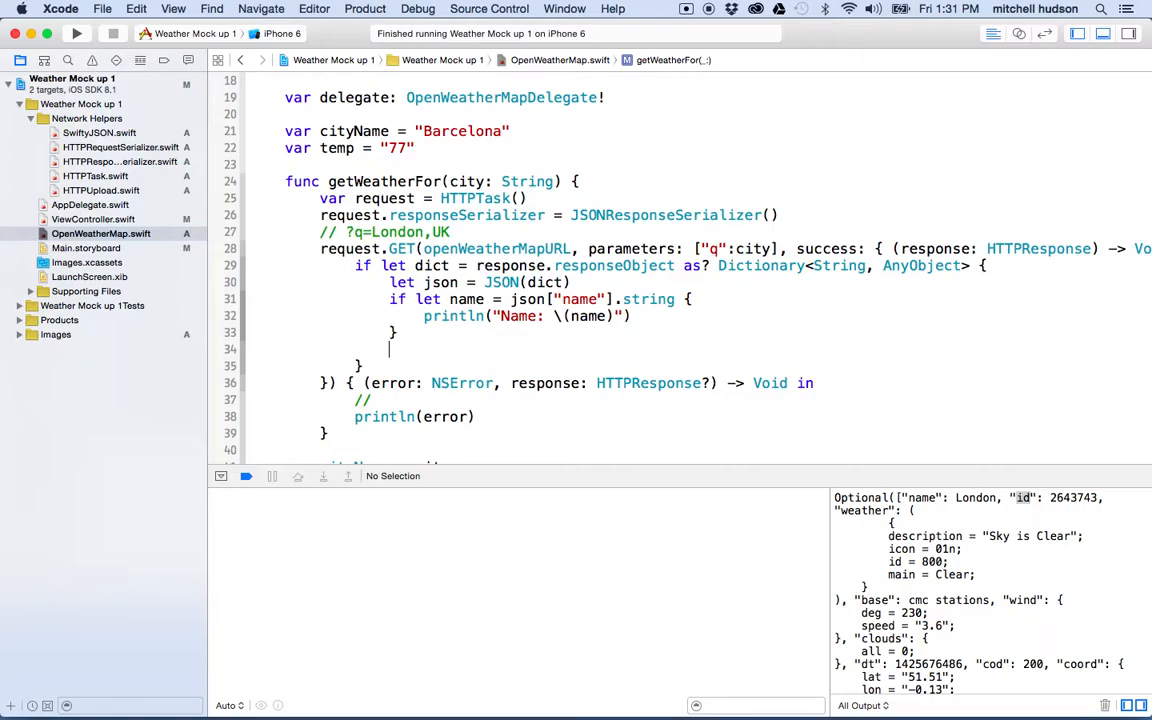
{"action": "type", "text": "if let id ="}
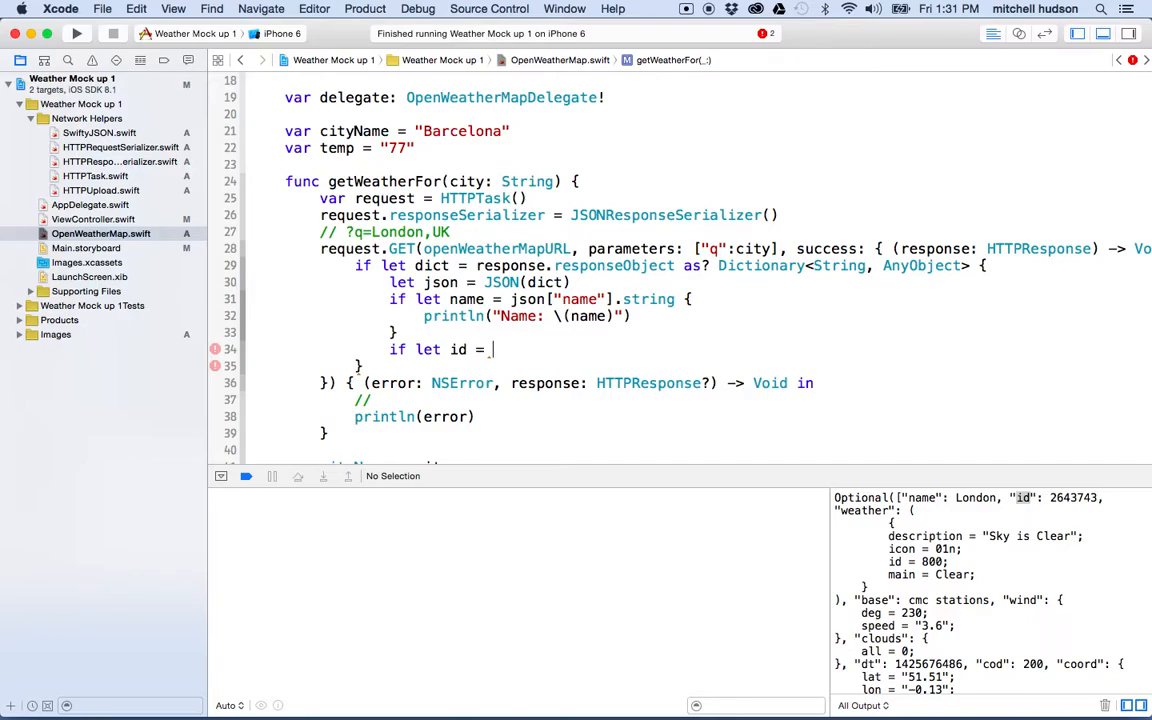
{"action": "type", "text": "json"}
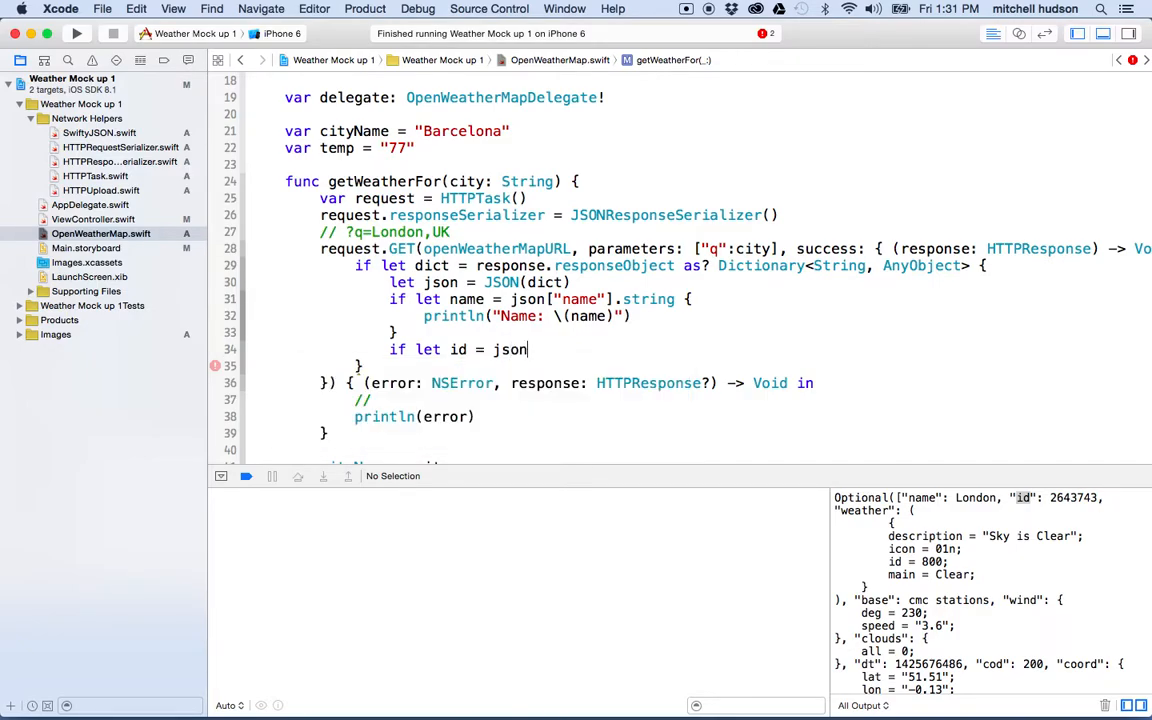
{"action": "type", "text": "[]"}
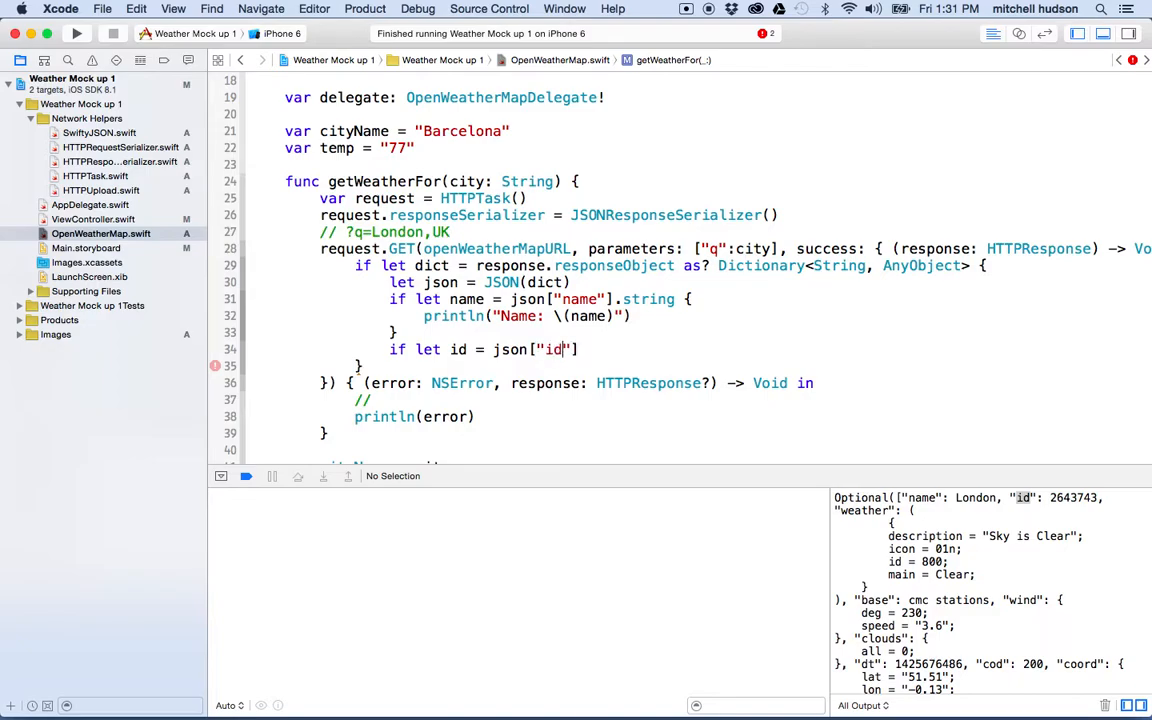
{"action": "type", "text": "]."}
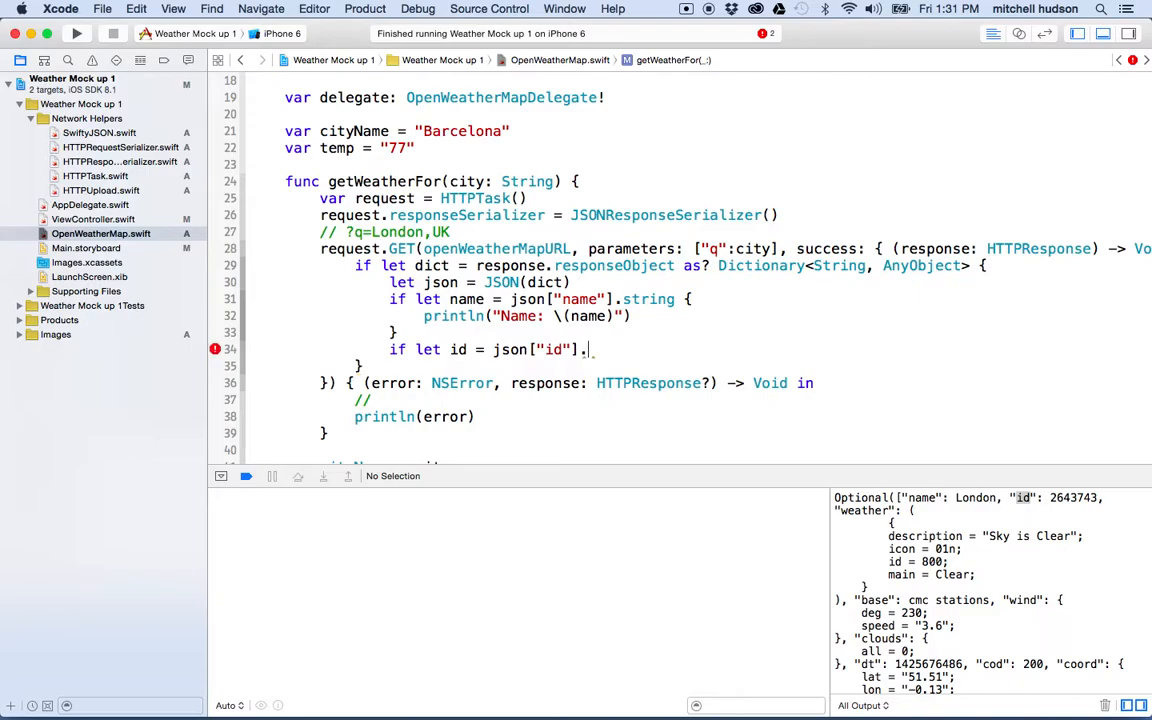
{"action": "type", "text": "in"}
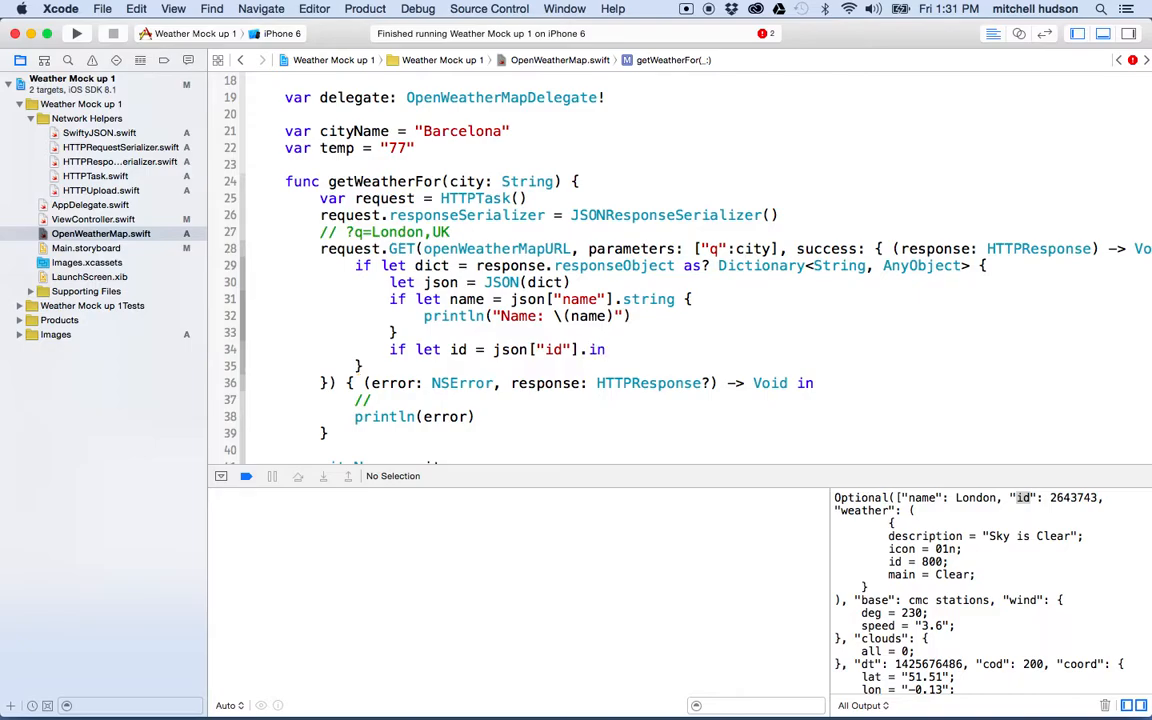
{"action": "key", "text": "Backspace"}
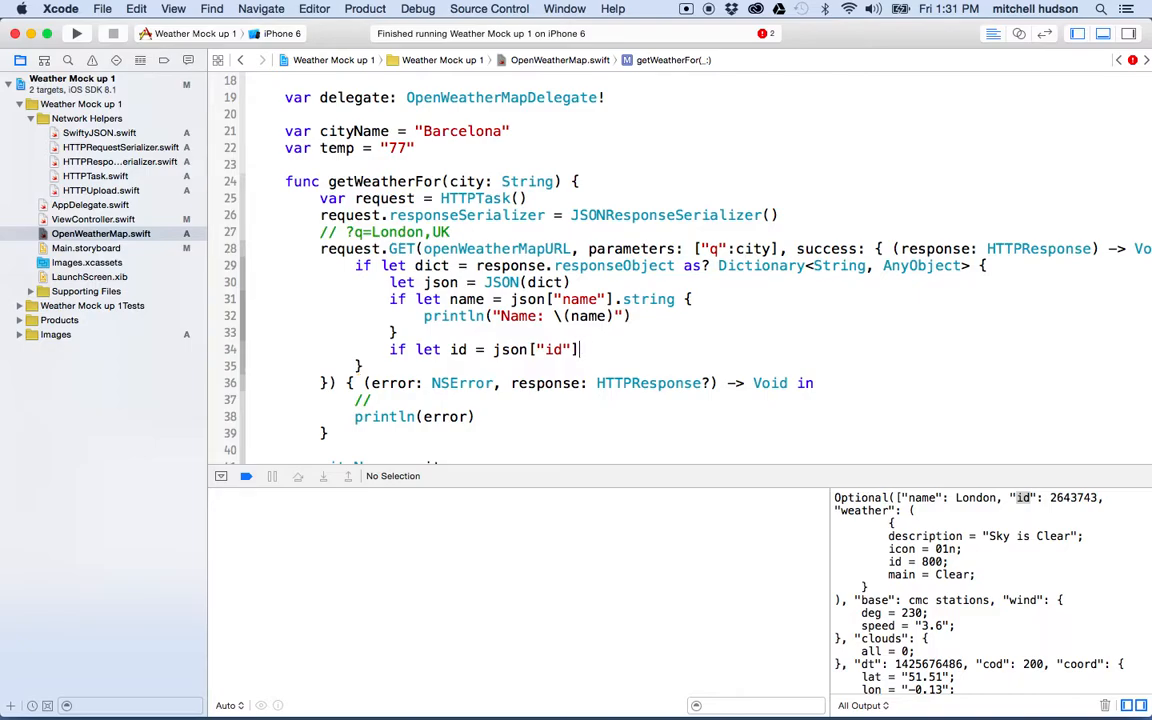
{"action": "type", "text": ".int {"}
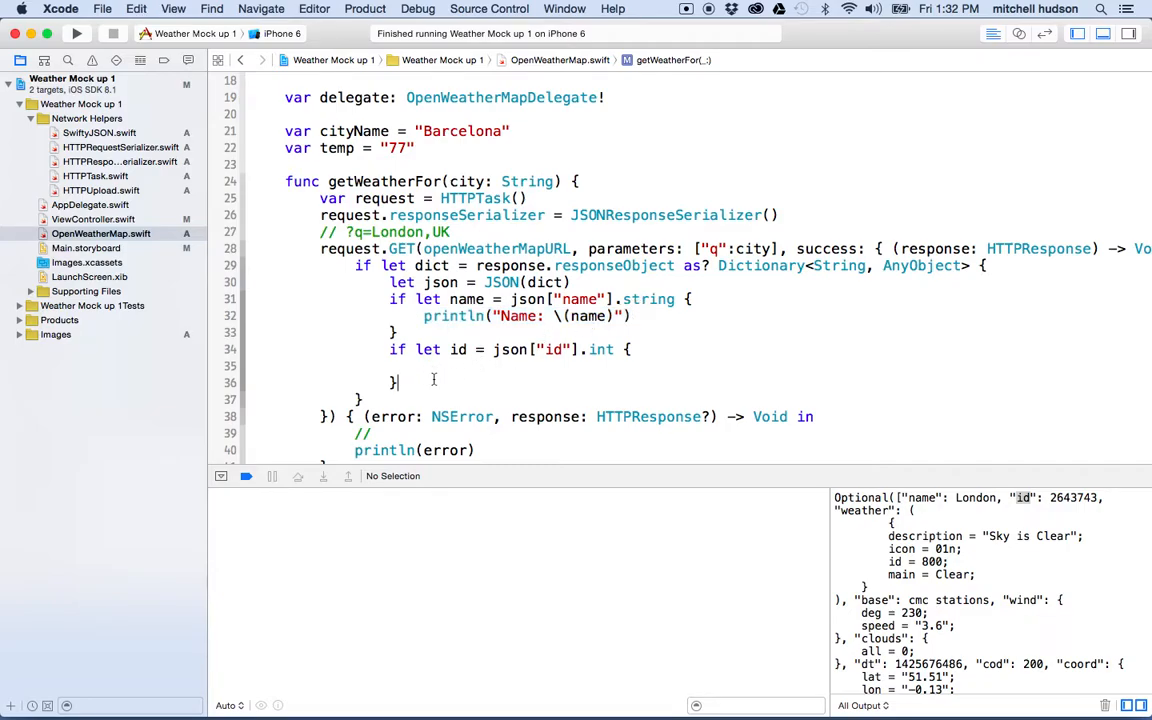
{"action": "type", "text": "println(\"Name: \\(name)\")"}
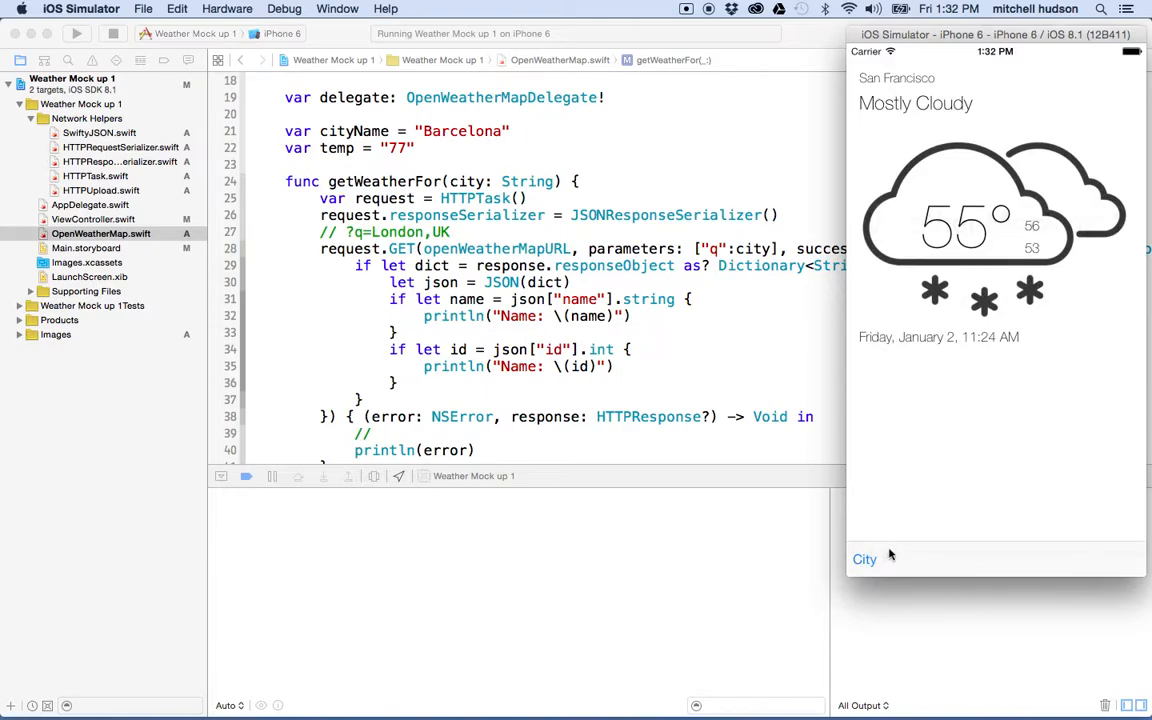
Enter London as the city in the simulator alert and submit it
{"action": "left_click", "coordinate": [864, 560]}
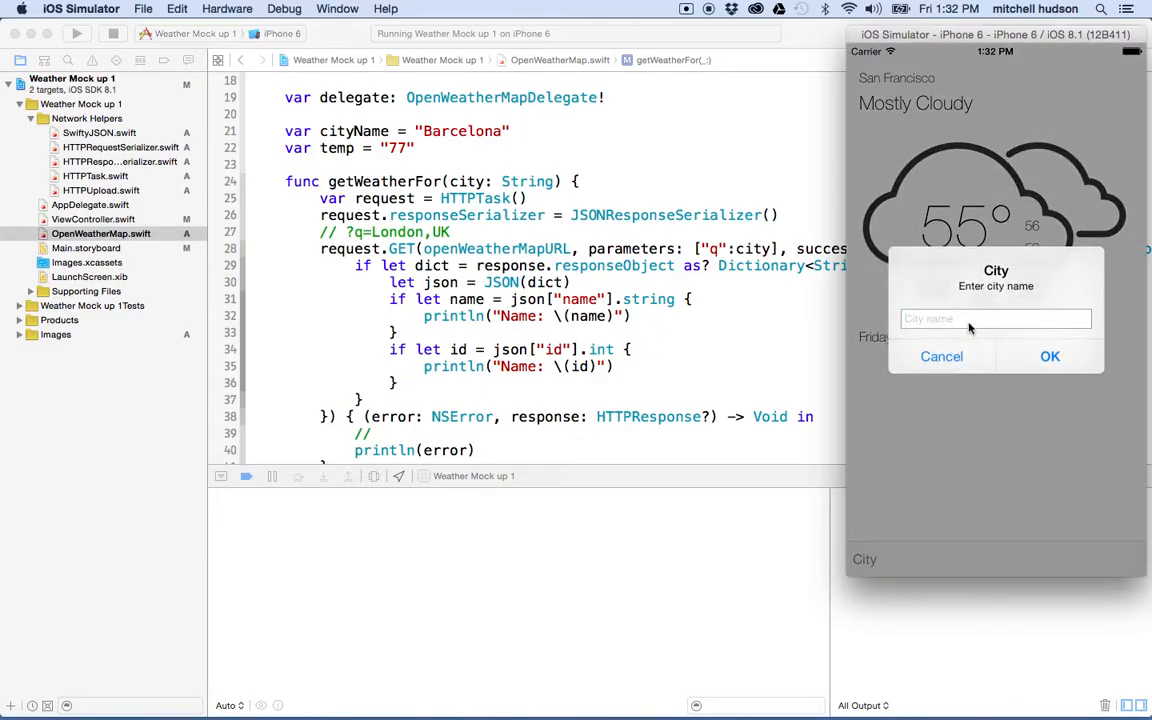
{"action": "type", "text": "Lon"}
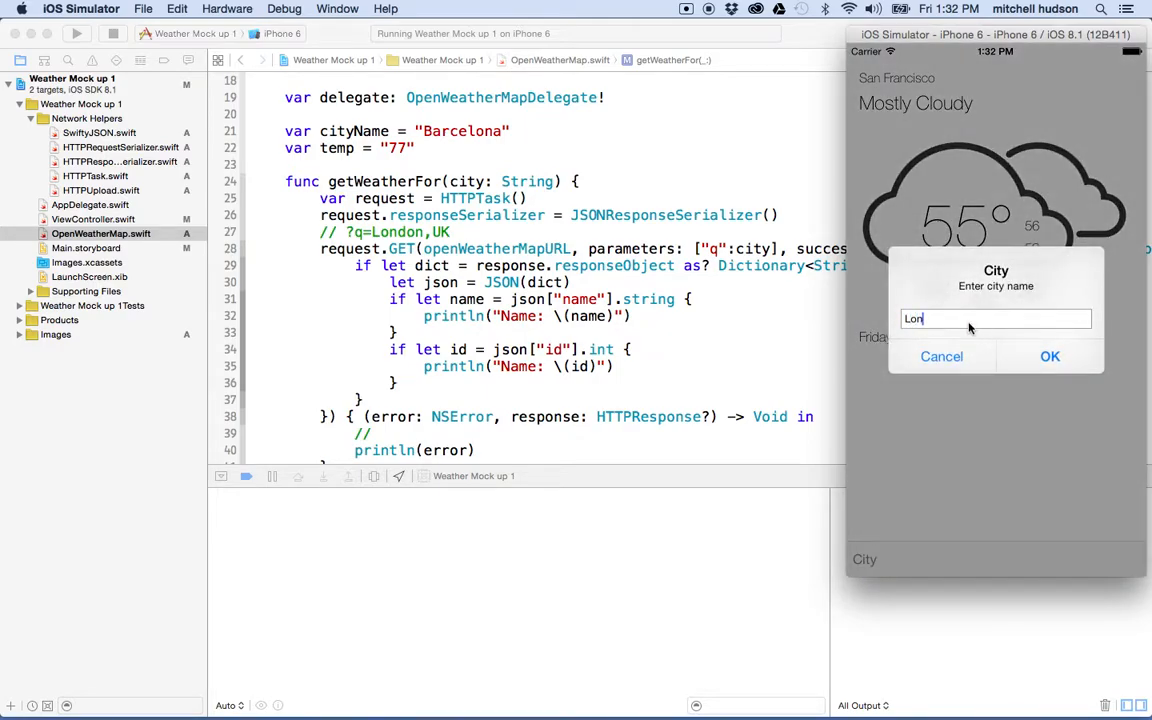
{"action": "type", "text": "don"}
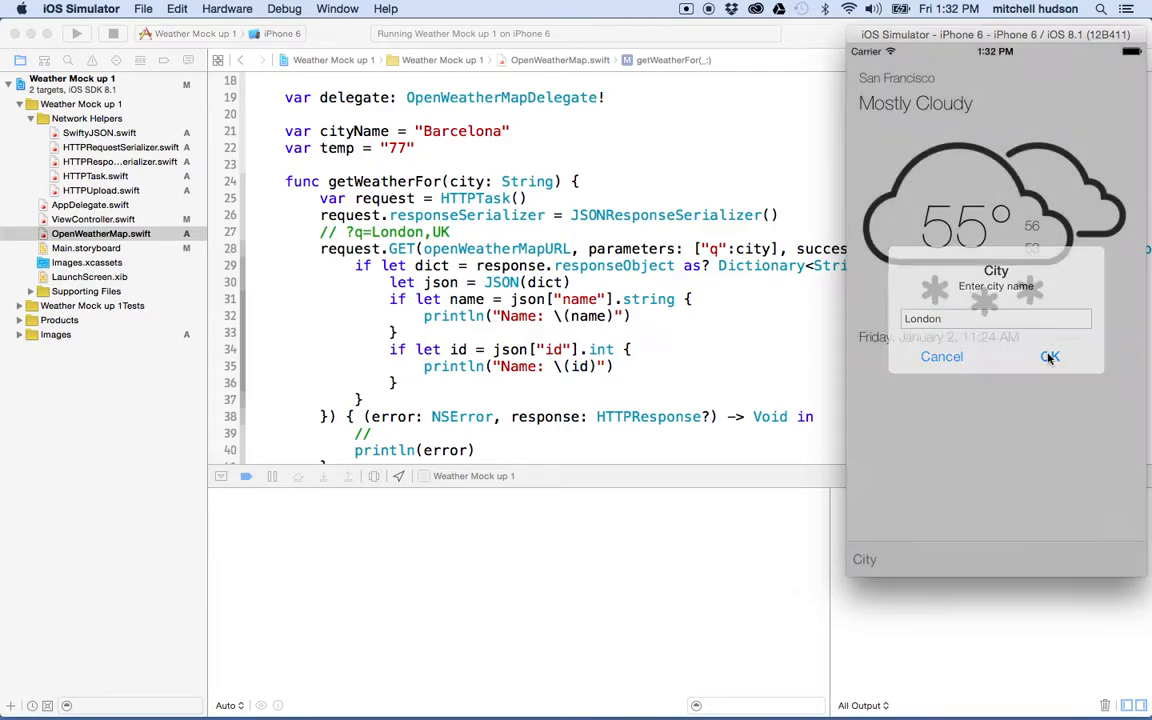
{"action": "left_click", "coordinate": [1052, 356]}
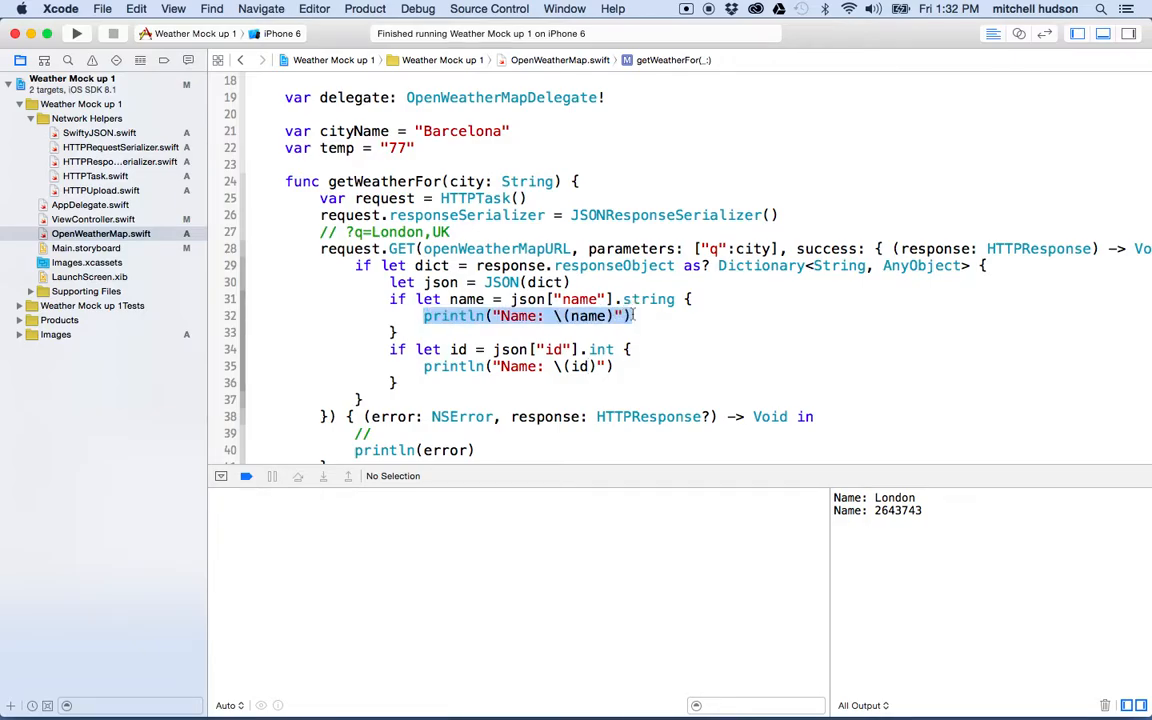
{"action": "scroll", "scroll_direction": "down", "scroll_amount": 3}
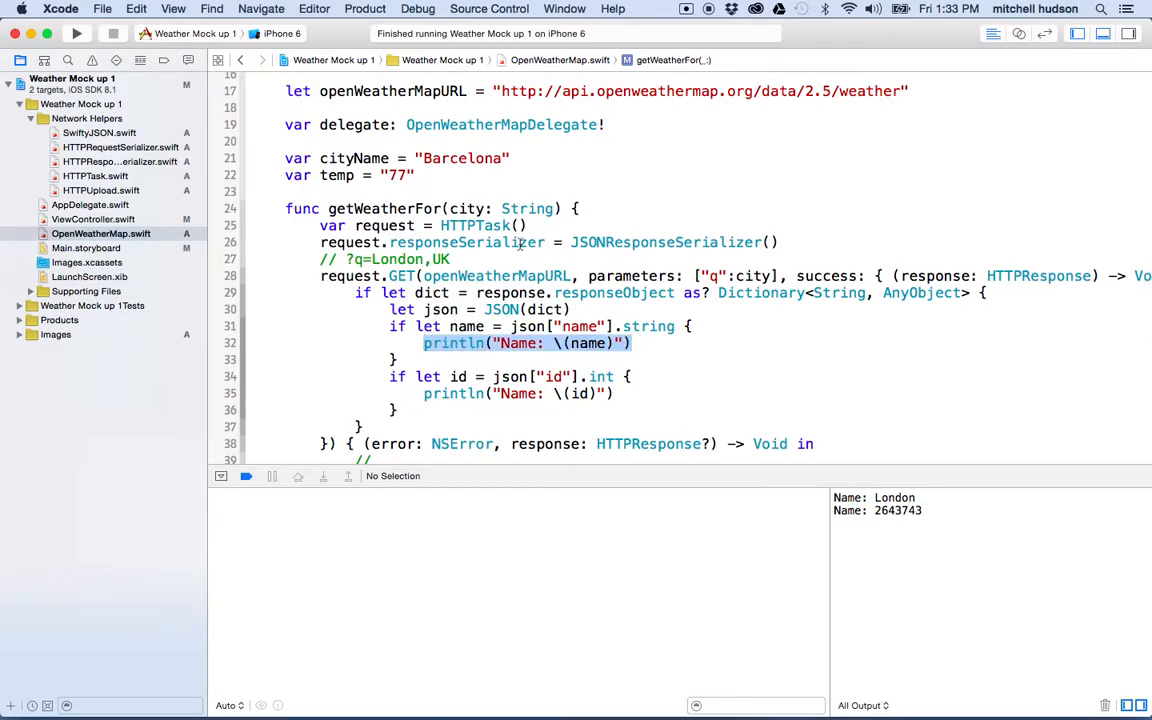
{"action": "mouse_move", "coordinate": [472, 208]}
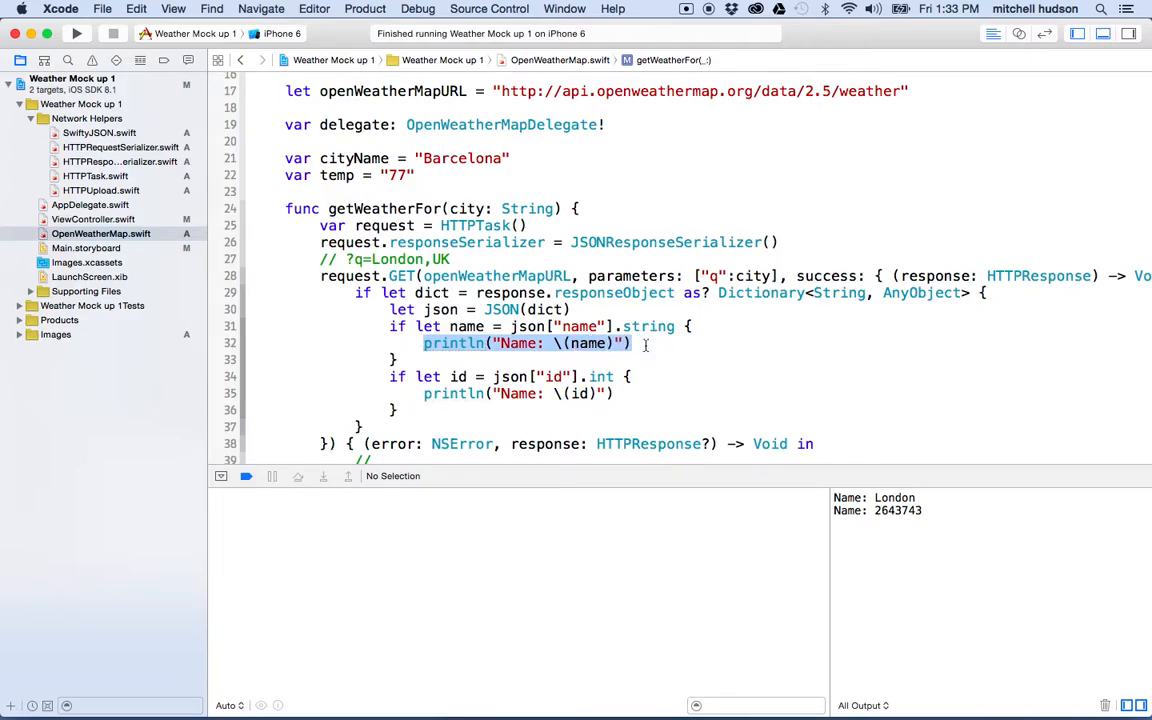
Replace the name println with cityName = name in the if-let block
{"action": "type", "text": "cityName"}
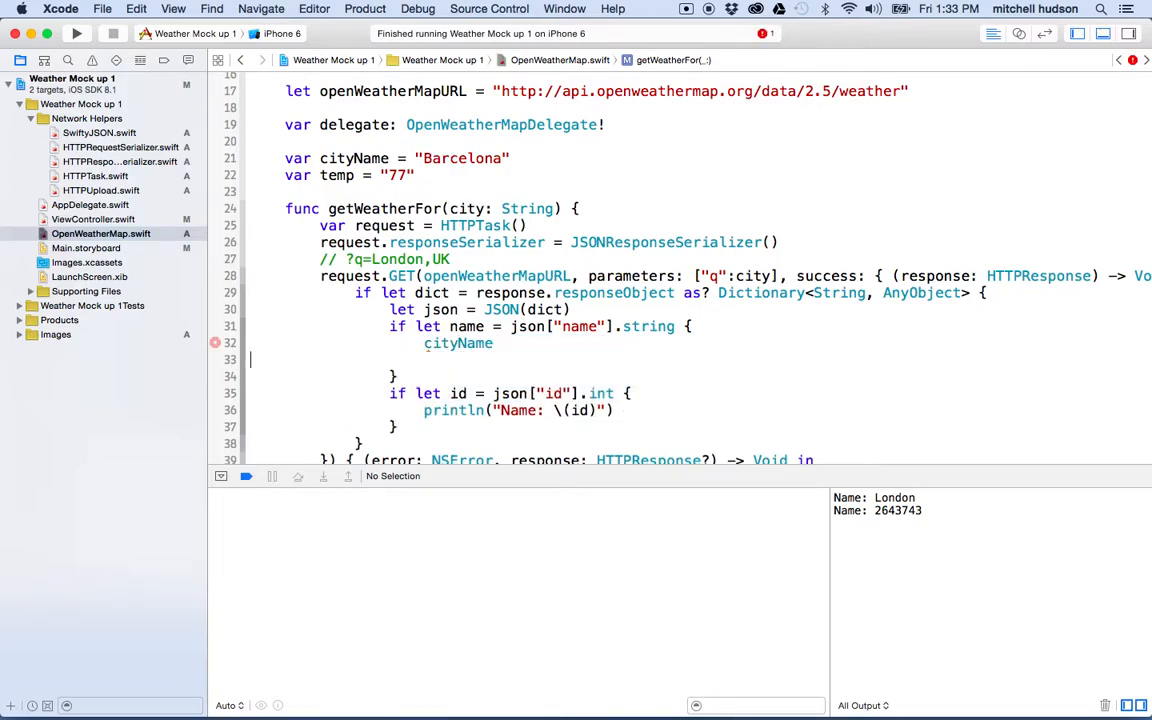
{"action": "type", "text": "="}
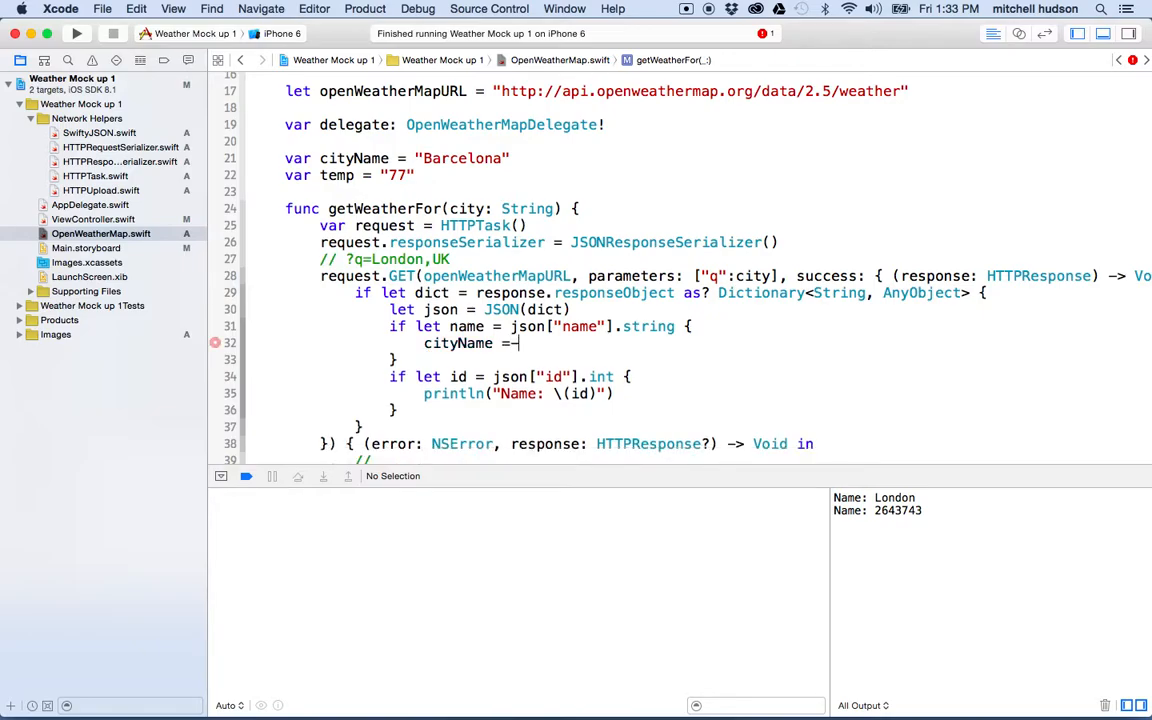
{"action": "key", "text": "backspace"}
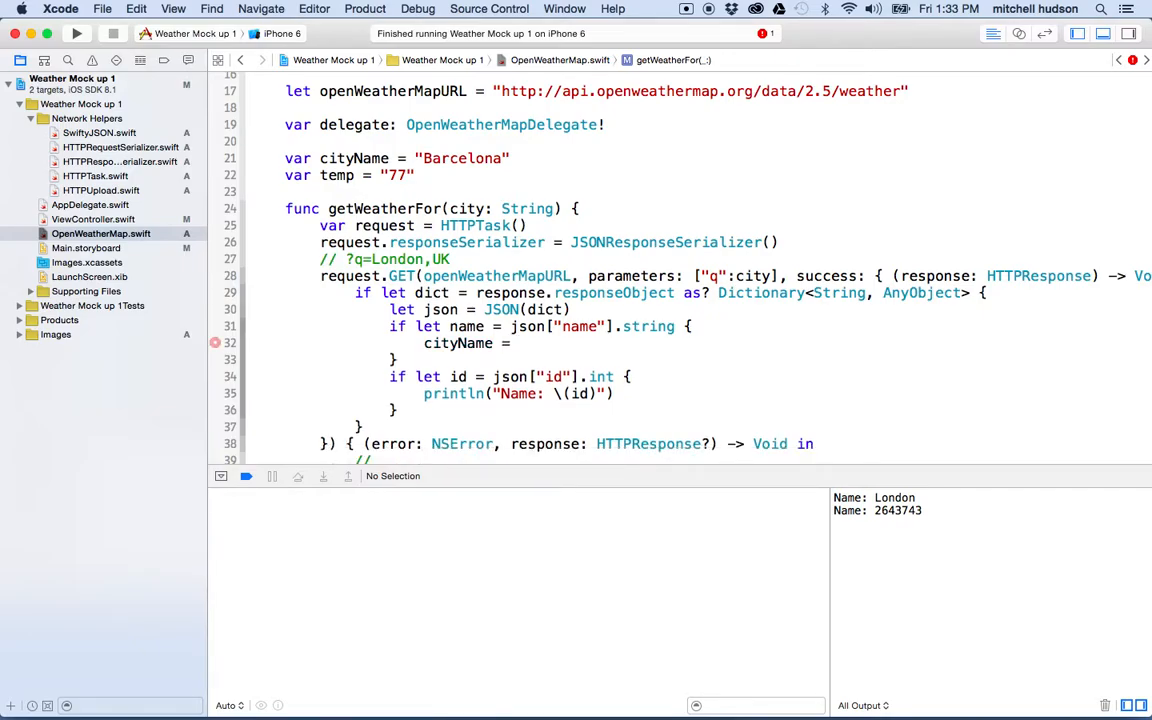
{"action": "type", "text": "name"}
{"action": "type", "text": "va"}
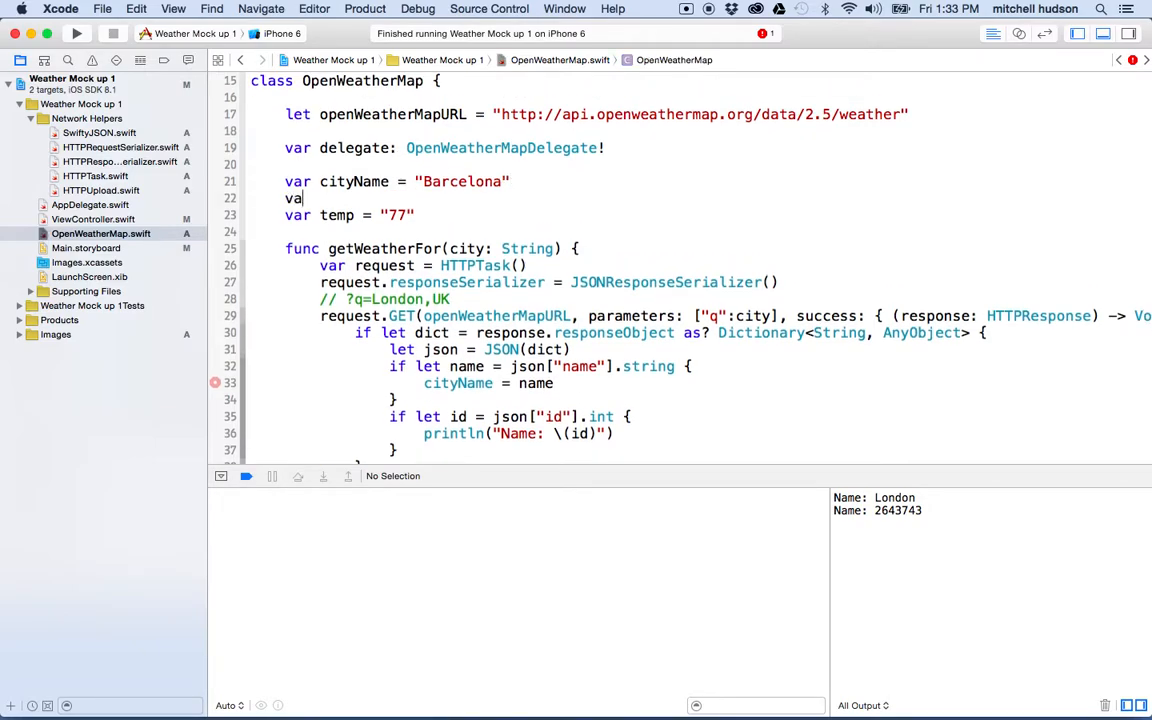
{"action": "type", "text": "id"}
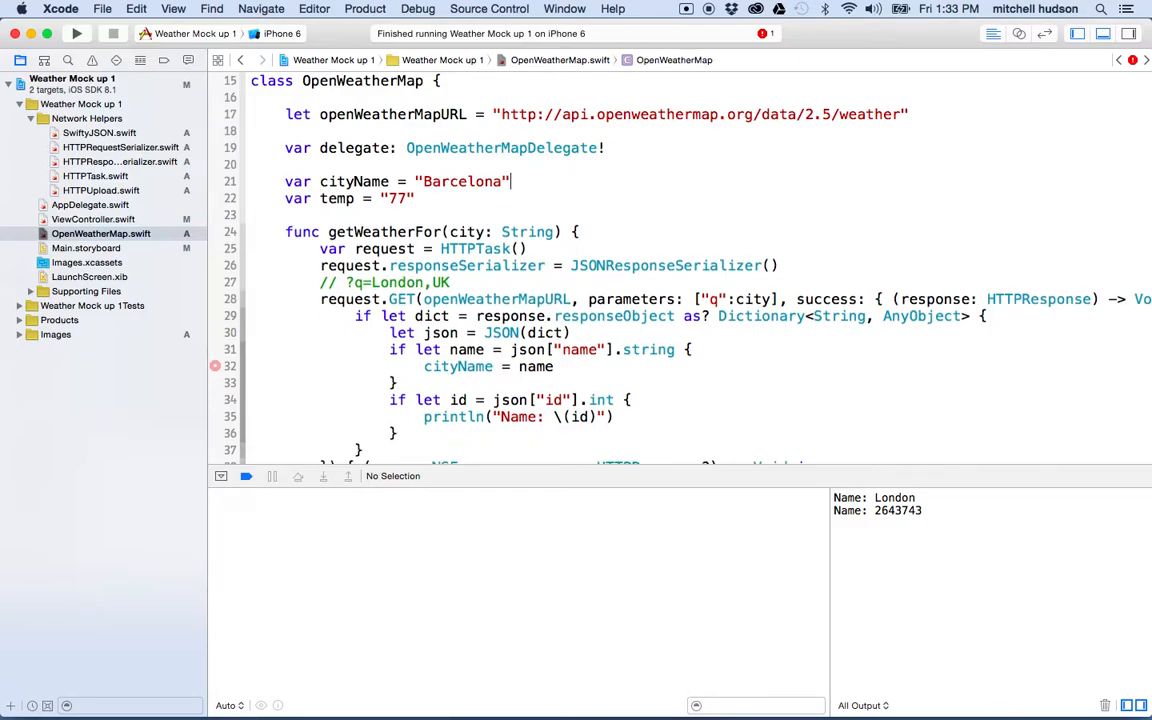
{"action": "scroll", "scroll_direction": "down", "scroll_amount": 3}
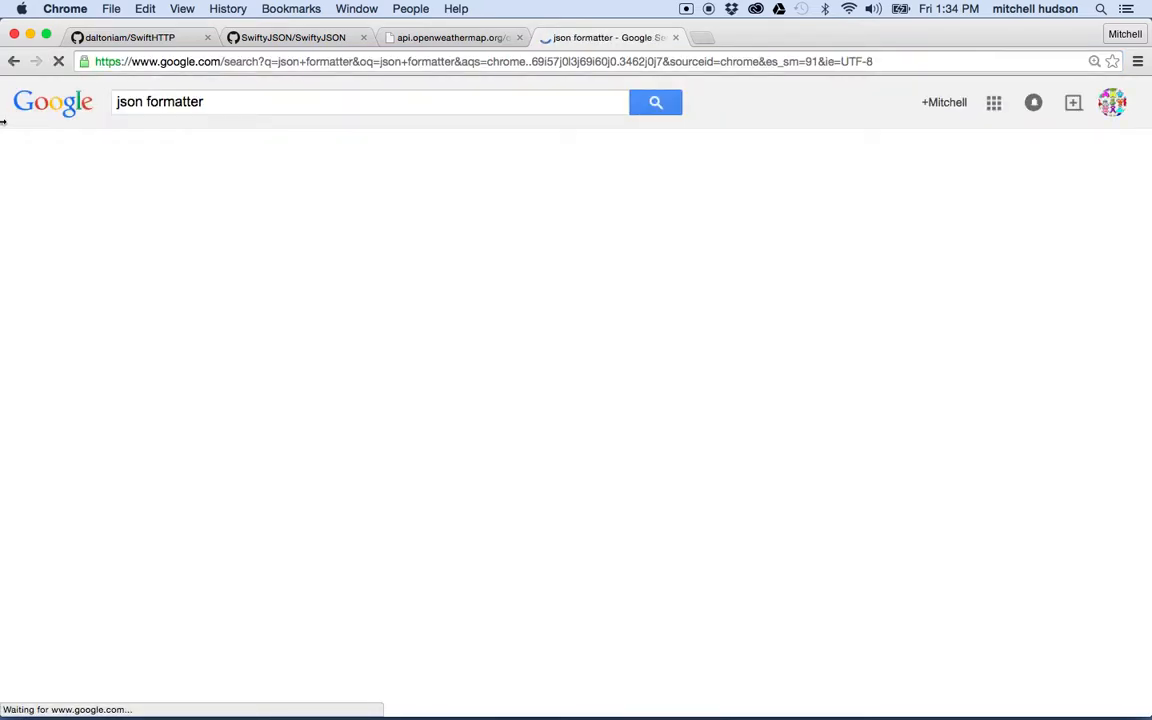
Paste the London weather JSON into JSON Formatter & Validator and process it
{"action": "left_click", "coordinate": [216, 236]}
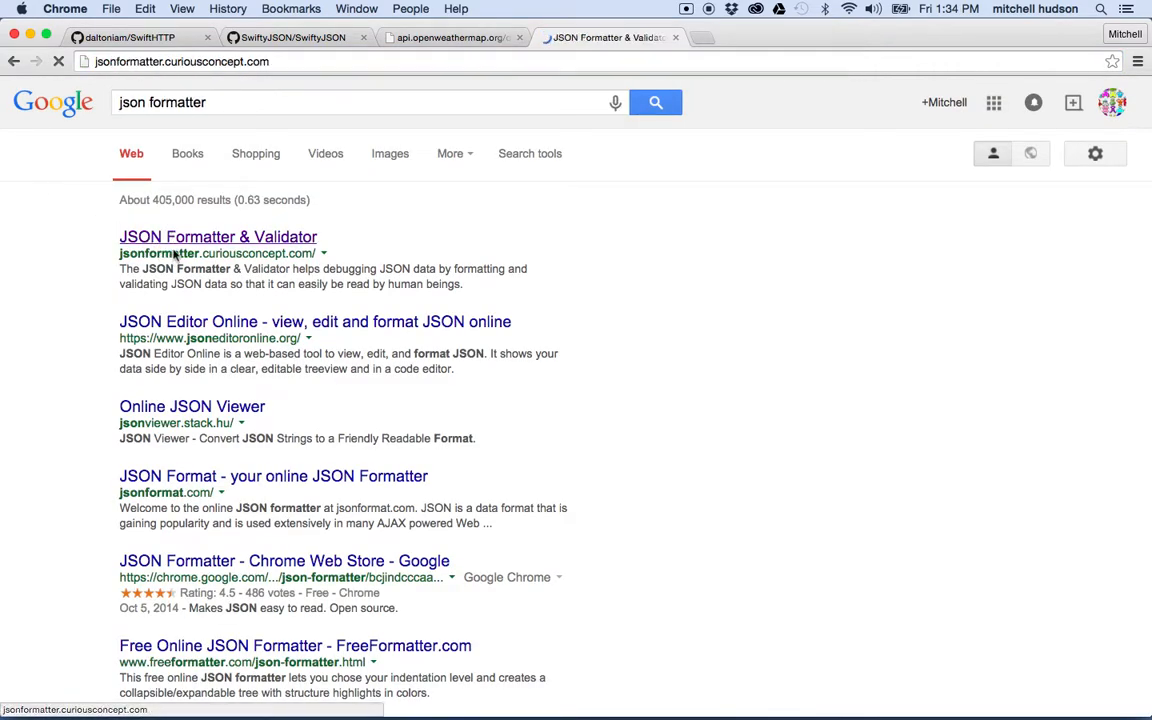
{"action": "left_click", "coordinate": [218, 236]}
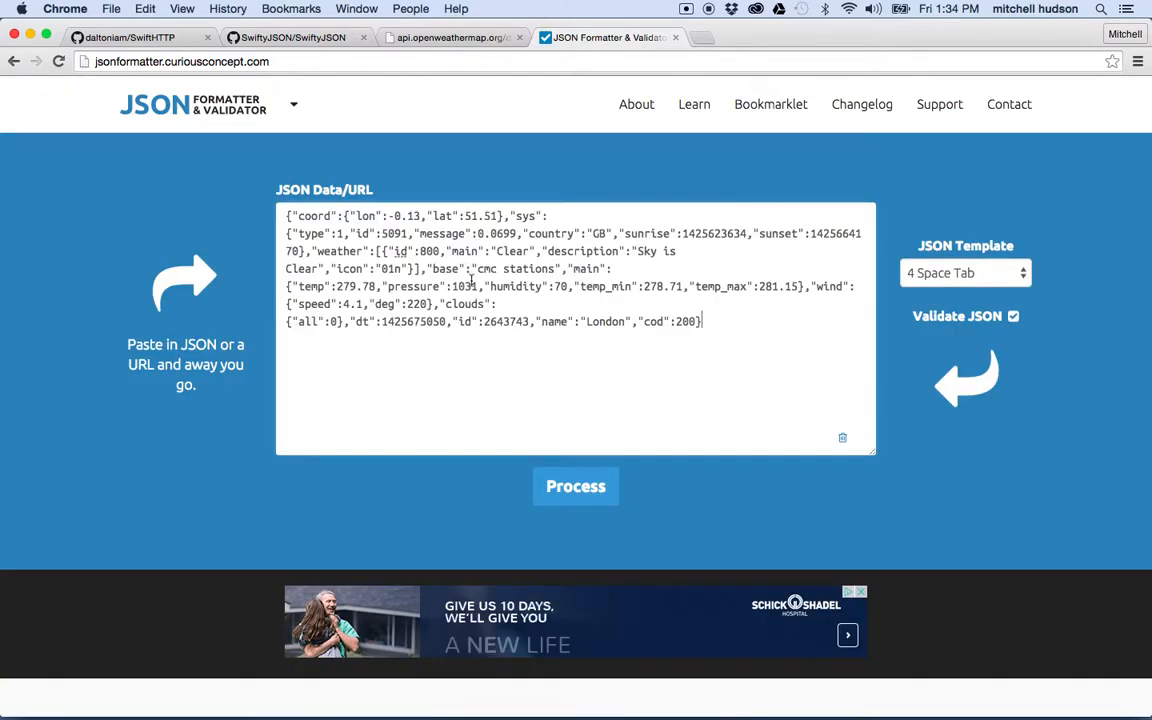
{"action": "left_click", "coordinate": [576, 486]}
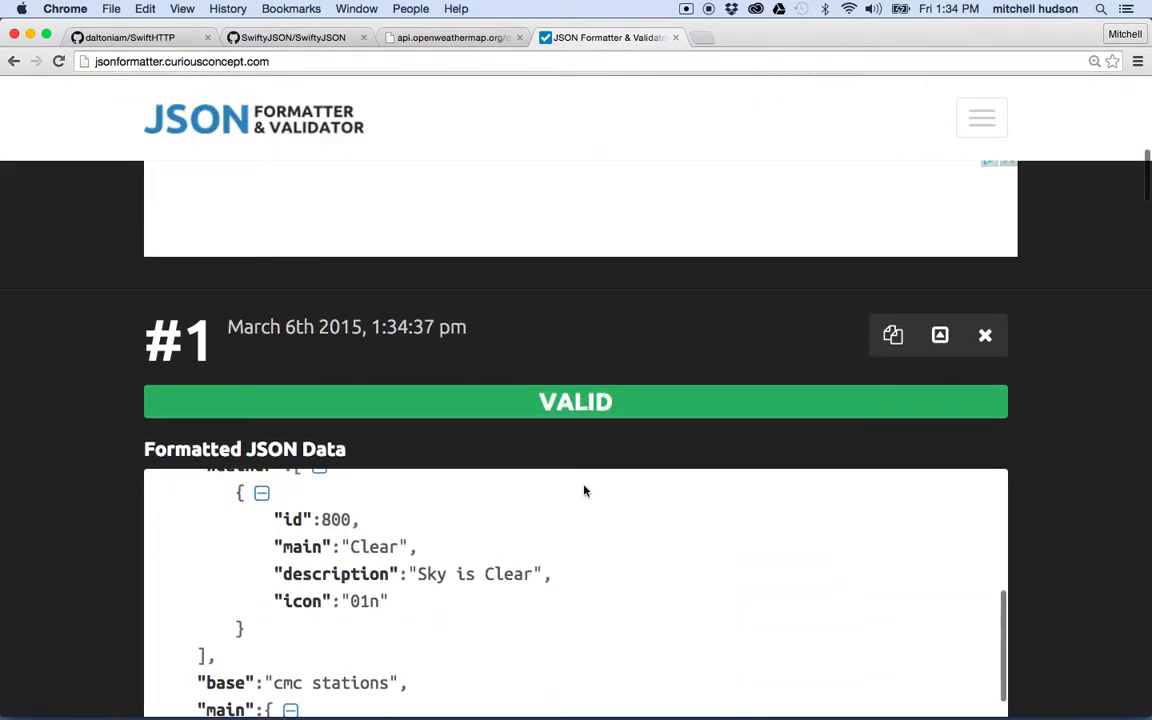
Scroll the formatted output down to the main block showing temp 279.78
{"action": "scroll", "scroll_direction": "down", "scroll_amount": 3}
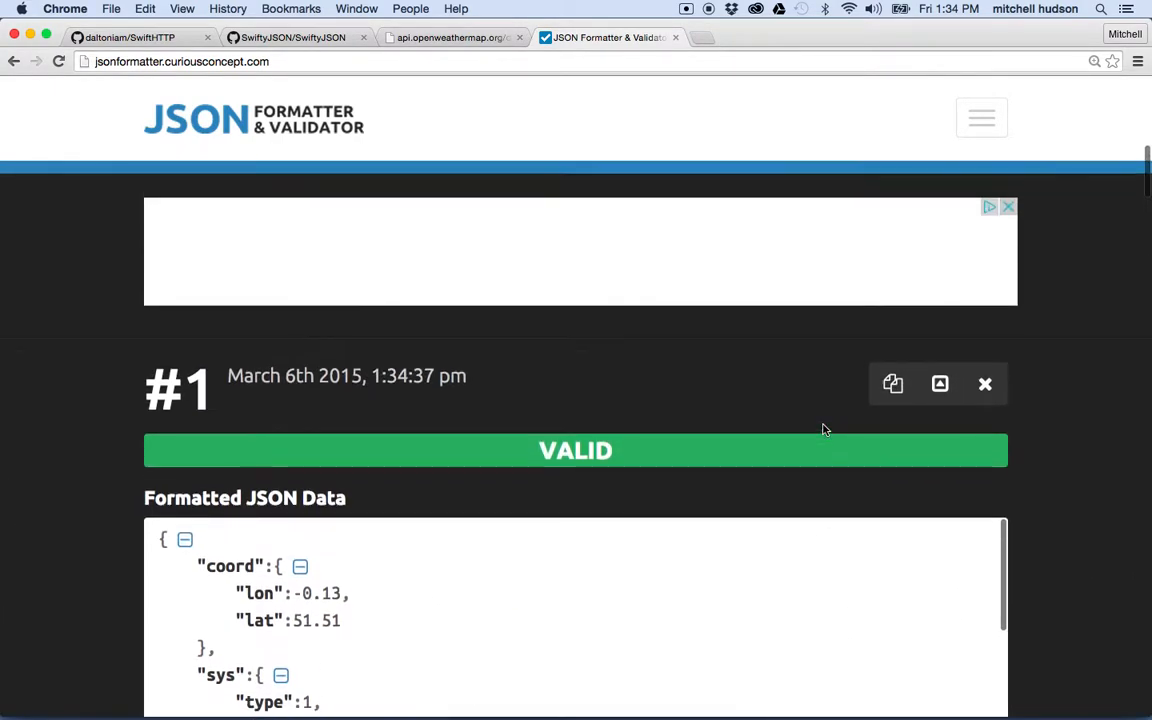
{"action": "scroll", "scroll_direction": "down", "scroll_amount": 3}
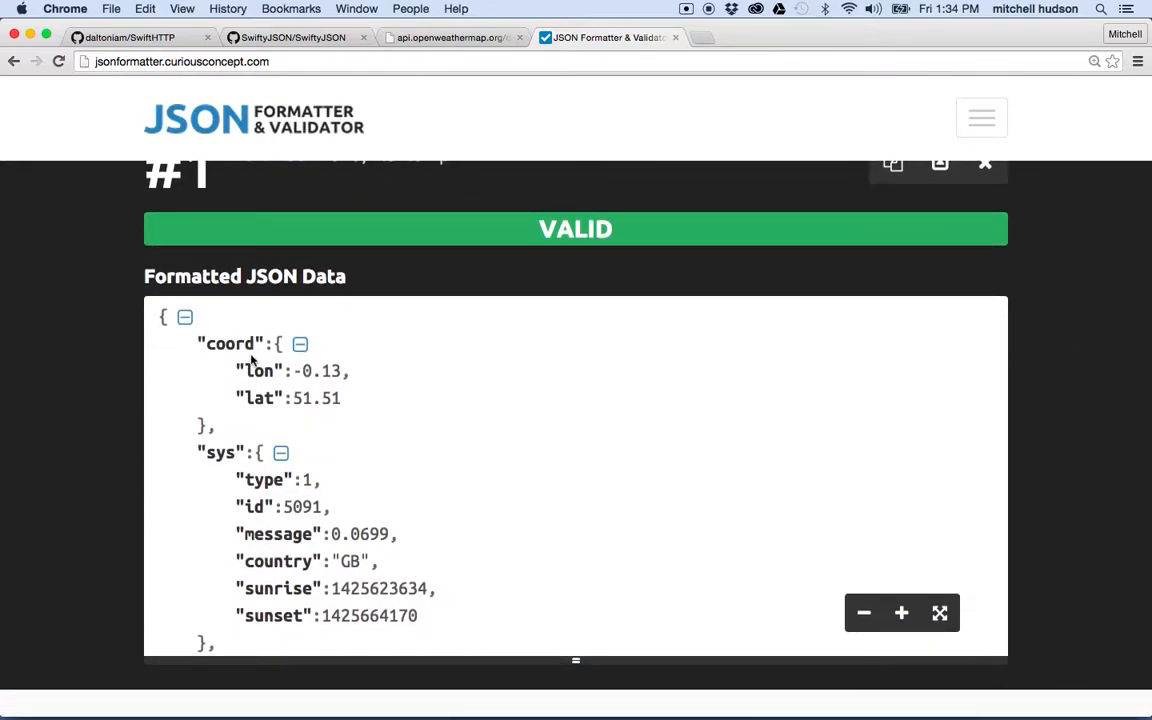
{"action": "scroll", "scroll_direction": "down", "scroll_amount": 3}
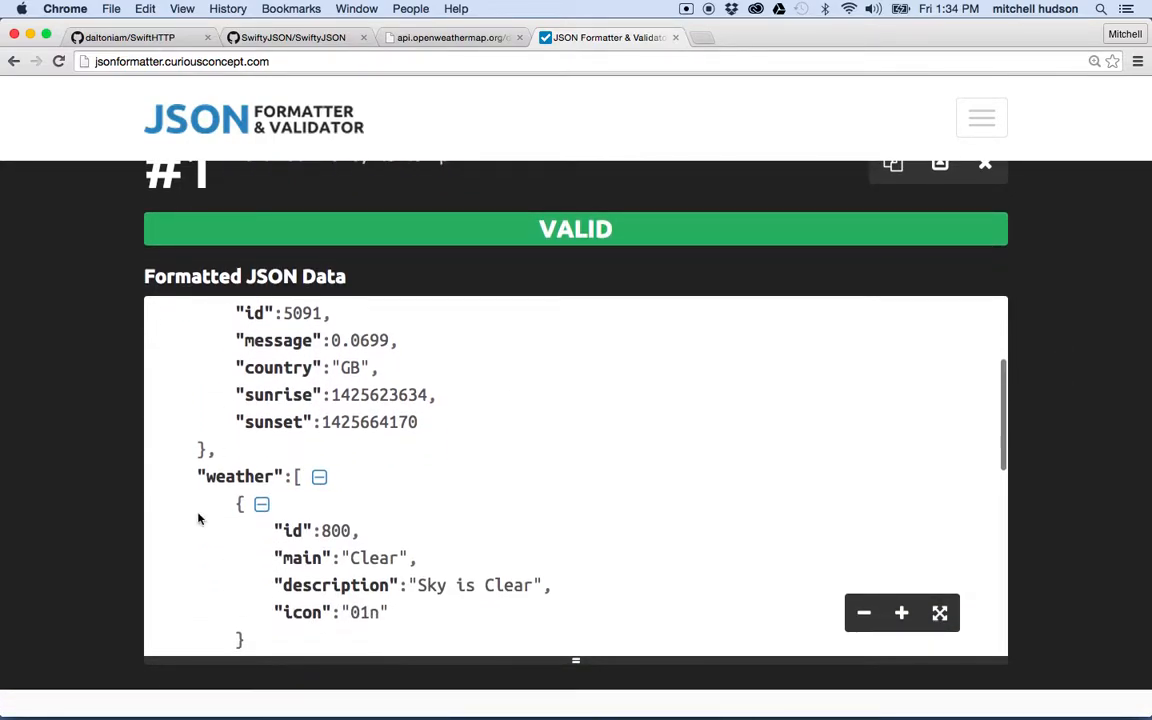
{"action": "scroll", "scroll_direction": "down", "scroll_amount": 3}
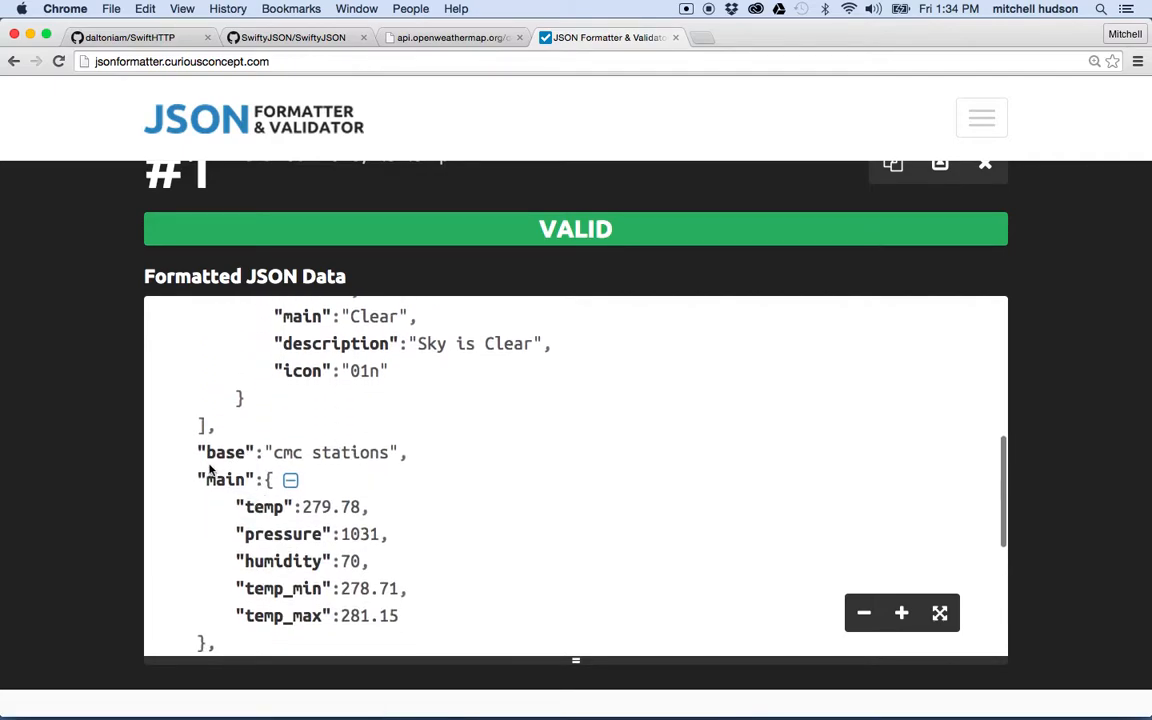
{"action": "scroll", "scroll_direction": "down", "scroll_amount": 3}
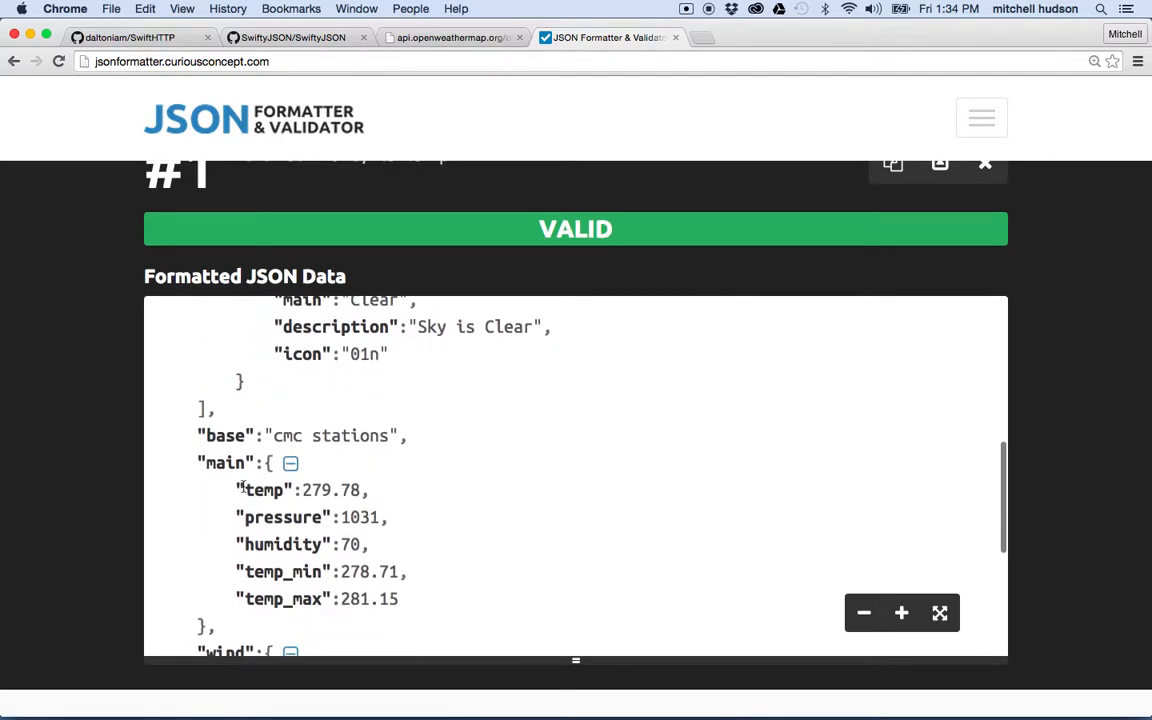
{"action": "scroll", "scroll_direction": "down", "scroll_amount": 3}
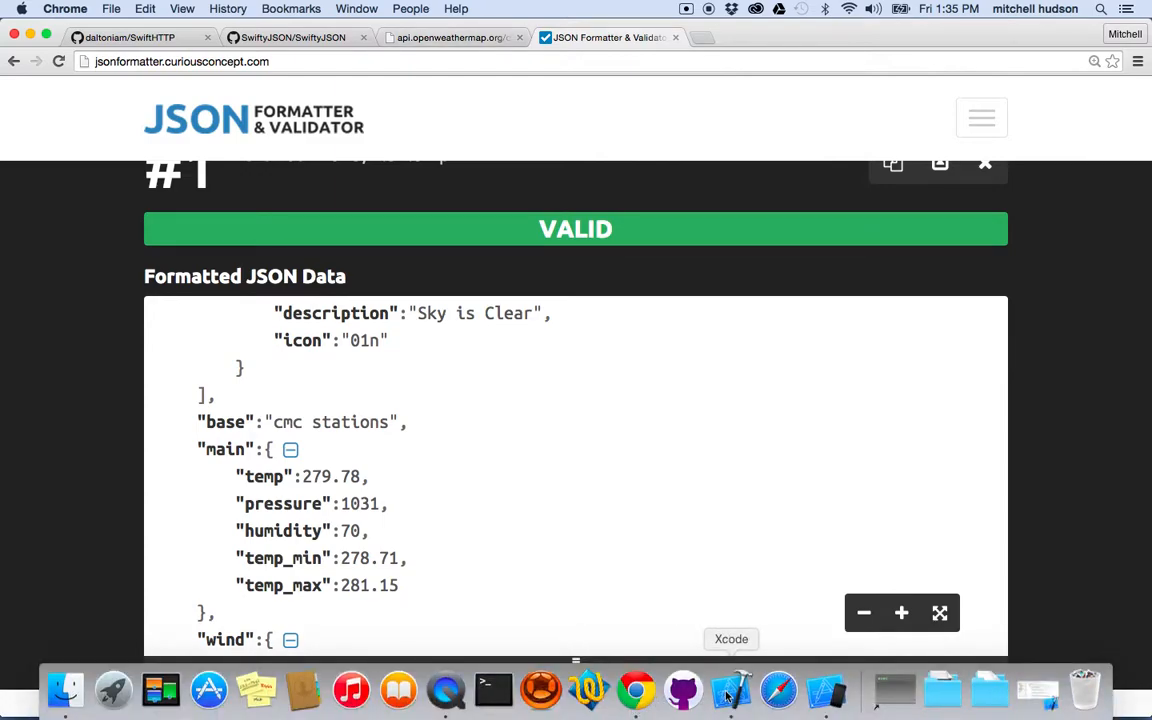
Bind json["main"]["temp"].float into temp and print temp instead of id
{"action": "left_click", "coordinate": [728, 708]}
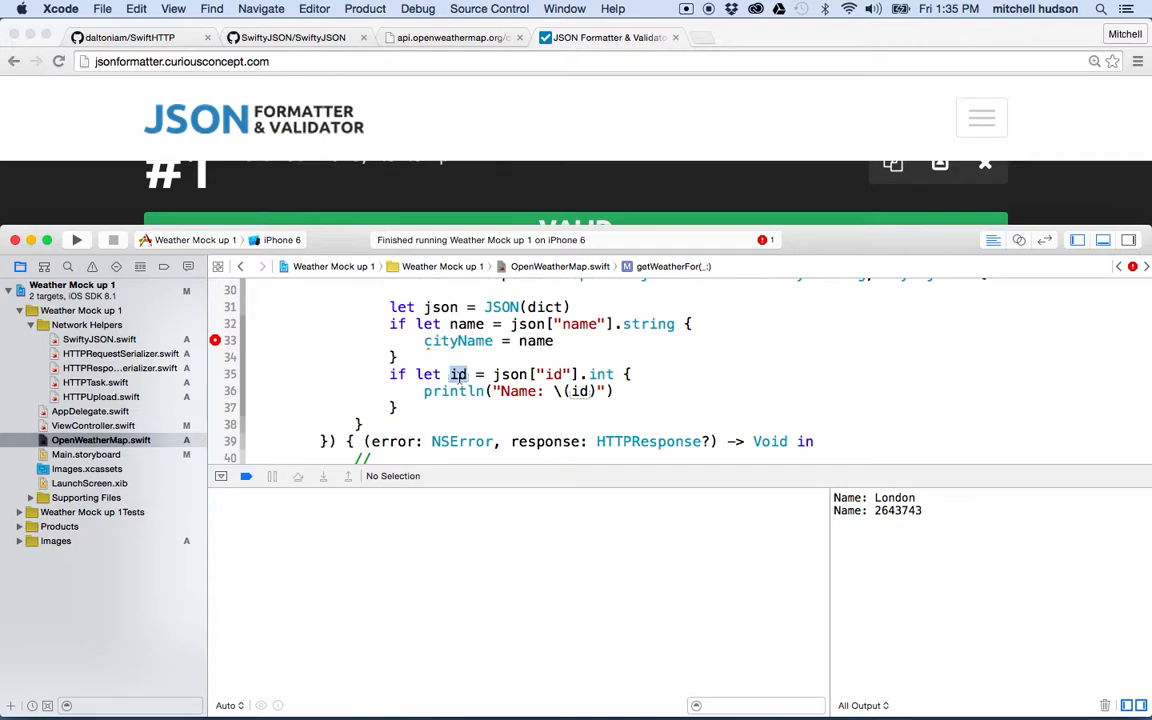
{"action": "type", "text": "temp"}
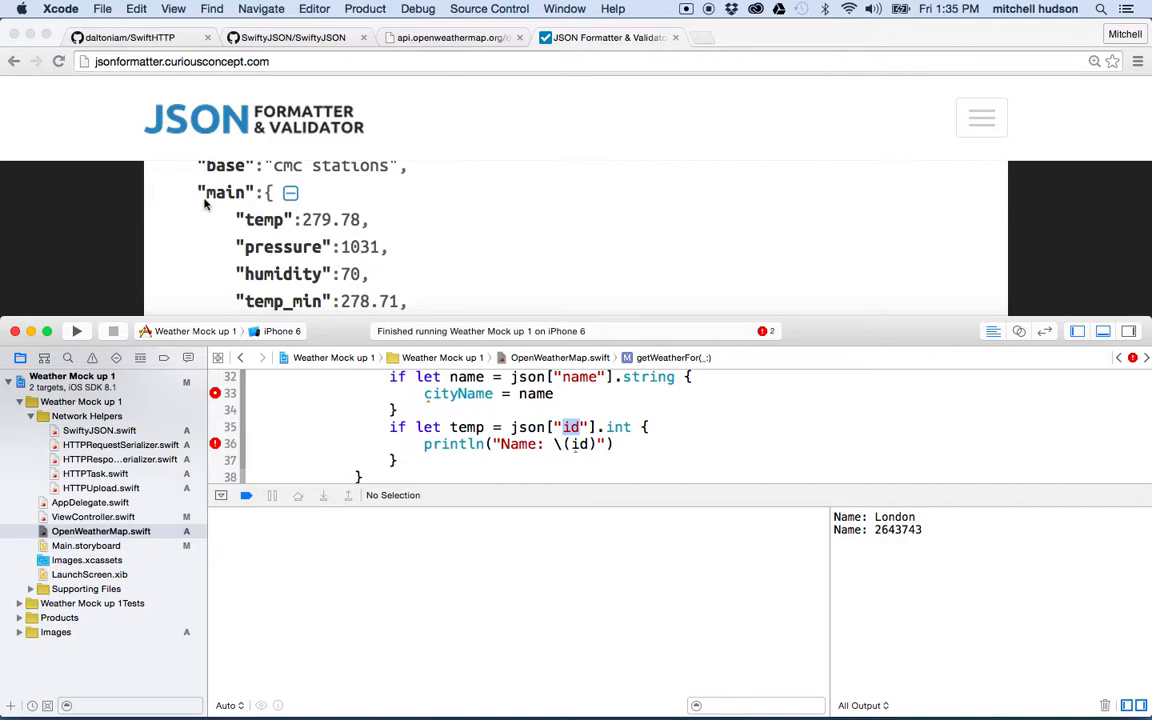
{"action": "mouse_move", "coordinate": [316, 272]}
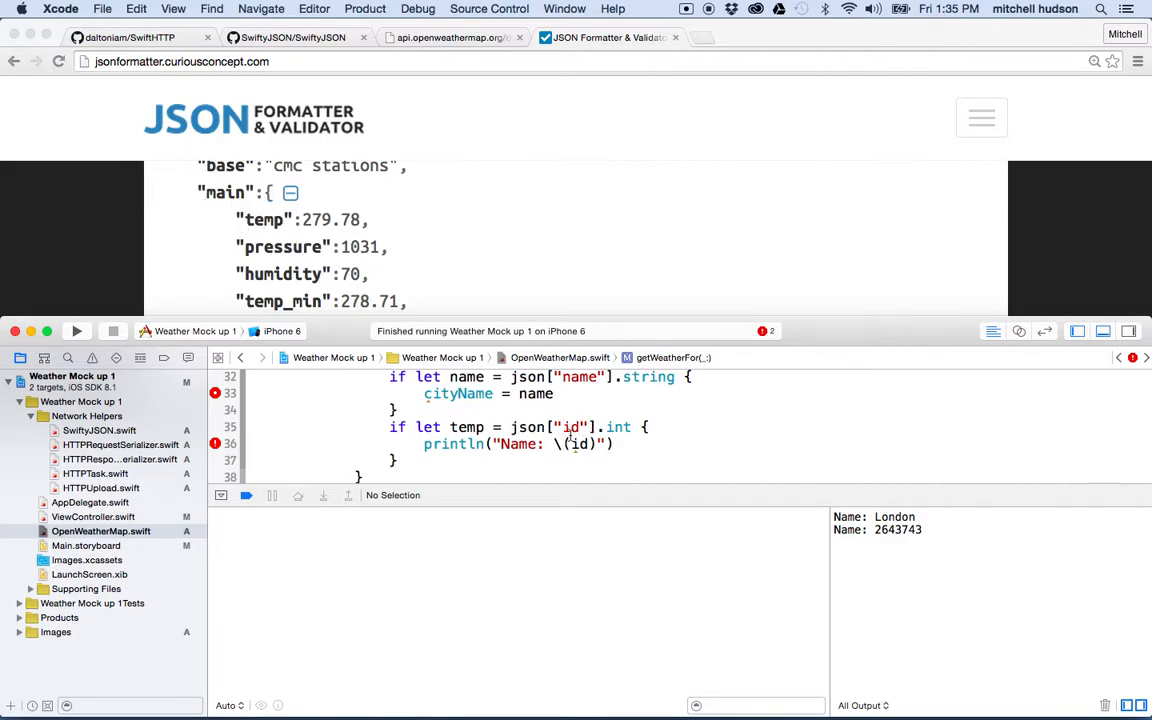
{"action": "type", "text": "main"}
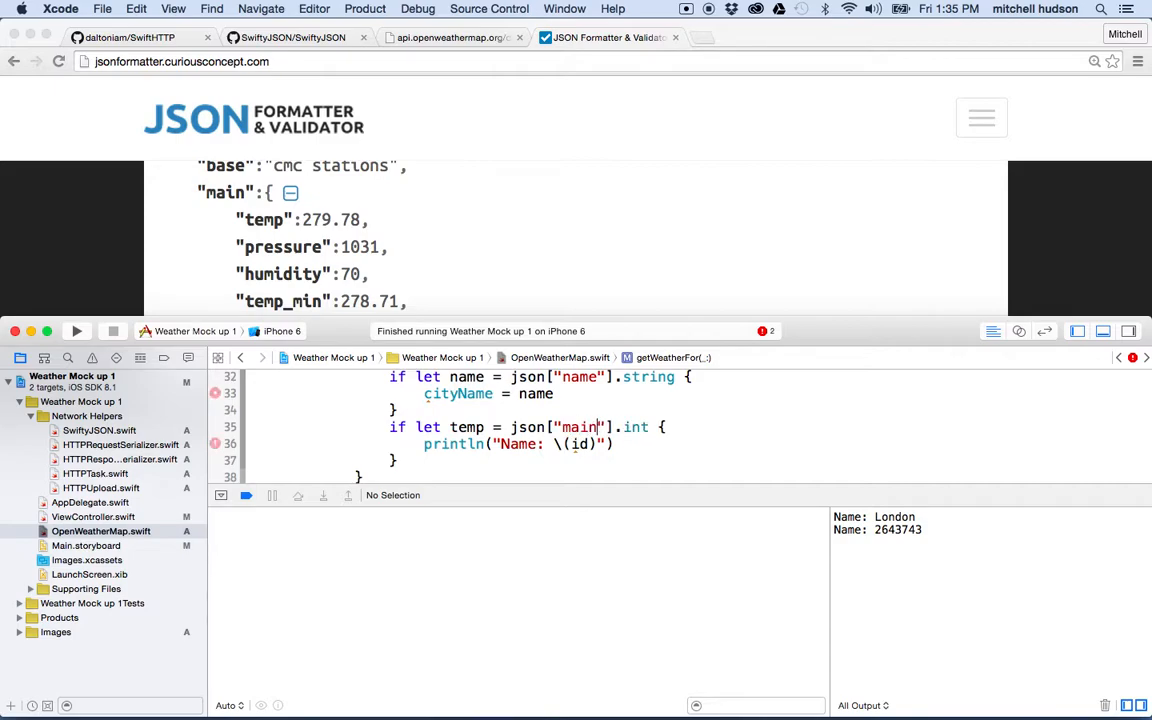
{"action": "double_click", "coordinate": [636, 428]}
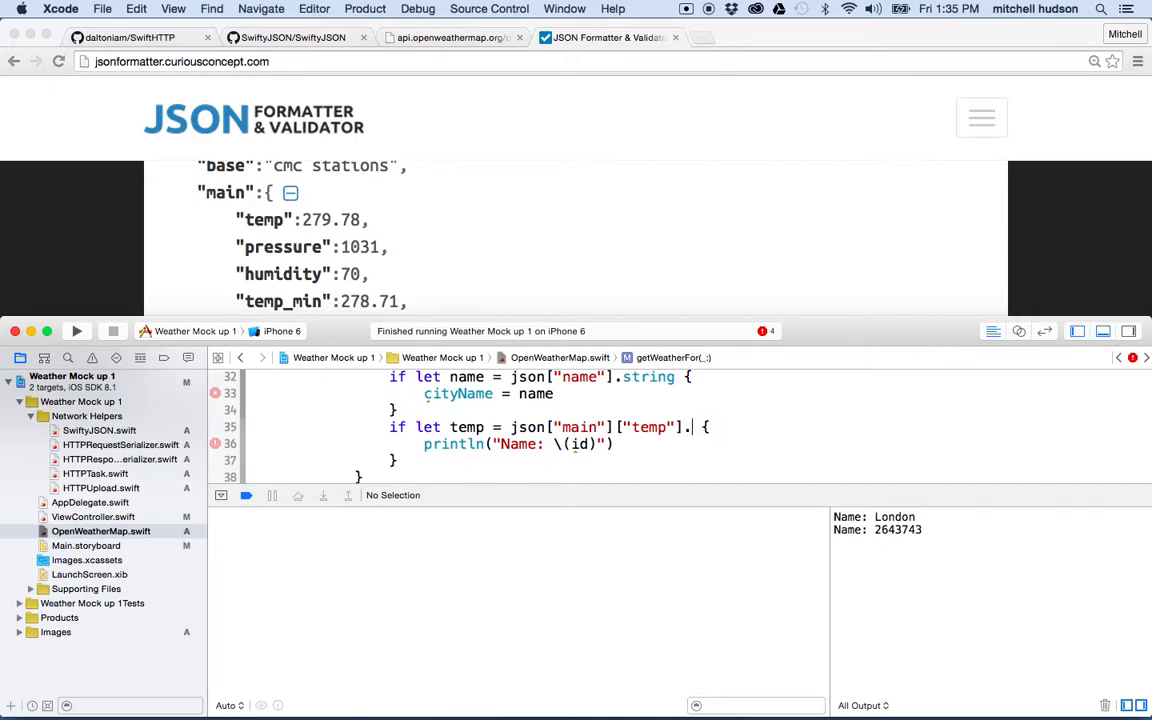
{"action": "type", "text": "float"}
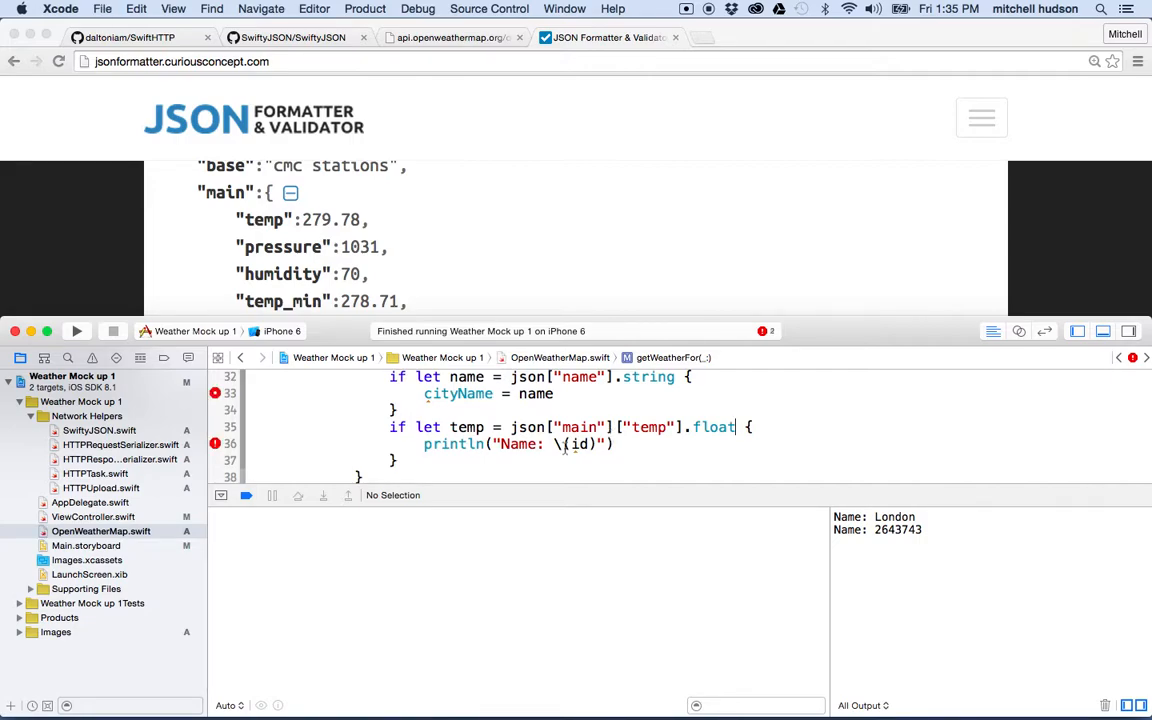
{"action": "double_click", "coordinate": [468, 428]}
{"action": "type", "text": "temp"}
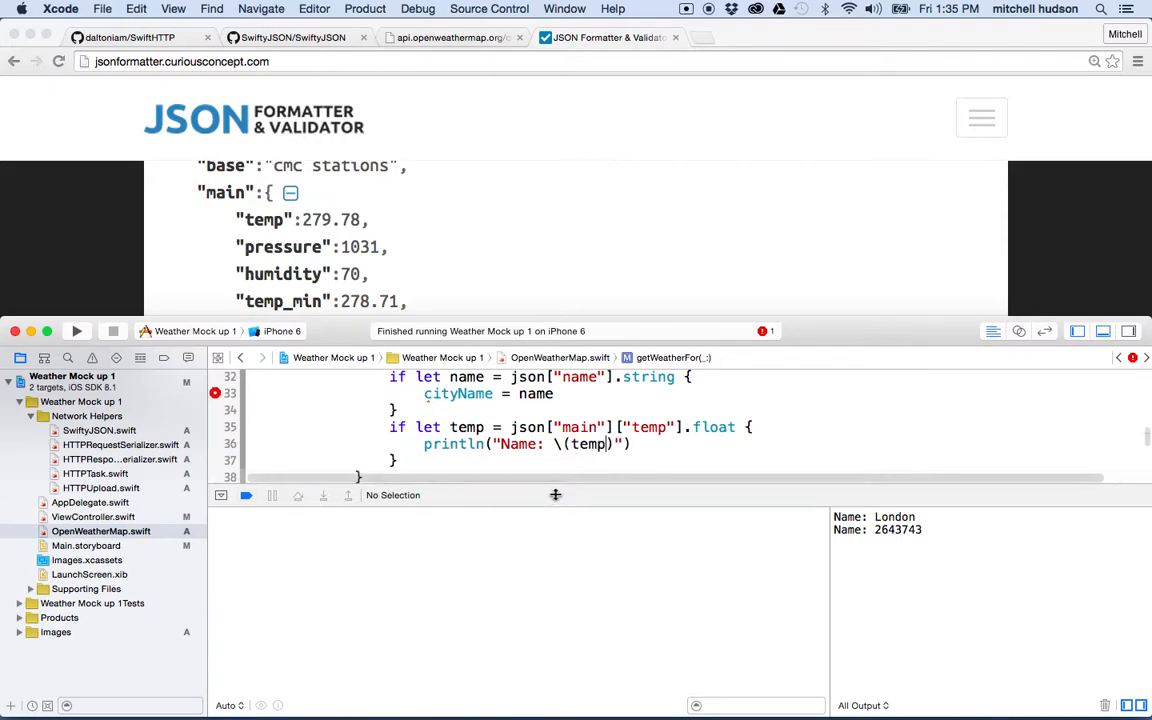
{"action": "scroll", "scroll_direction": "down", "scroll_amount": 3}
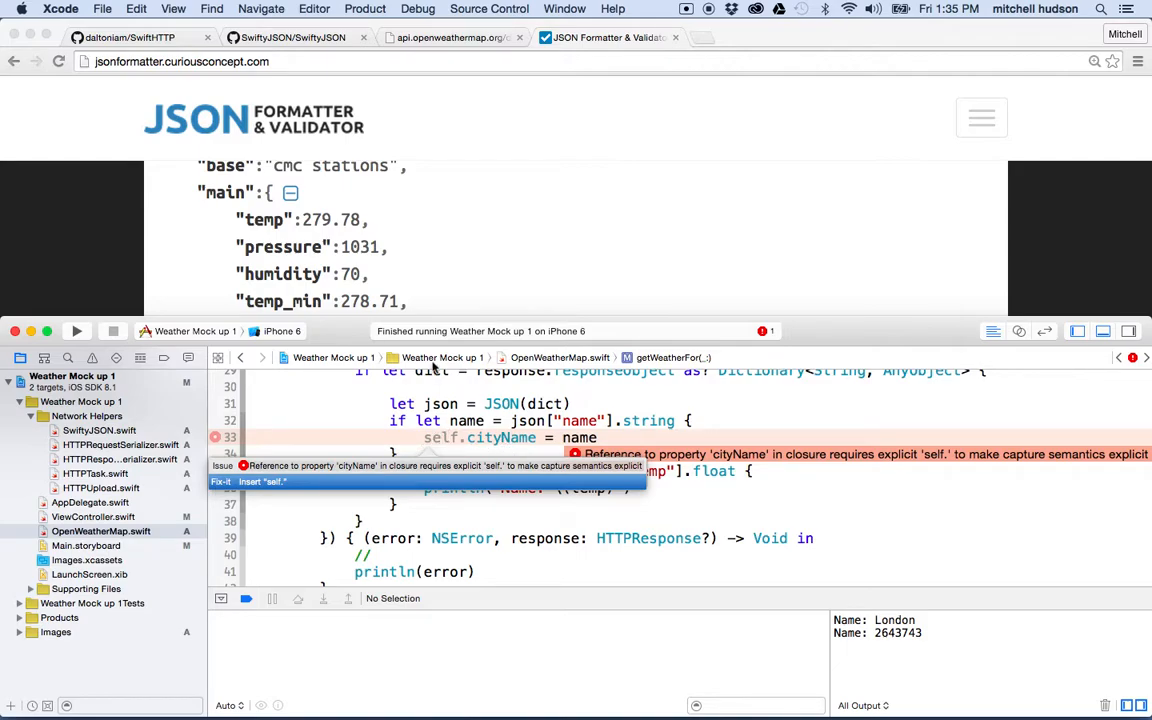
{"action": "mouse_move", "coordinate": [294, 484]}
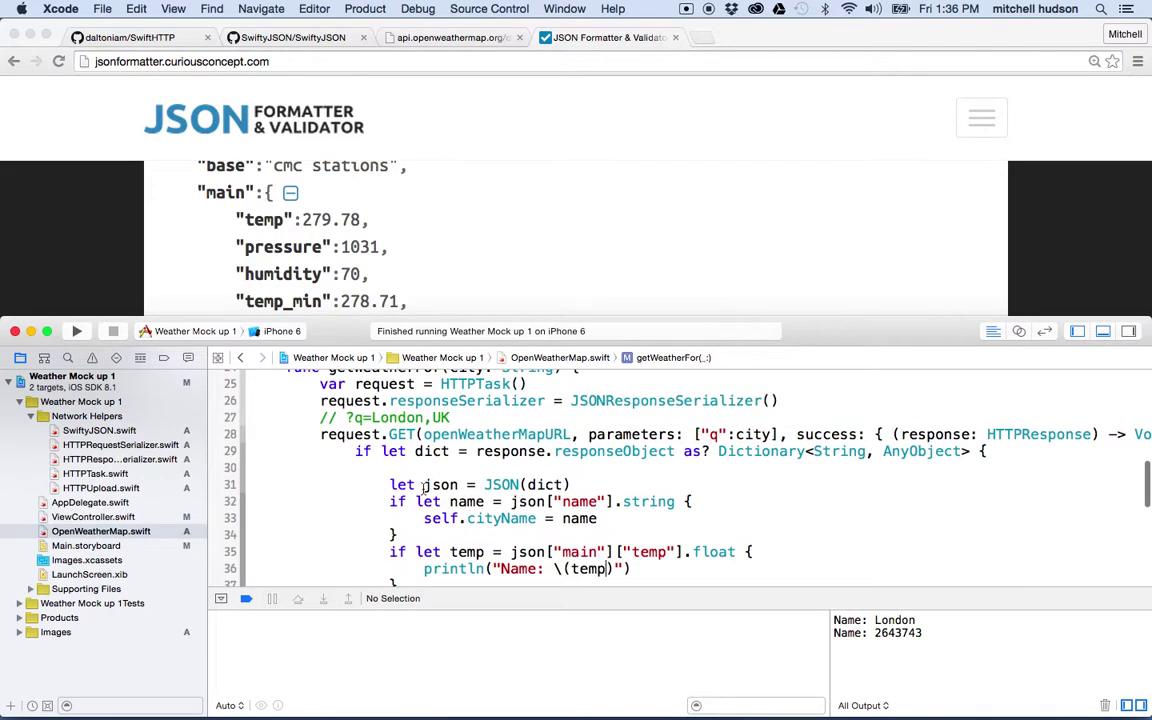
Use self.cityName via the Fix-it, add println(name), and run the app in the simulator
{"action": "scroll", "scroll_direction": "down", "scroll_amount": 3}
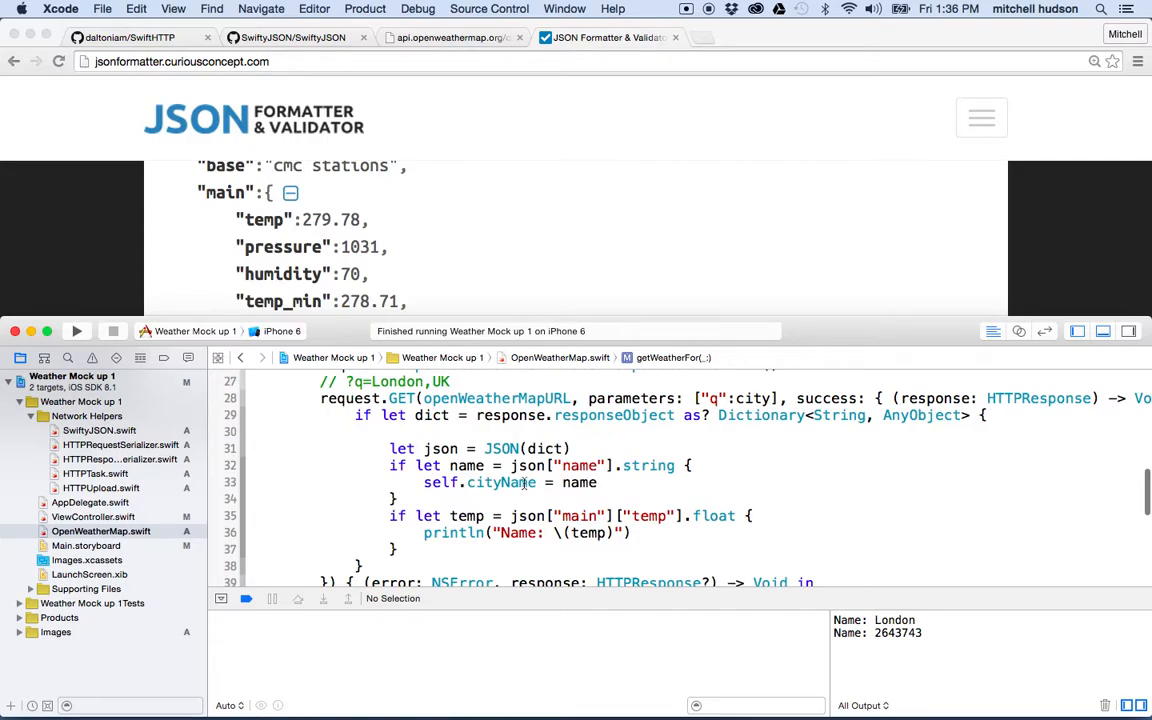
{"action": "left_click", "coordinate": [596, 482]}
{"action": "type", "text": "println(name)"}
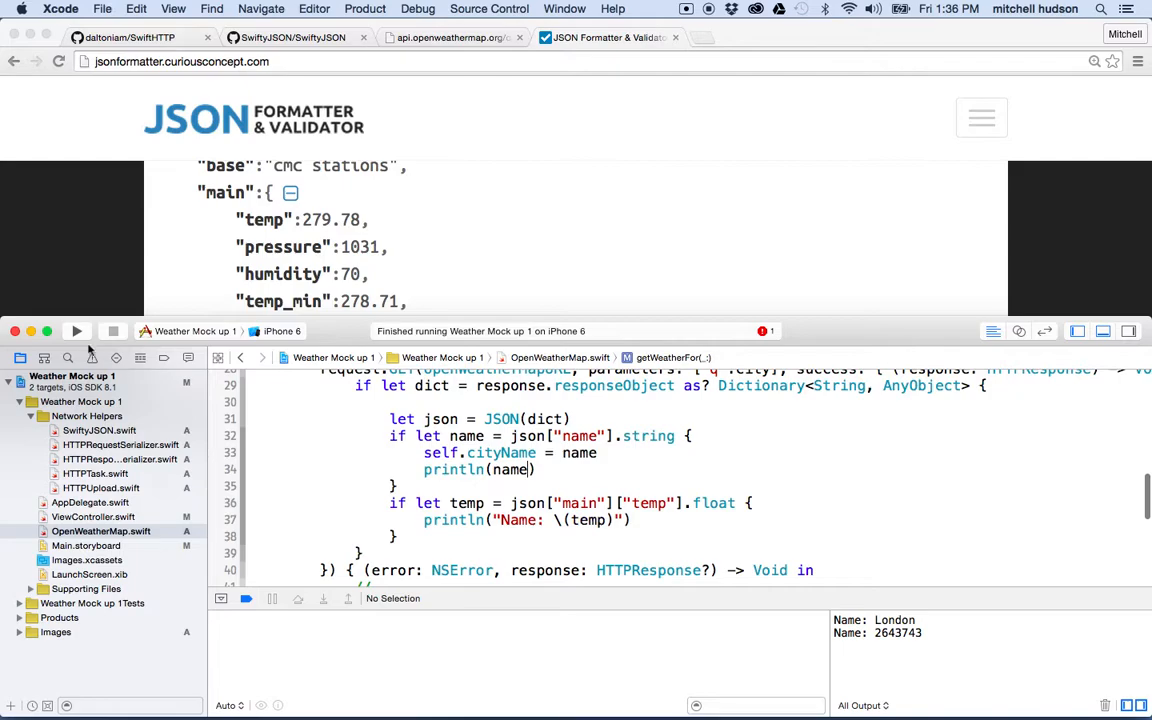
{"action": "left_click", "coordinate": [76, 332]}
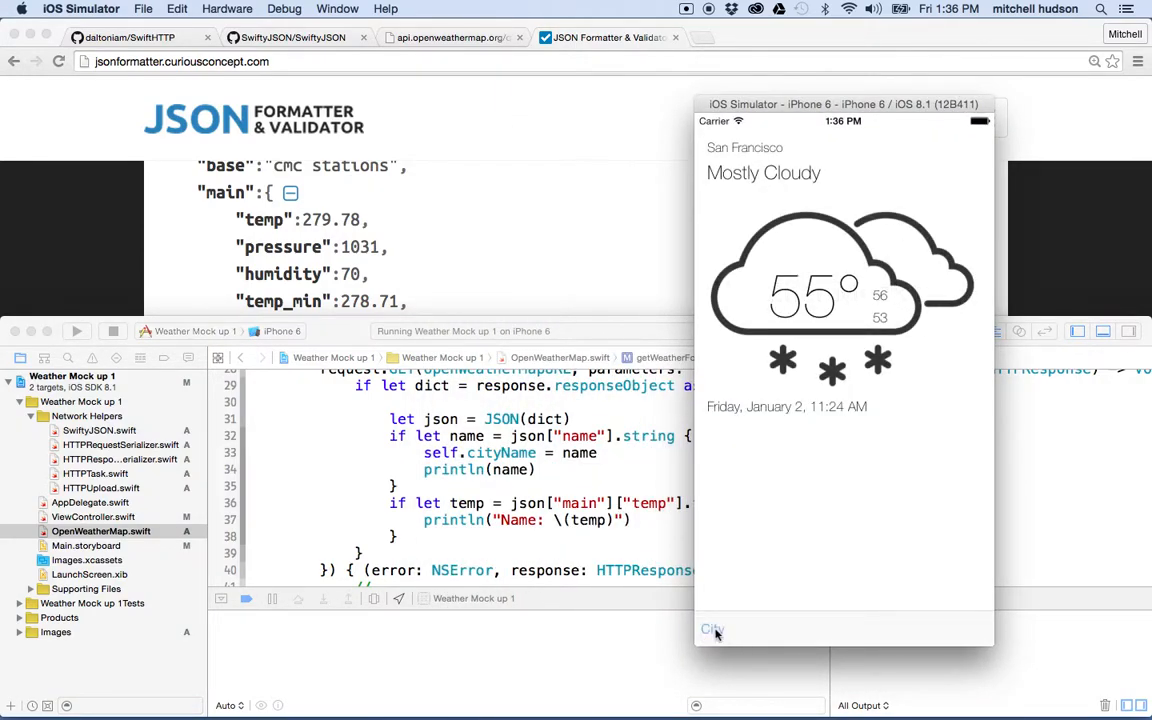
Look up London as the city in the simulator app
{"action": "left_click", "coordinate": [712, 628]}
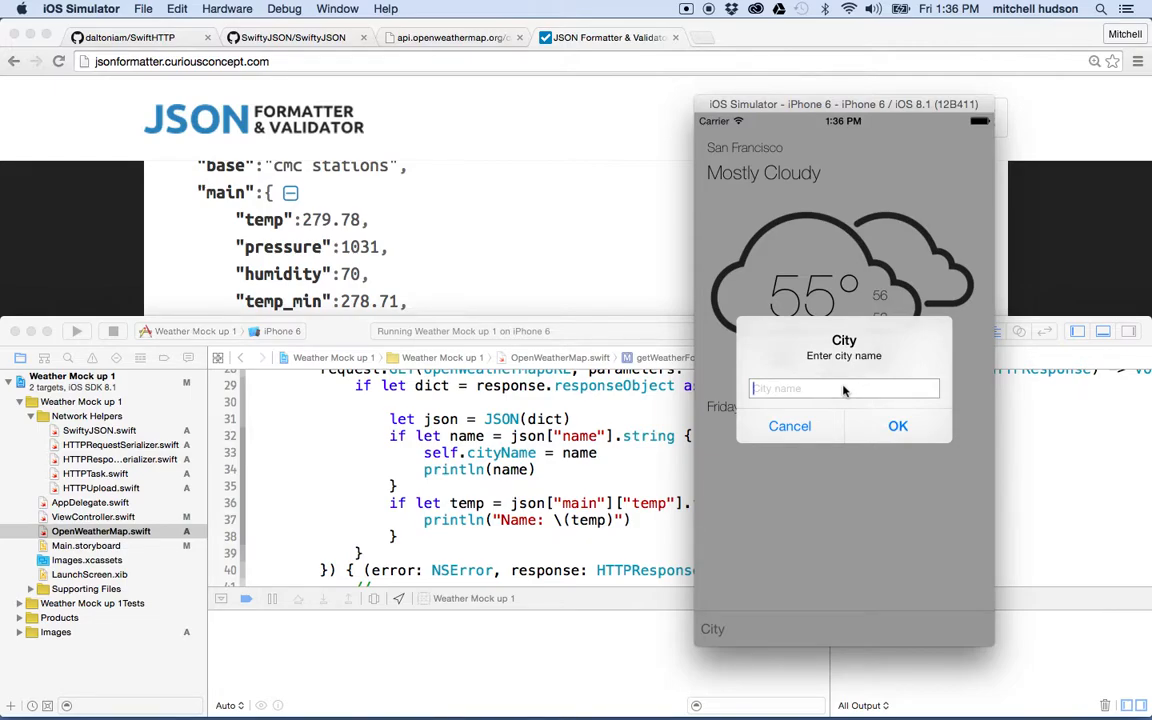
{"action": "type", "text": "London"}
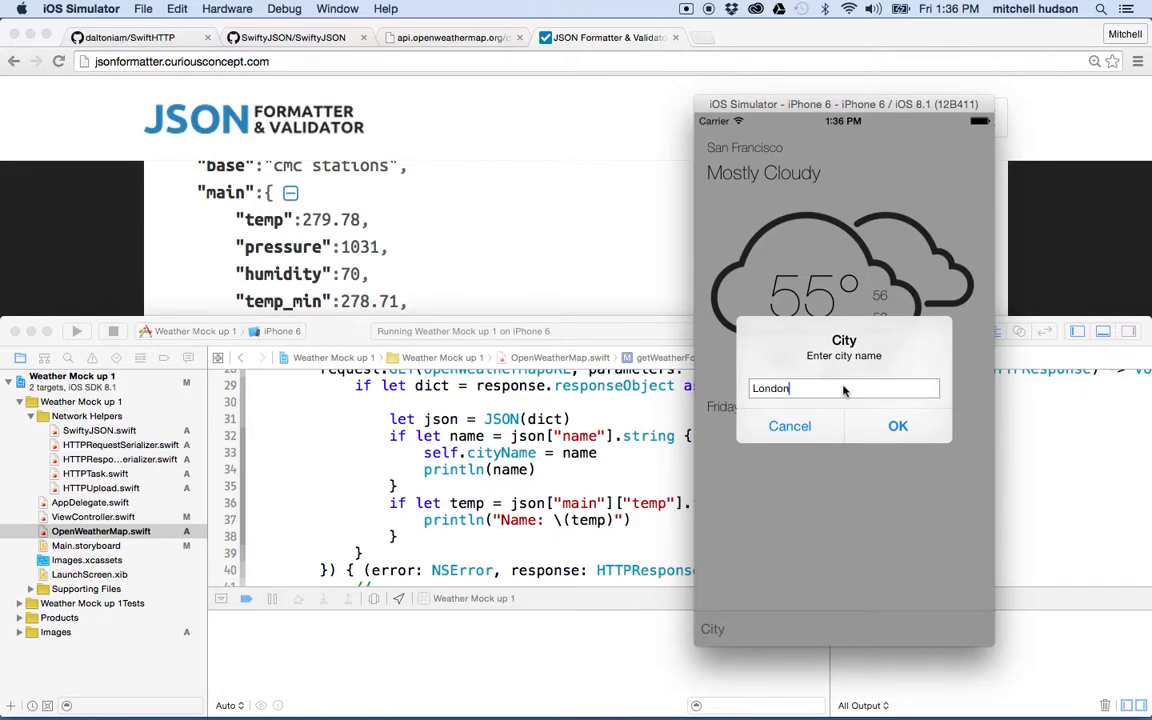
{"action": "left_click", "coordinate": [896, 426]}
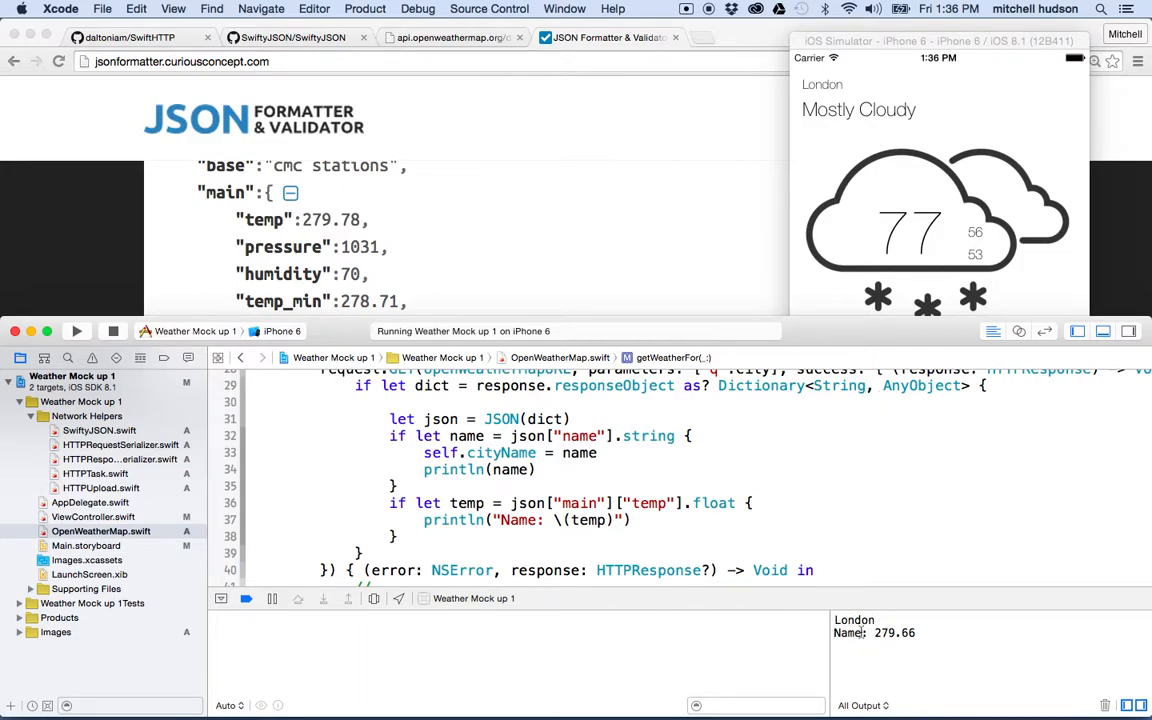
Change the print label from Name to Temp and select 279.66 in the console
{"action": "double_click", "coordinate": [520, 520]}
{"action": "type", "text": "Temp"}
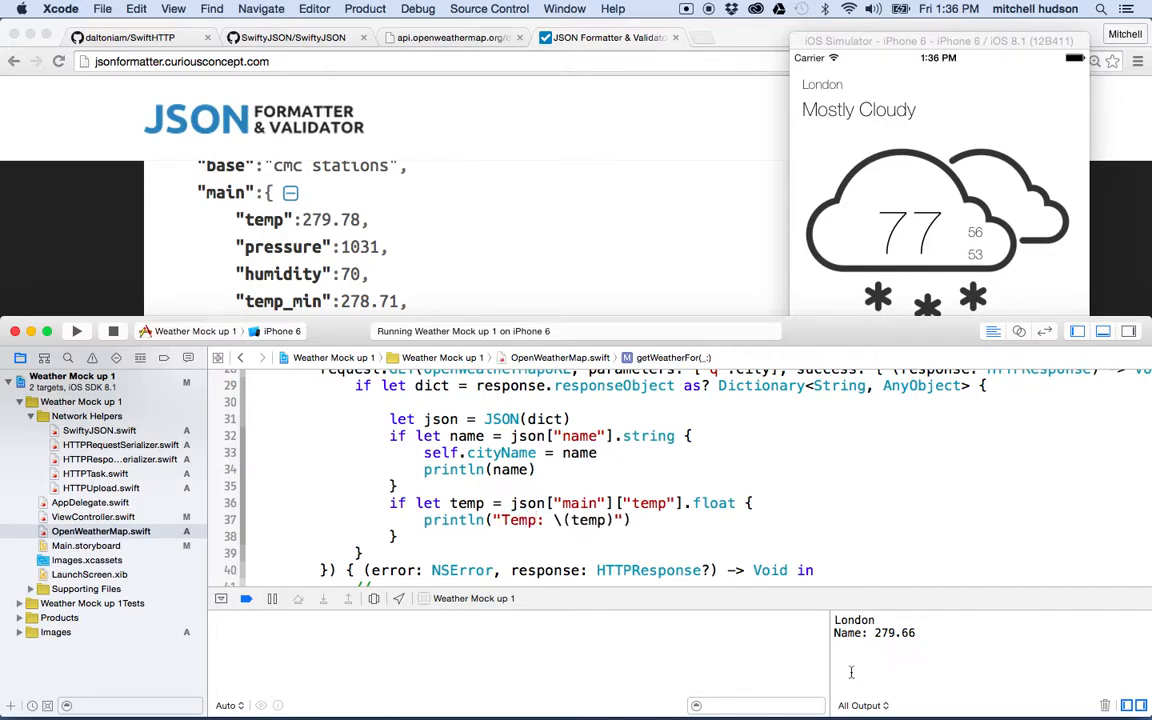
{"action": "double_click", "coordinate": [888, 632]}
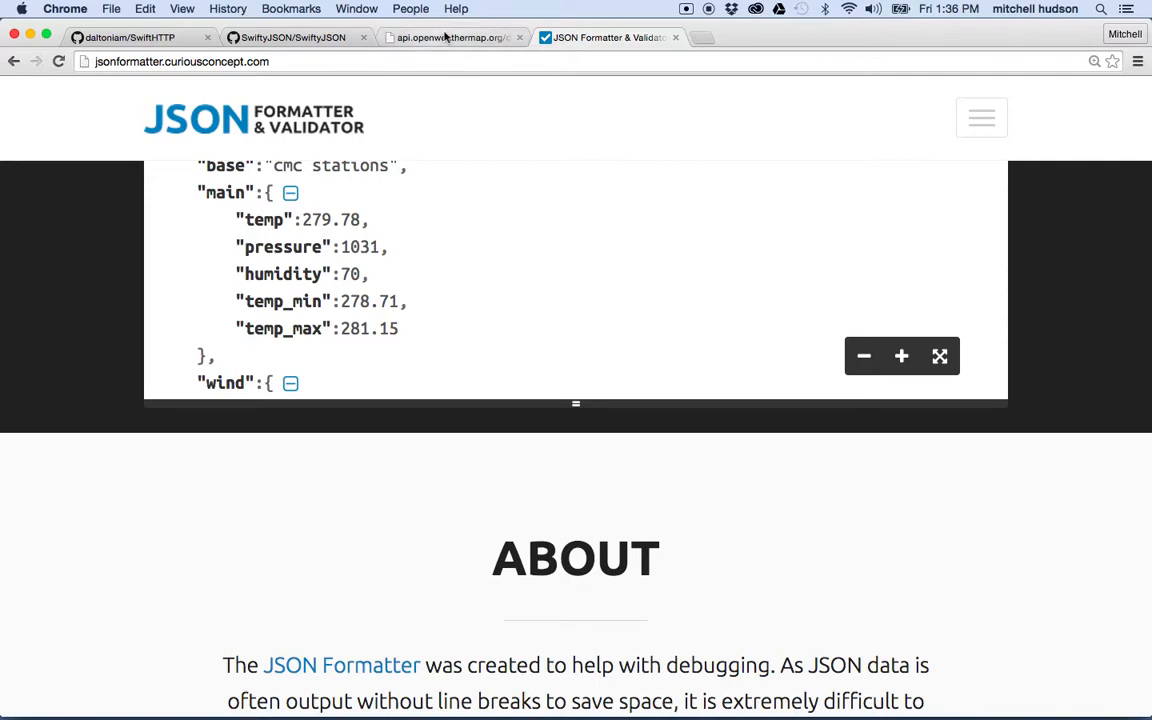
Reload the raw OpenWeatherMap London JSON and select its temp value 279.65
{"action": "left_click", "coordinate": [456, 38]}
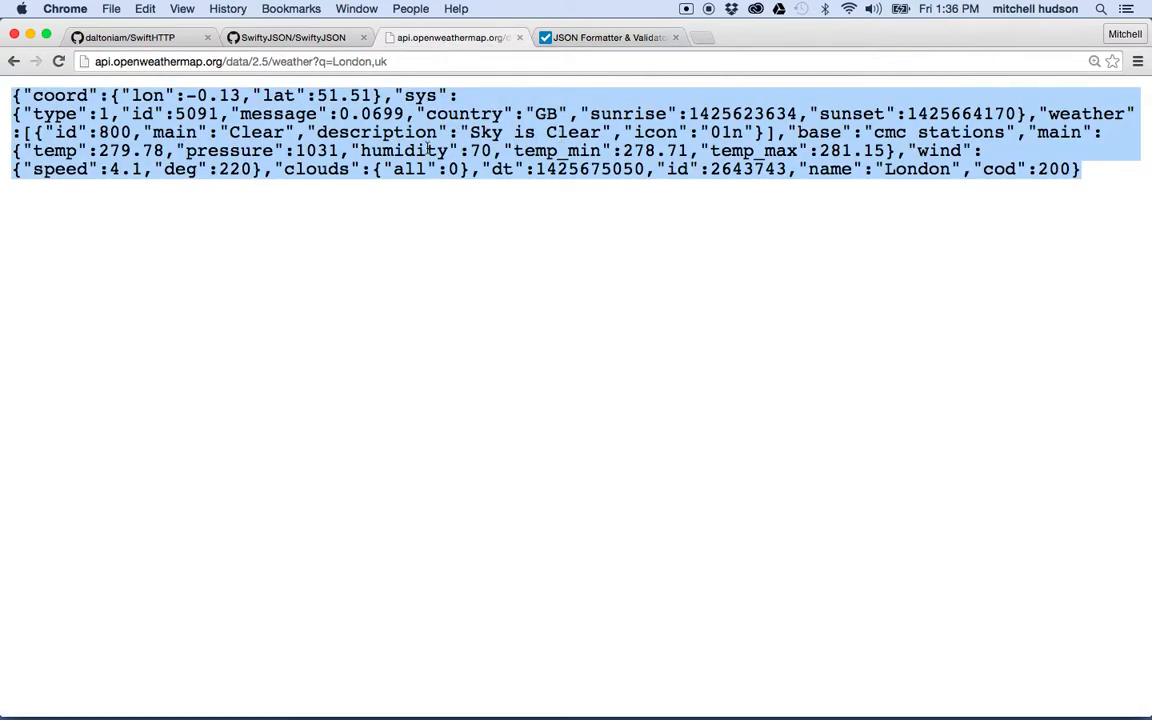
{"action": "left_click", "coordinate": [96, 152]}
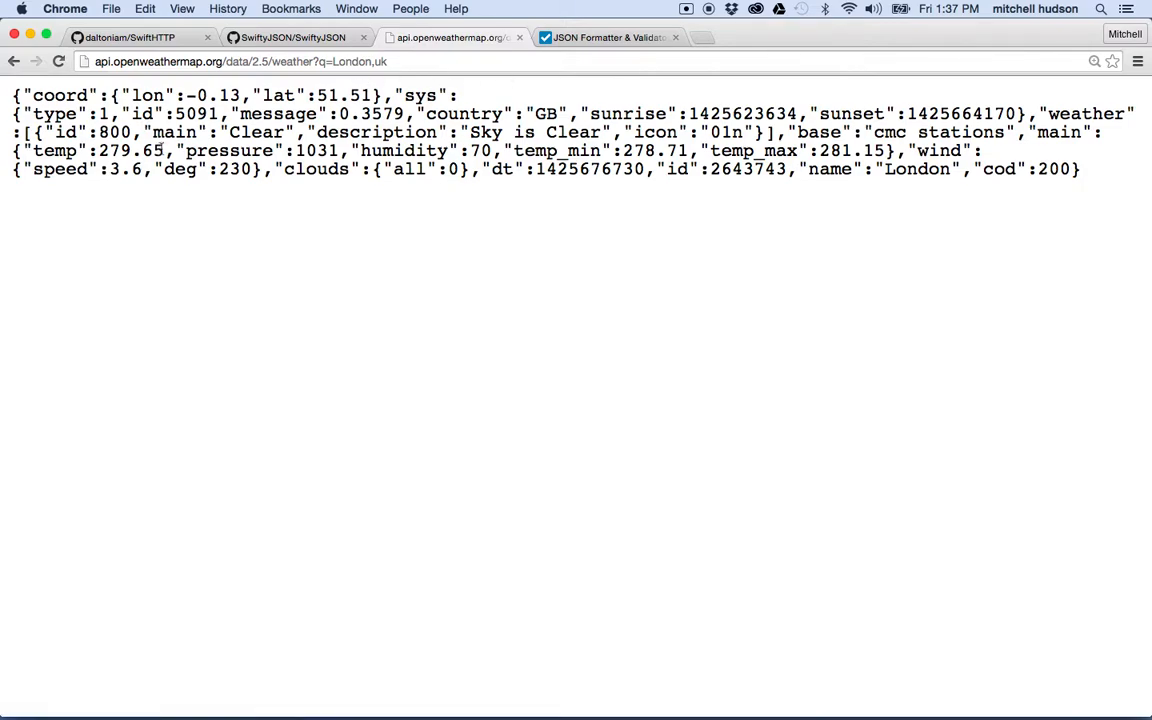
{"action": "double_click", "coordinate": [140, 152]}
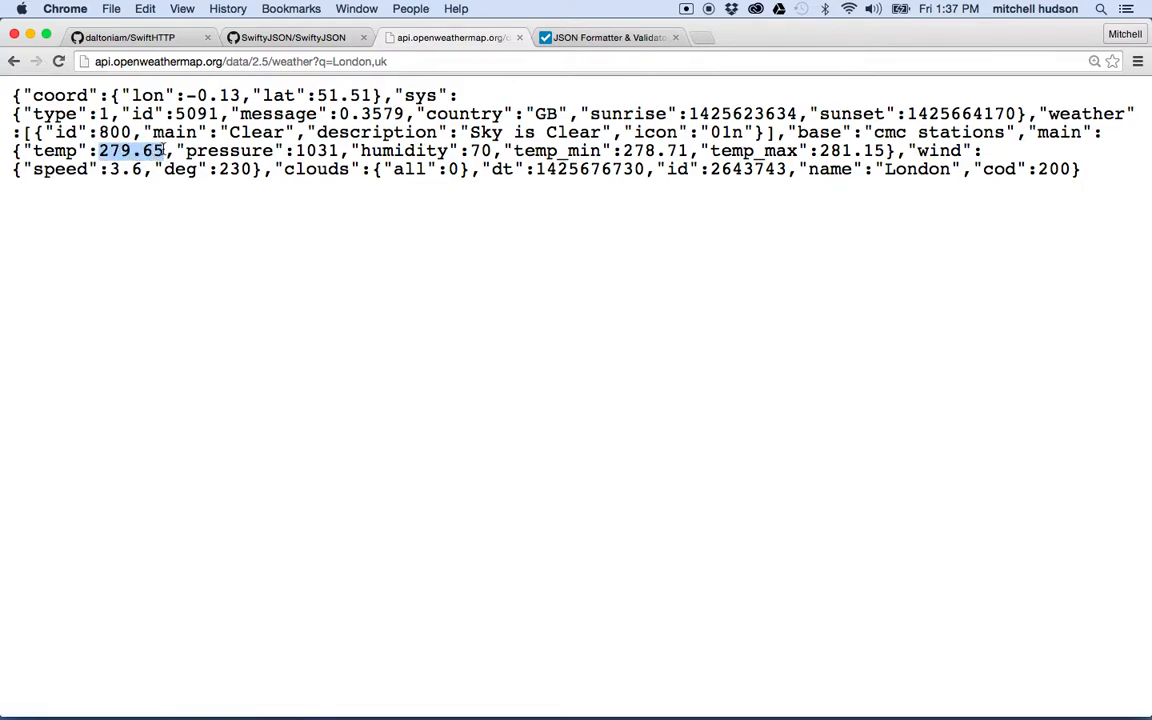
{"action": "mouse_move", "coordinate": [682, 688]}
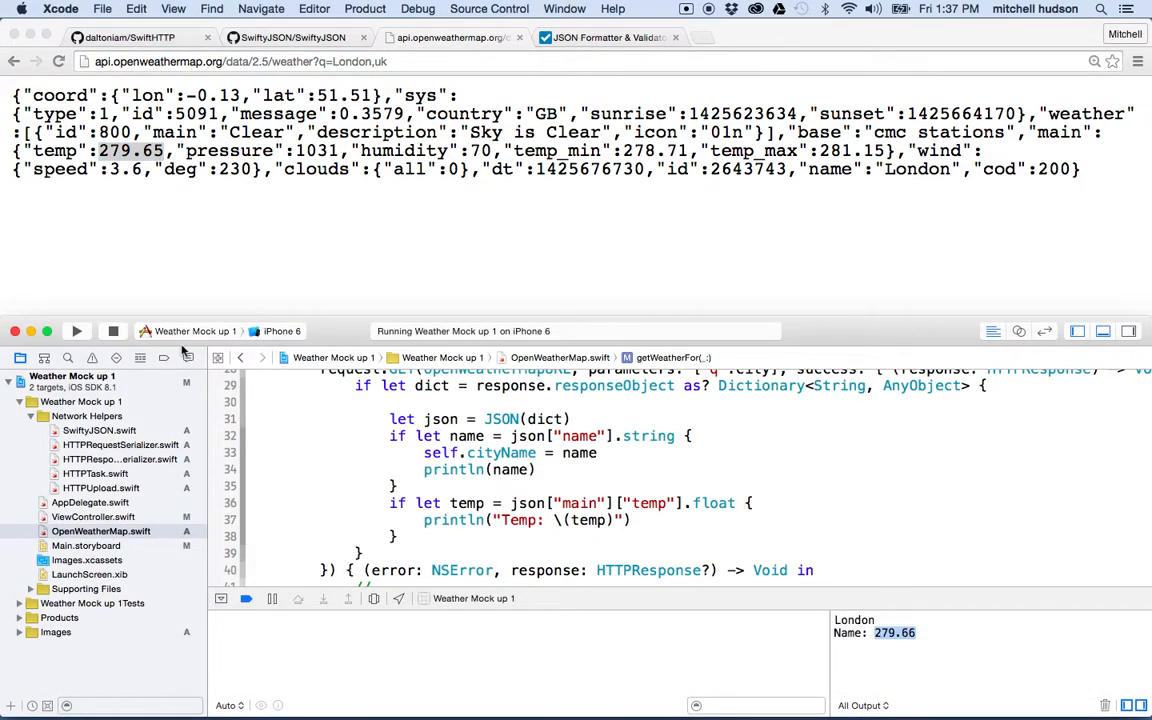
{"action": "mouse_move", "coordinate": [778, 684]}
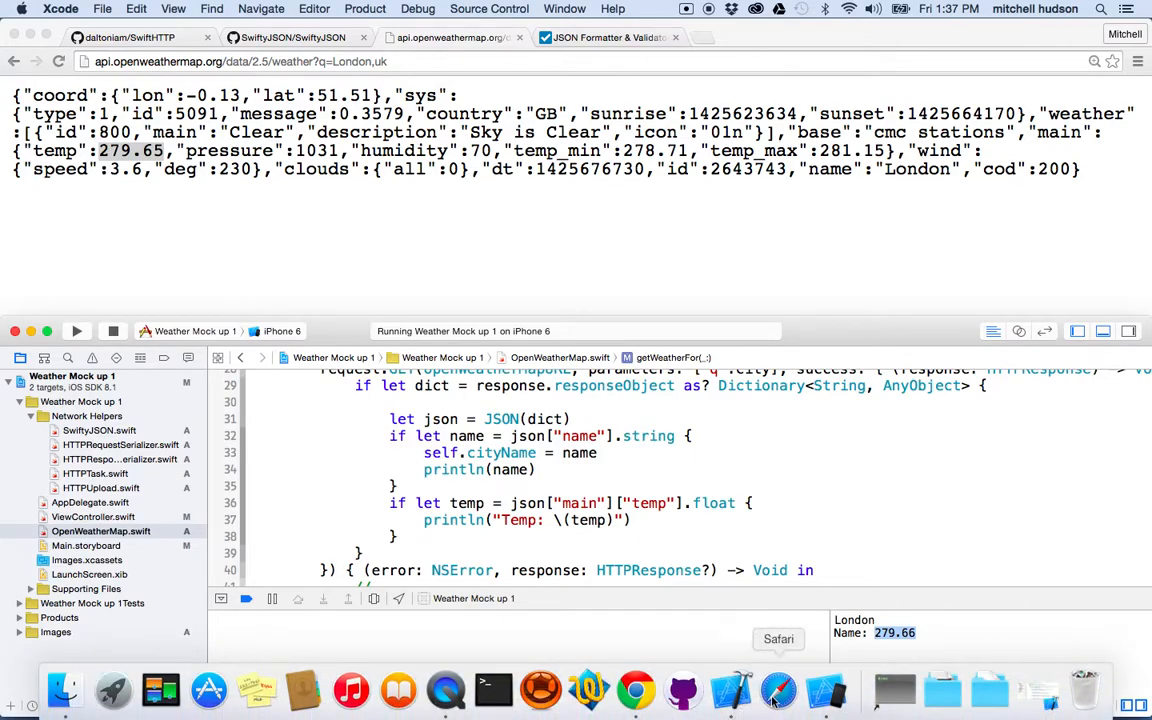
Return to the simulator and submit London.uk as the city, printing 279.65 in the console
{"action": "left_click", "coordinate": [778, 686]}
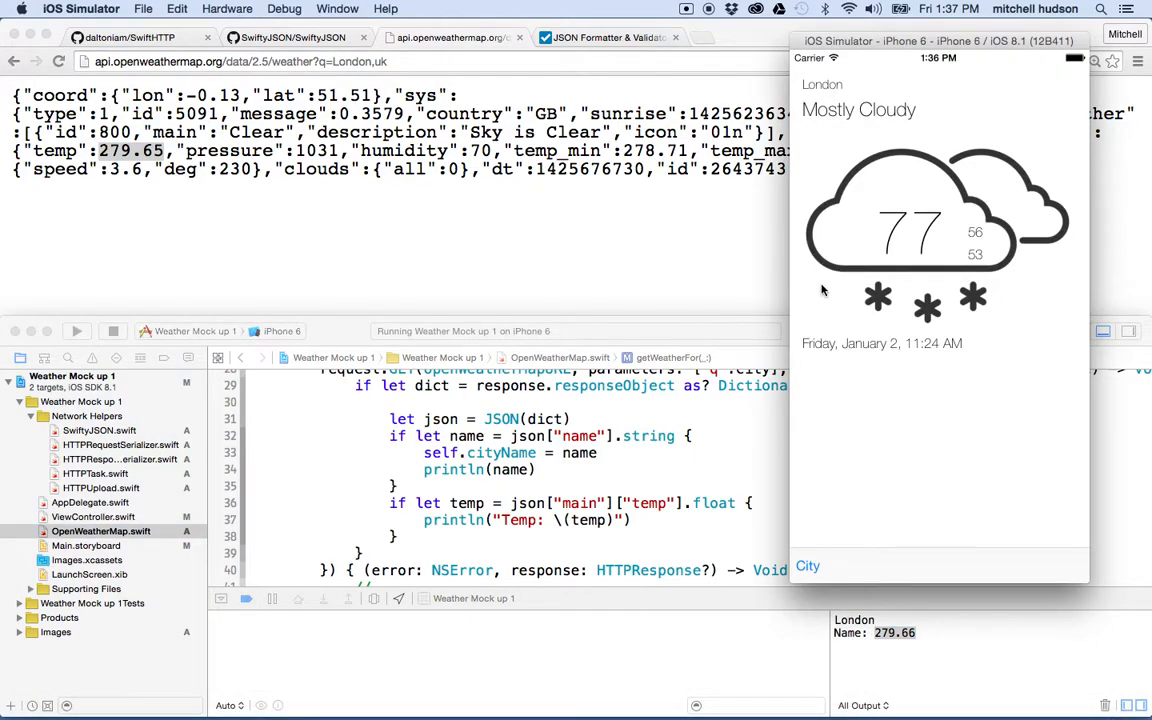
{"action": "left_click", "coordinate": [808, 566]}
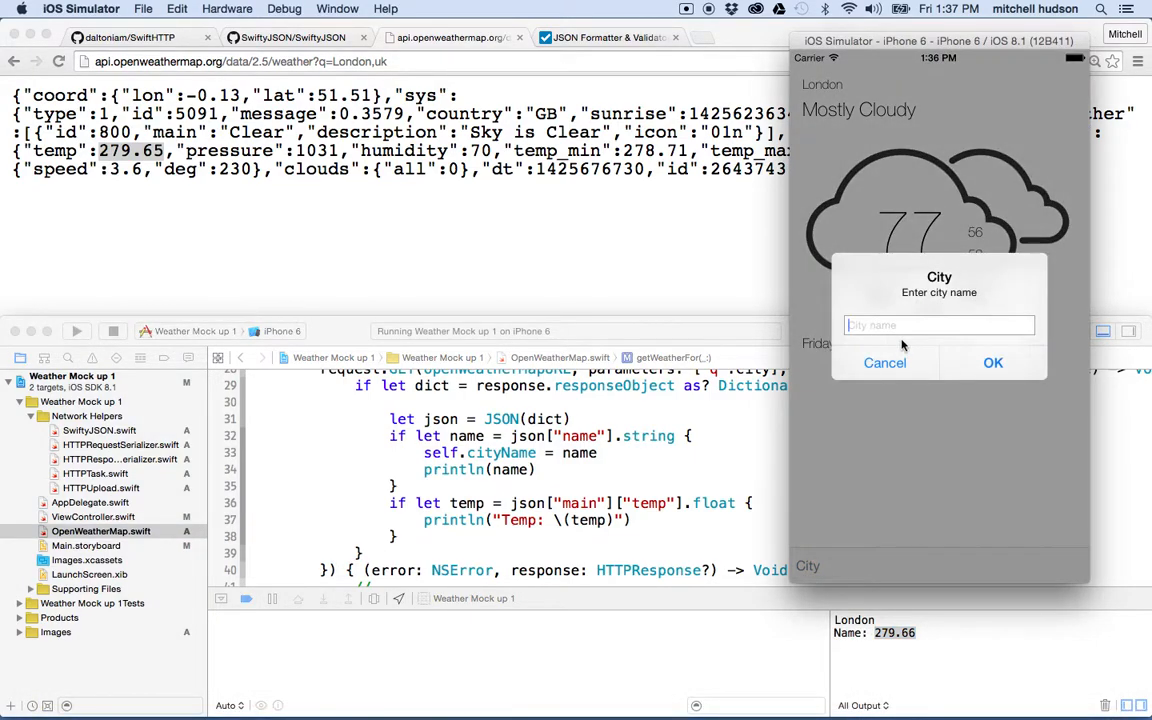
{"action": "type", "text": "London,uk"}
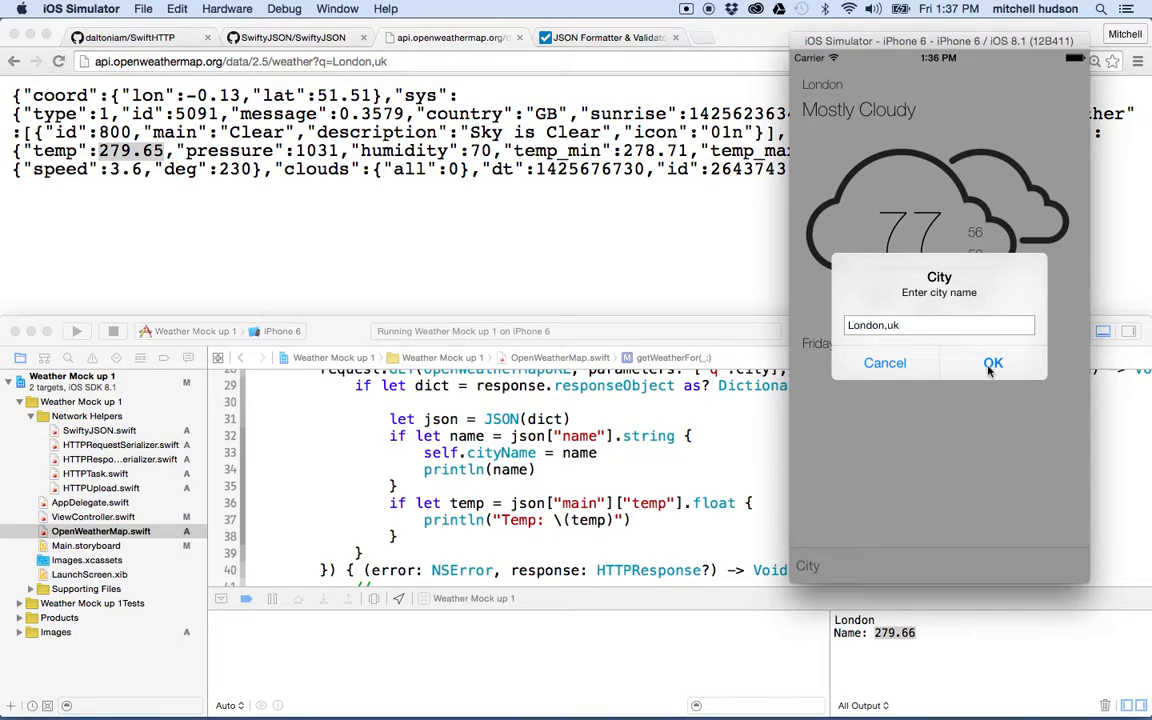
{"action": "left_click", "coordinate": [992, 364]}
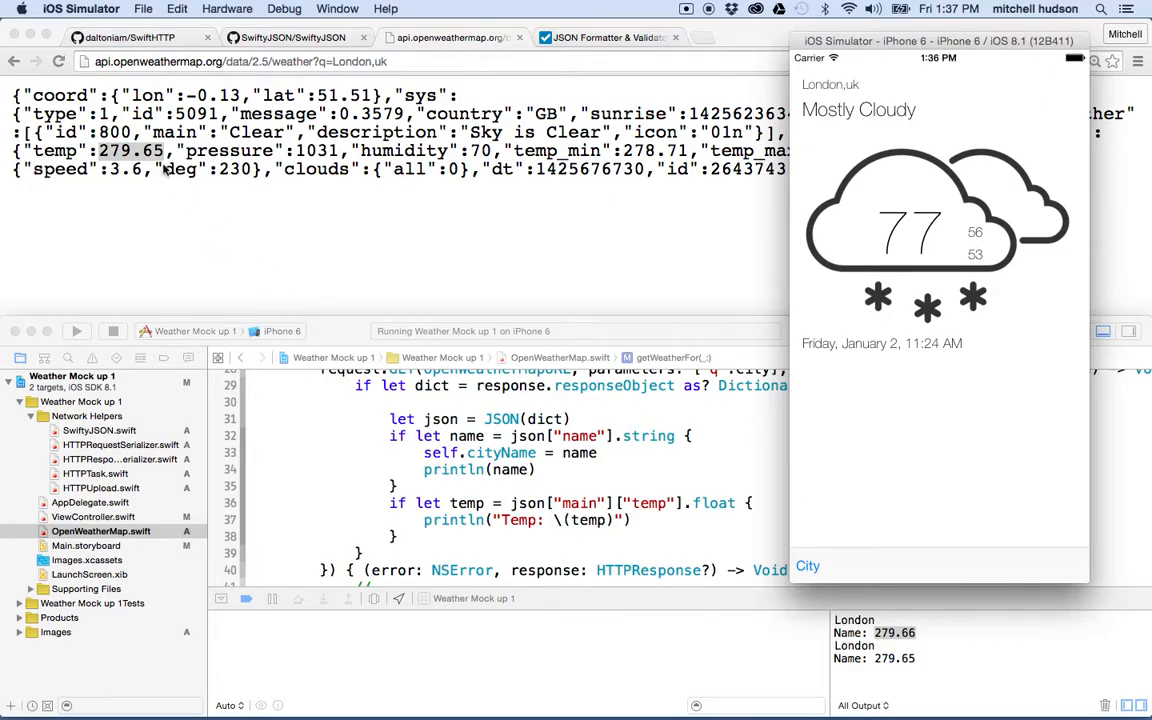
{"action": "mouse_move", "coordinate": [684, 460]}
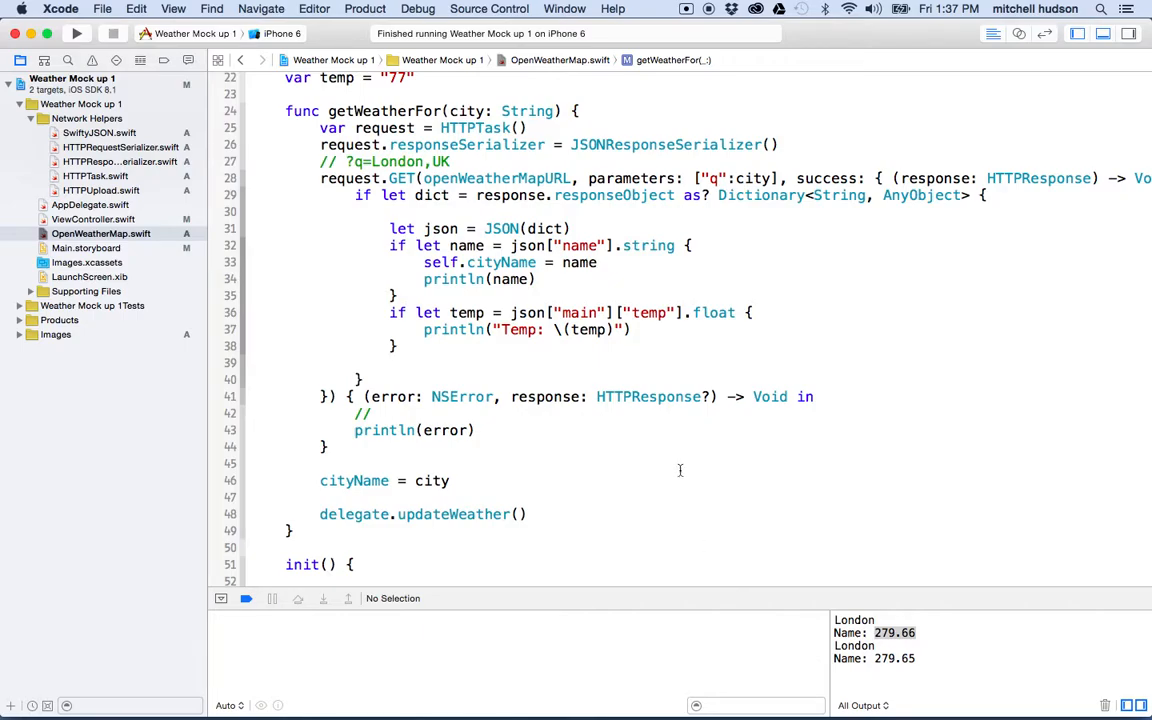
Stop the app run and return to the getWeatherFor function in the editor
{"action": "left_click", "coordinate": [380, 312]}
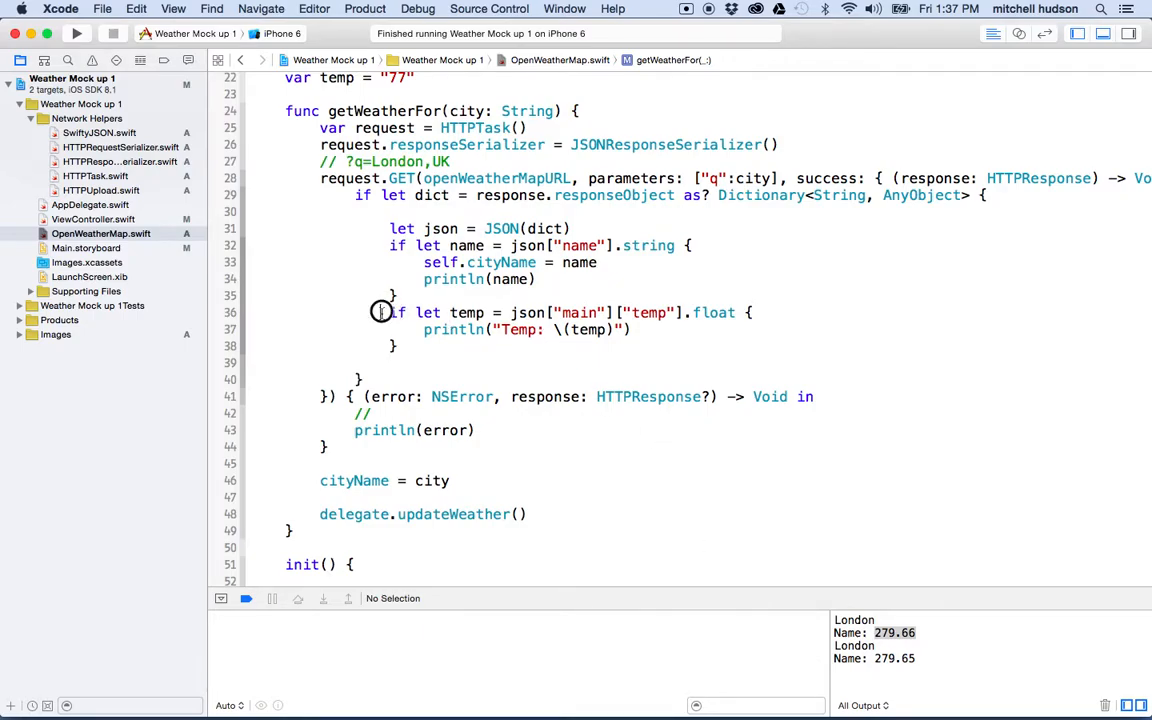